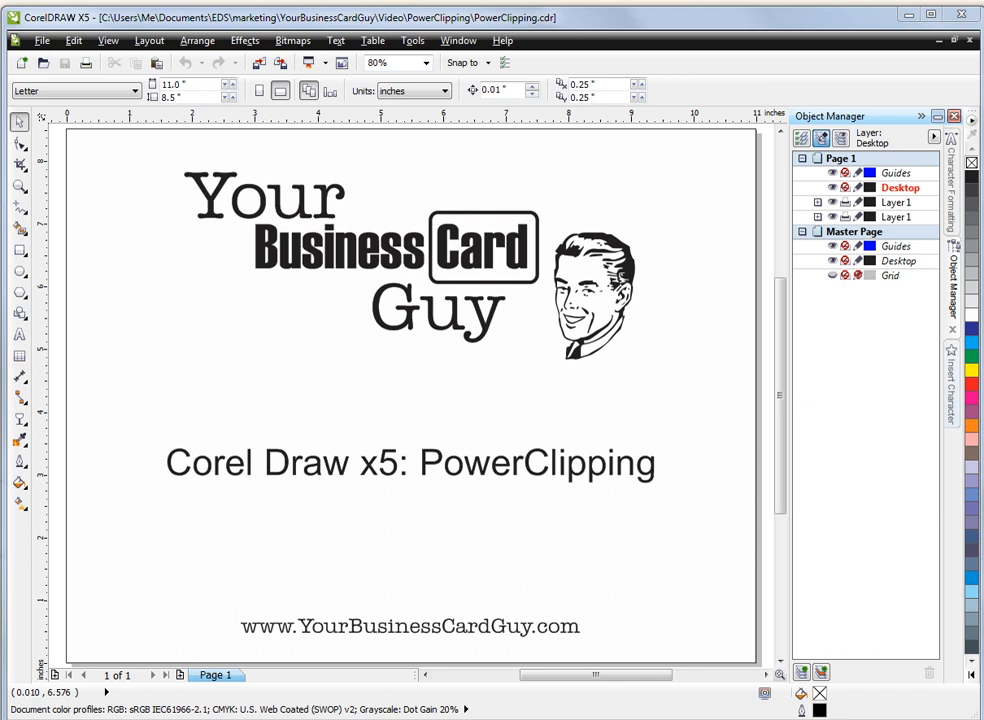
pyautogui.moveTo(417, 54)
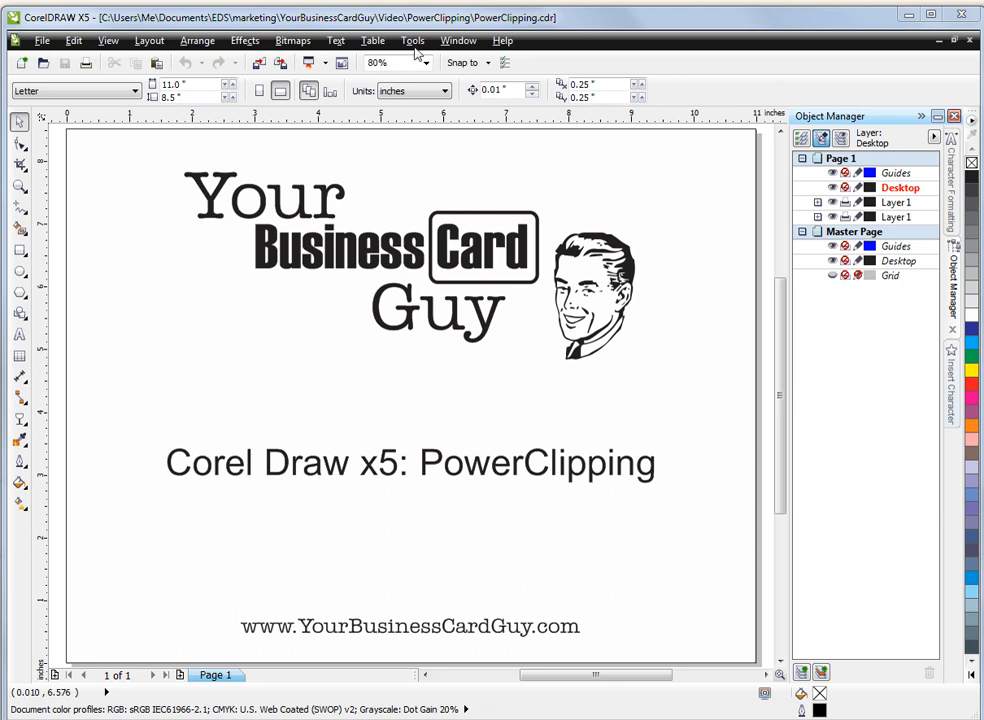
# - Bring up Powerclip-examples.cdr and select the star shape and the mountain bitmap
pyautogui.click(458, 40)
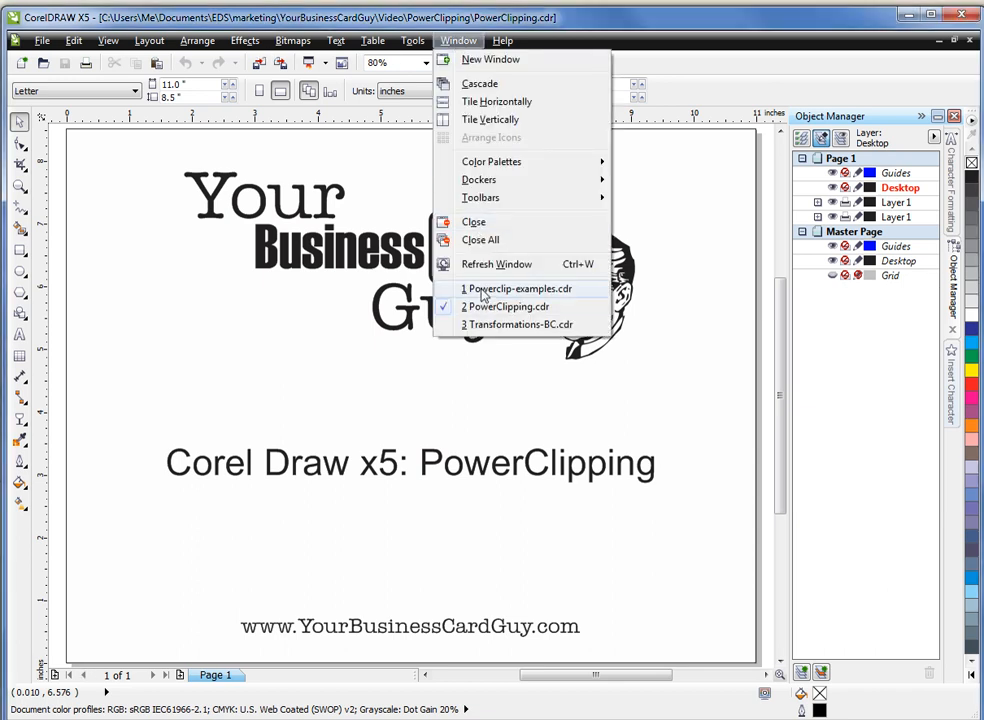
pyautogui.click(519, 289)
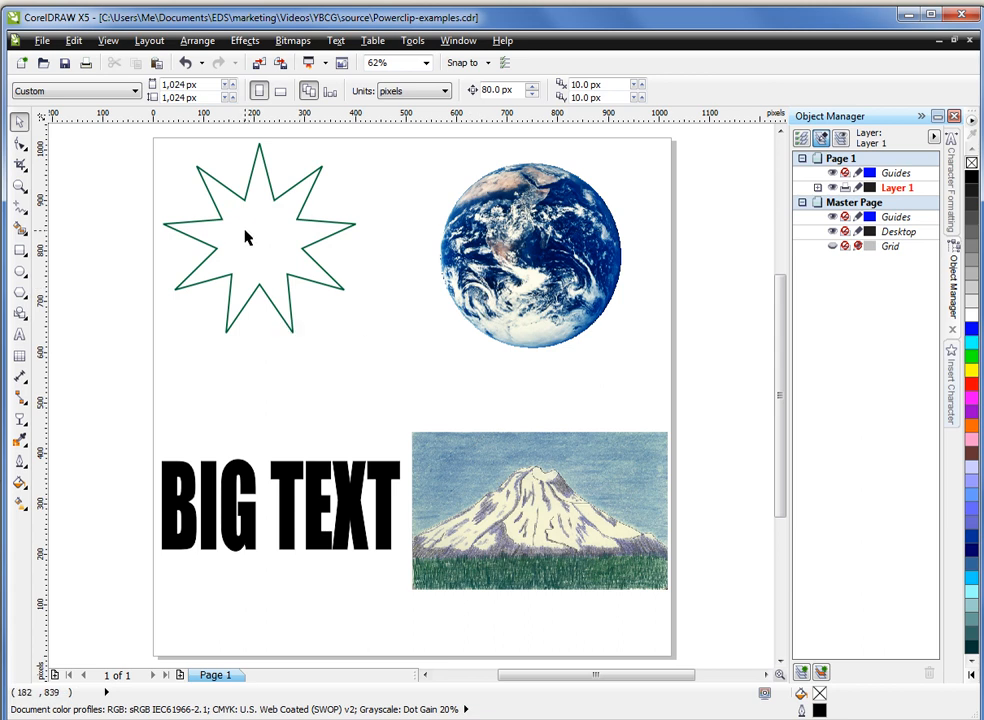
pyautogui.moveTo(265, 238)
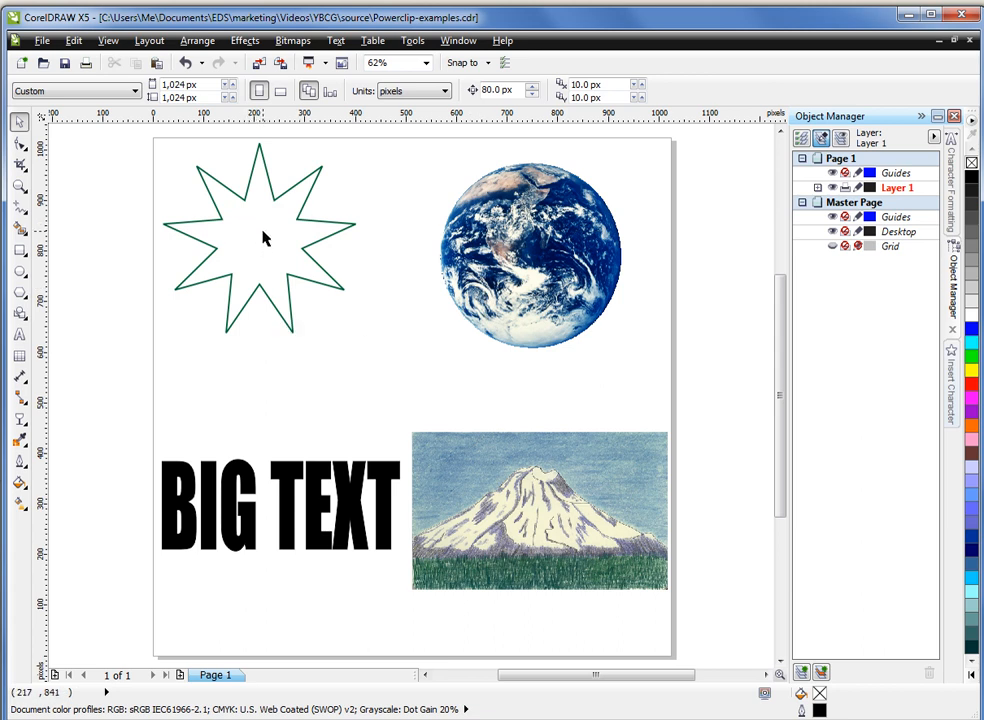
pyautogui.click(258, 237)
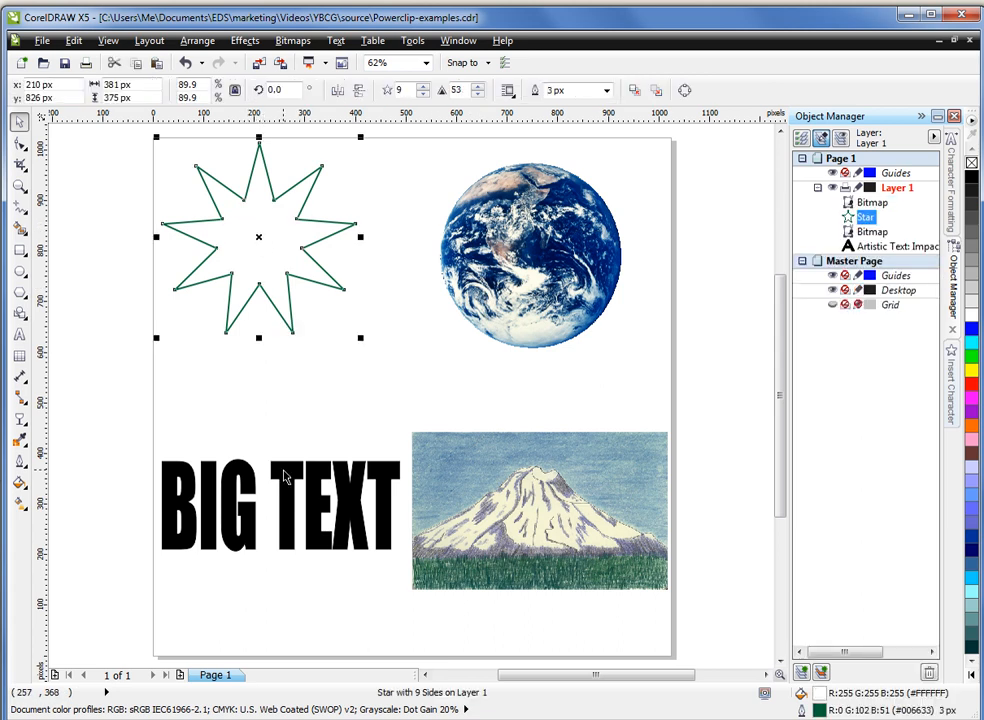
pyautogui.click(280, 505)
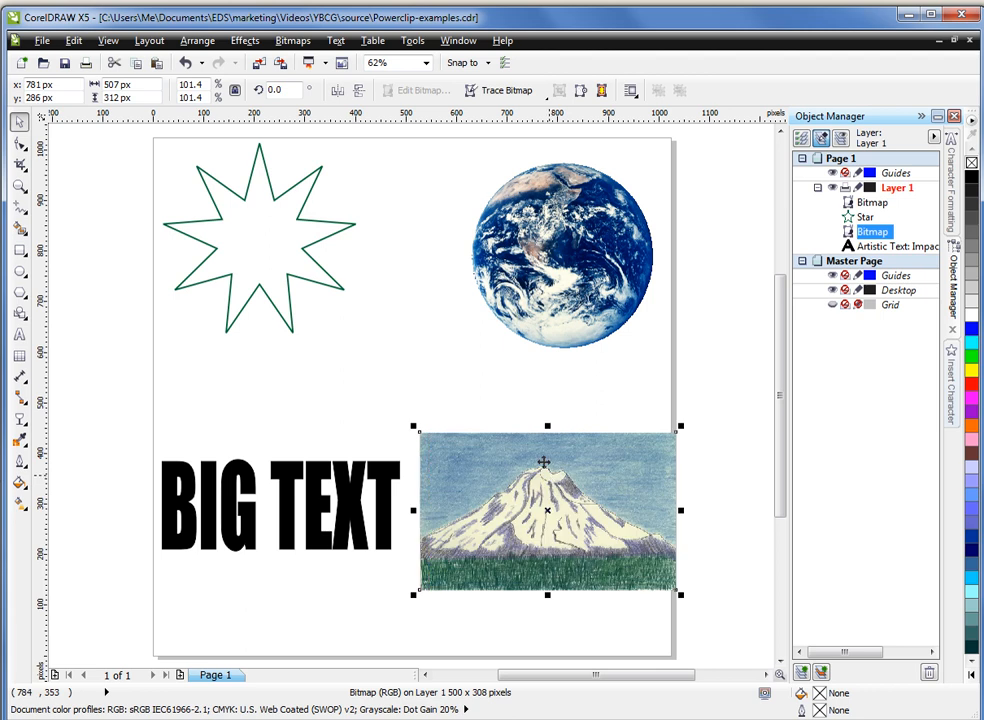
pyautogui.moveTo(560, 252)
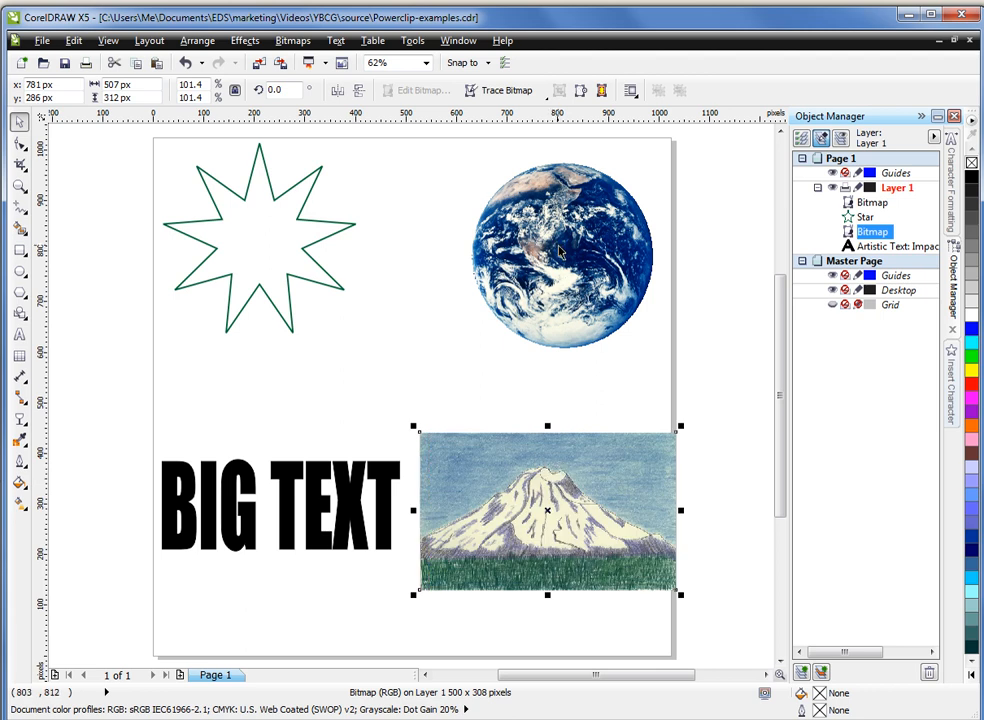
pyautogui.moveTo(560, 252)
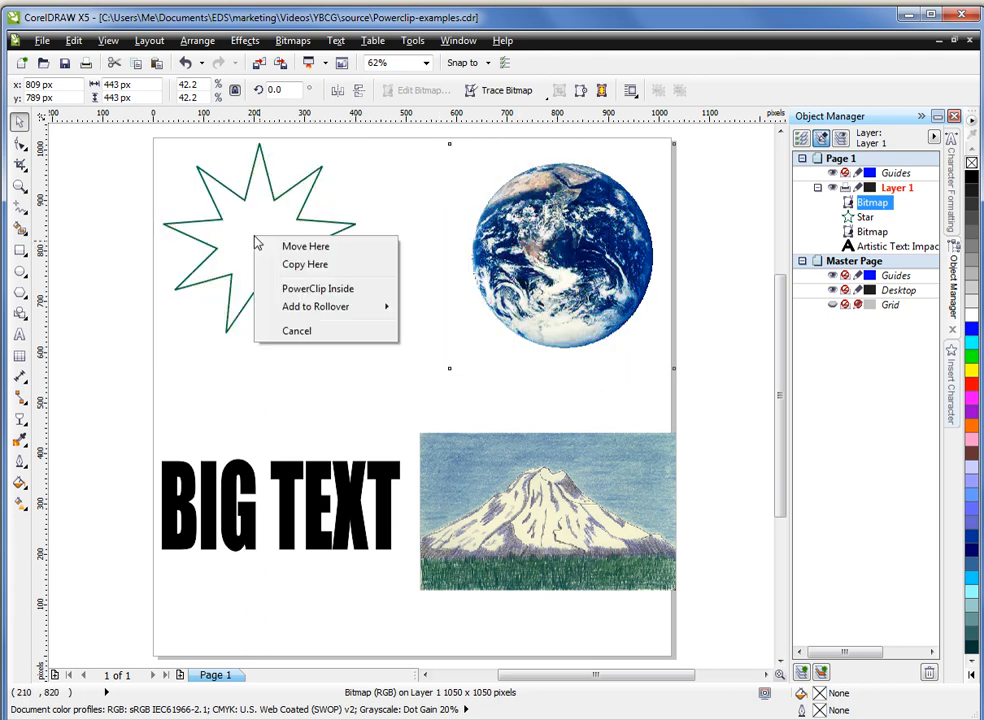
pyautogui.moveTo(330, 291)
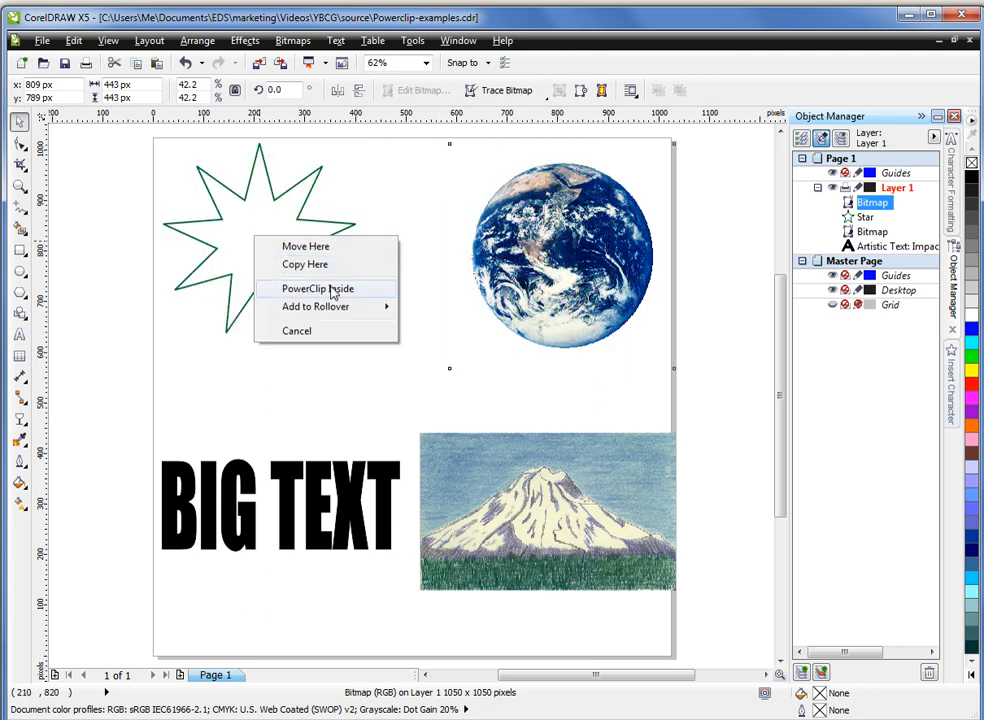
# - PowerClip the earth photo inside the nine-pointed star
pyautogui.click(318, 288)
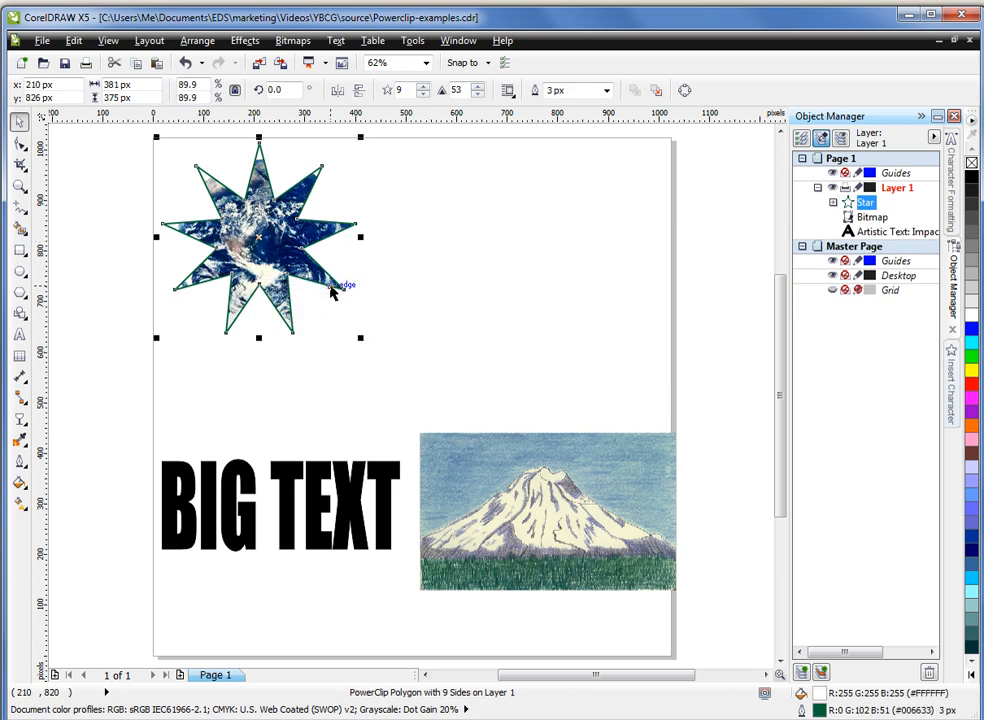
pyautogui.moveTo(270, 243)
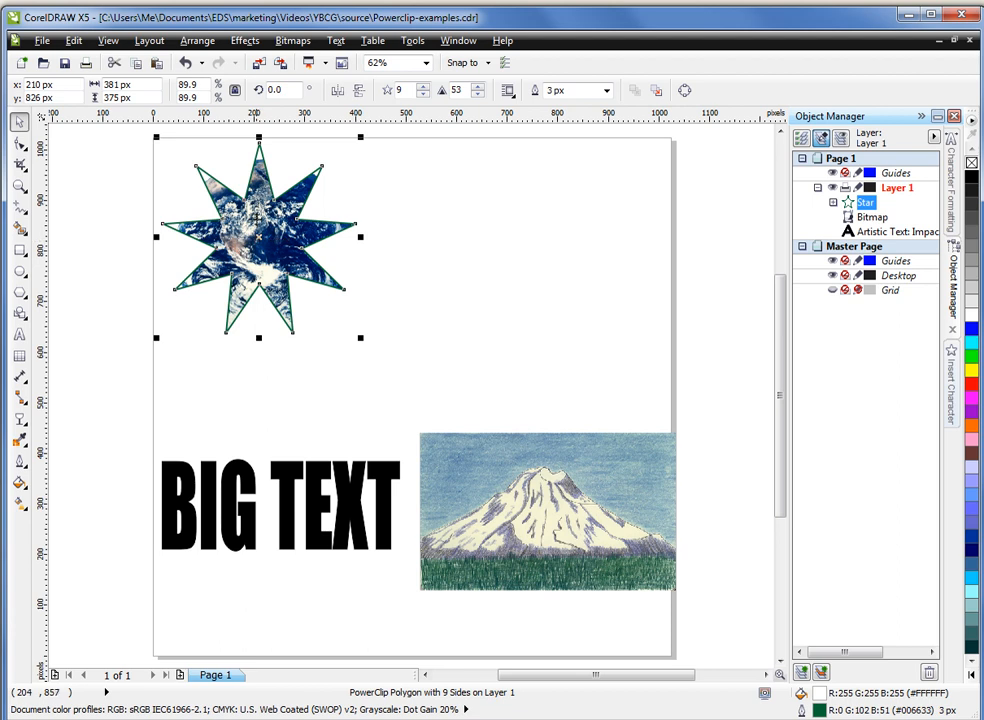
pyautogui.moveTo(243, 260)
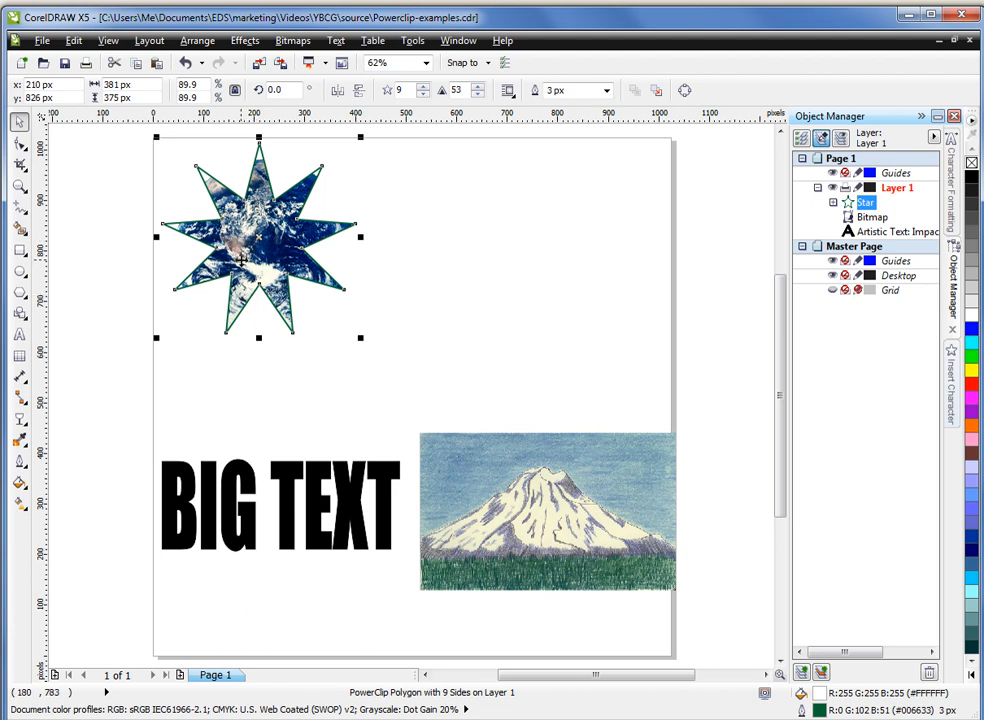
pyautogui.moveTo(272, 240)
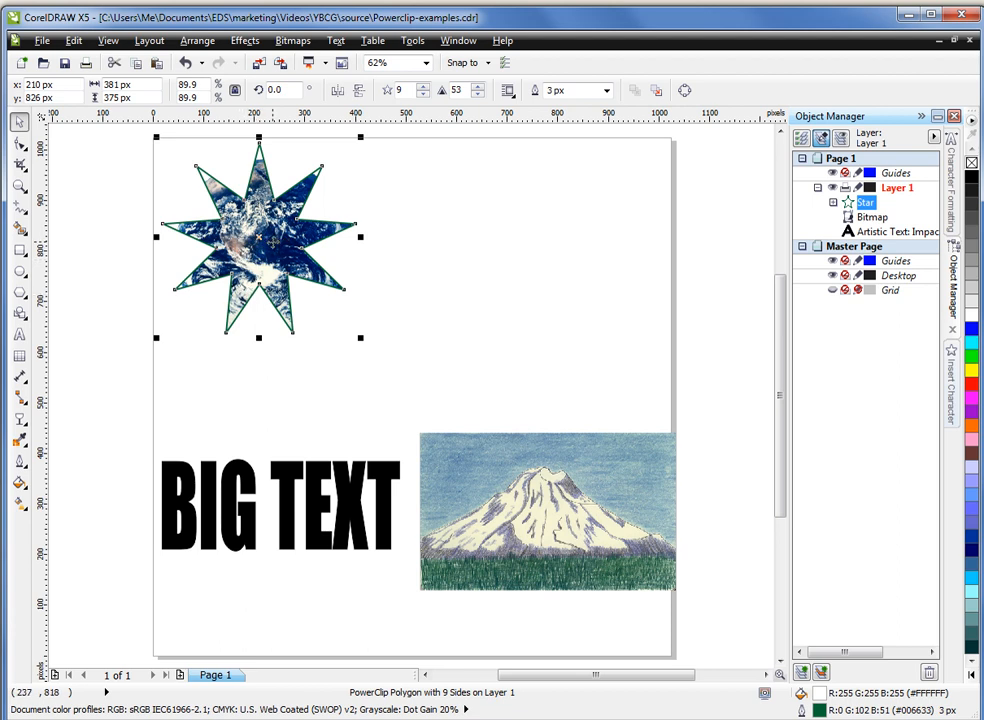
pyautogui.moveTo(278, 243)
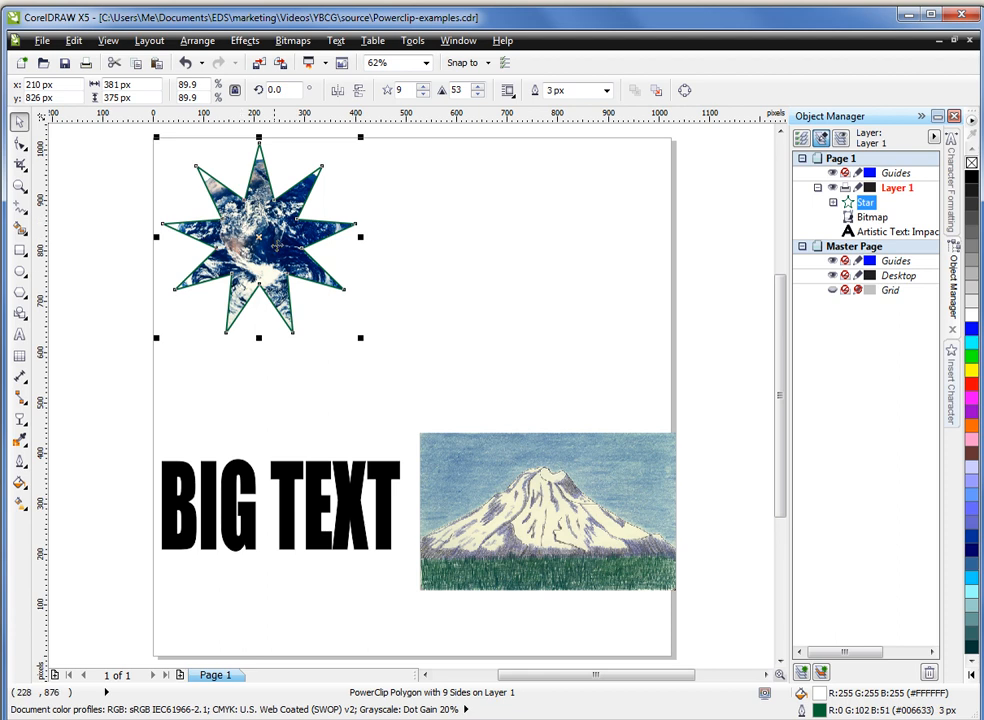
pyautogui.moveTo(272, 272)
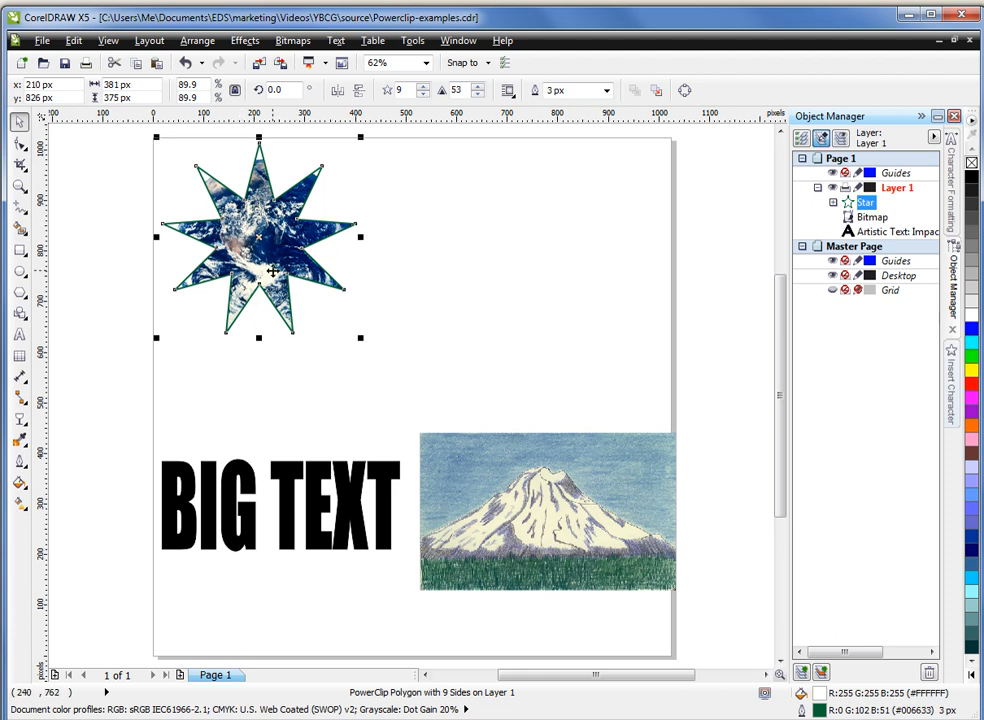
pyautogui.moveTo(370, 267)
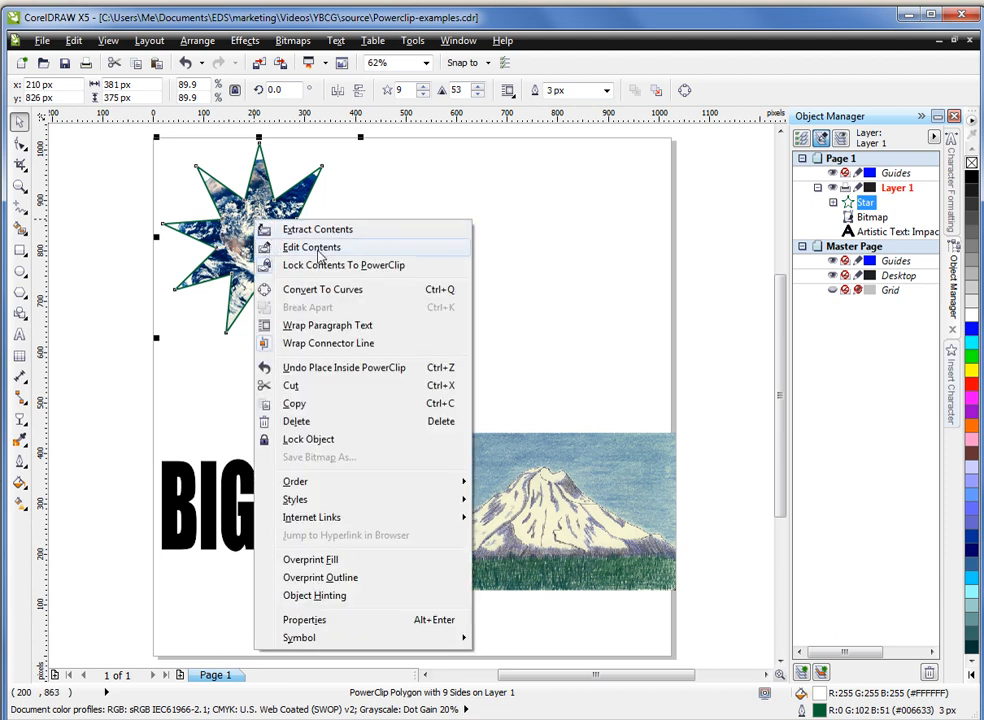
# - Edit the star's contents, move the earth photo lower, and finish editing
pyautogui.click(311, 247)
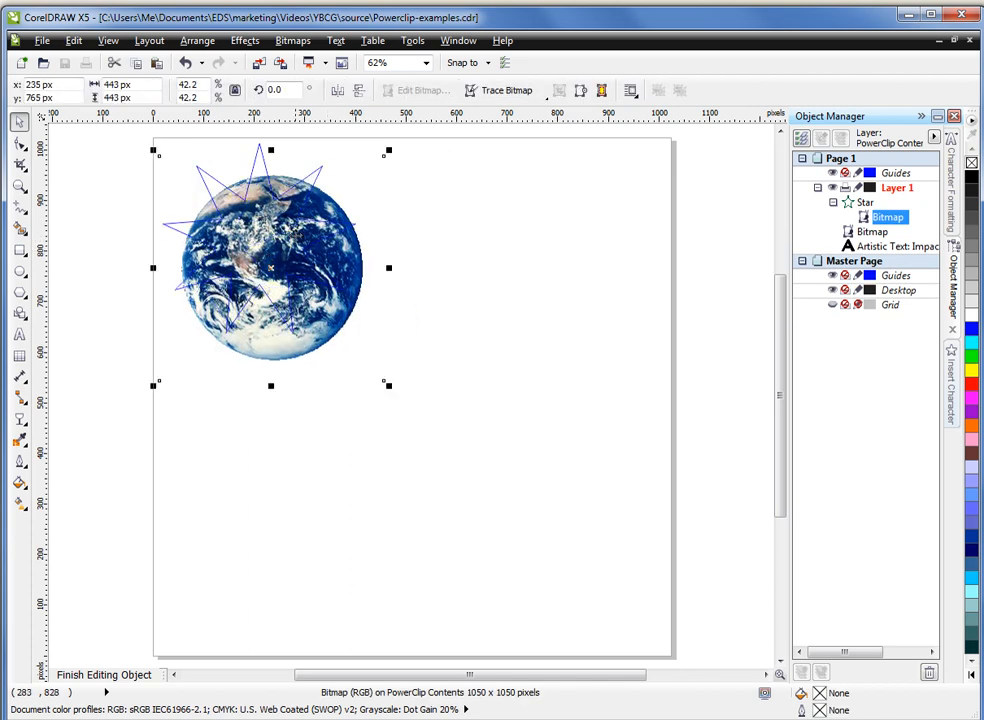
pyautogui.moveTo(270, 260); pyautogui.dragTo(290, 330)
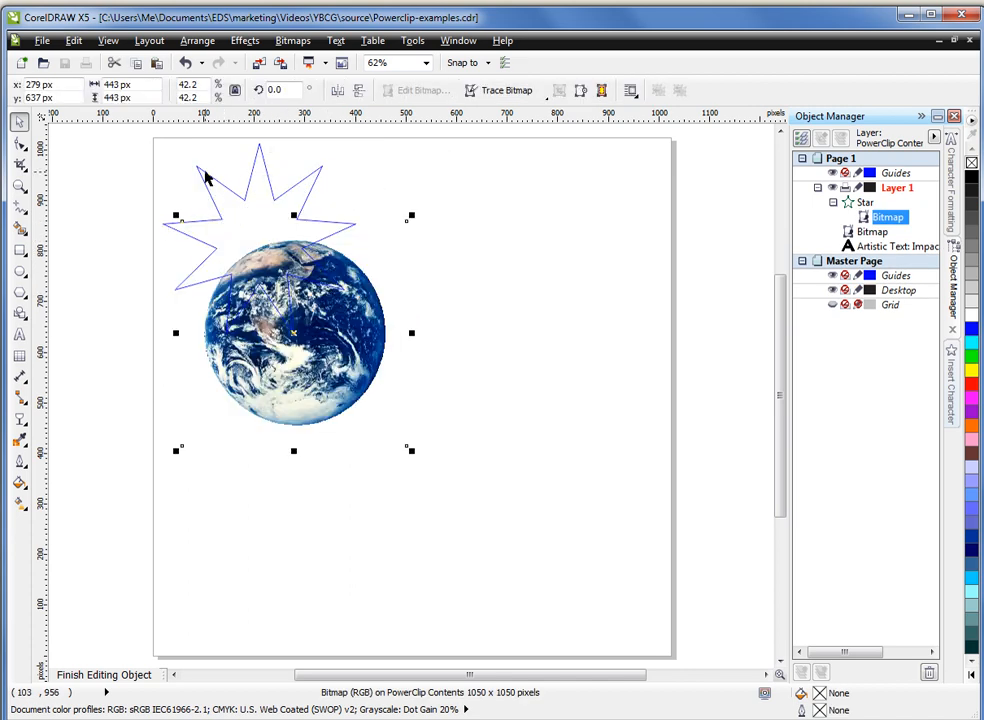
pyautogui.moveTo(321, 203)
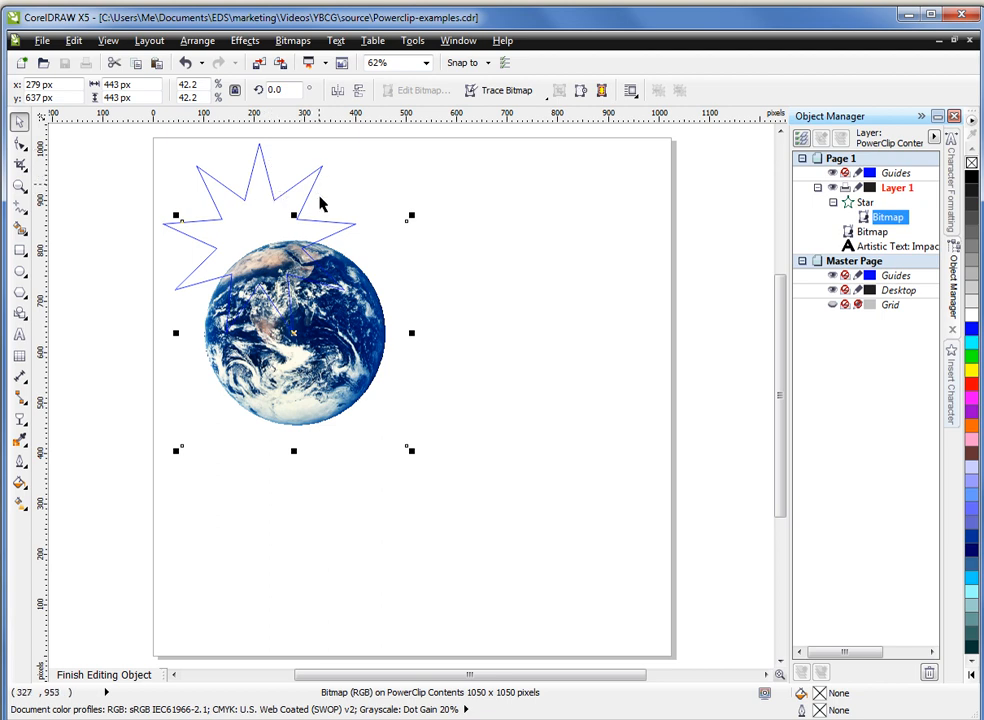
pyautogui.moveTo(295, 333); pyautogui.dragTo(250, 308)
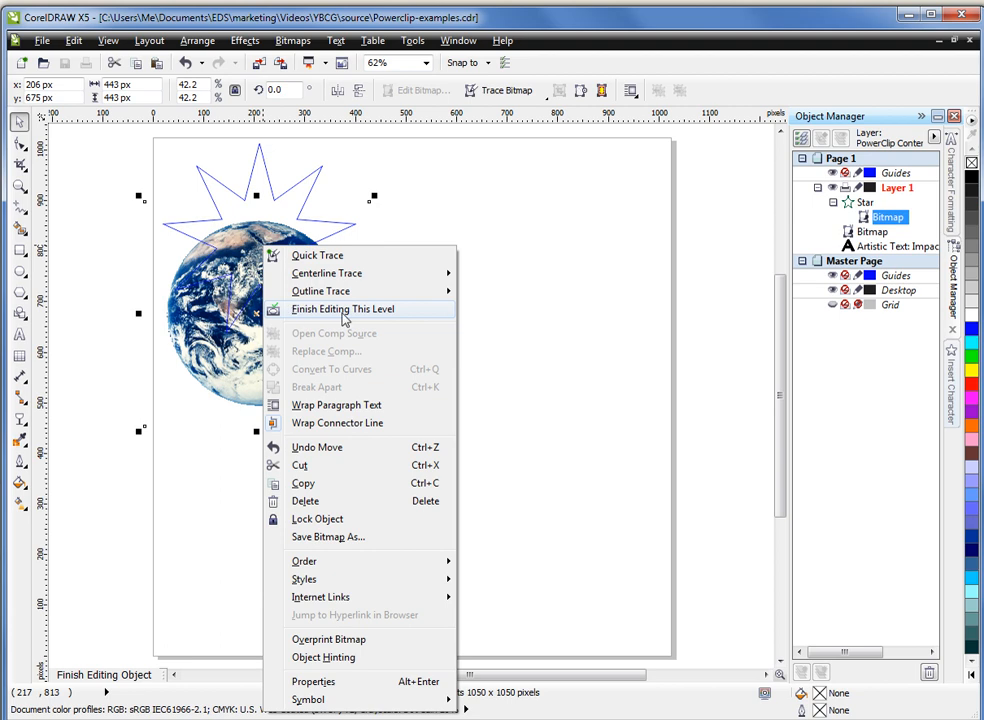
pyautogui.click(342, 308)
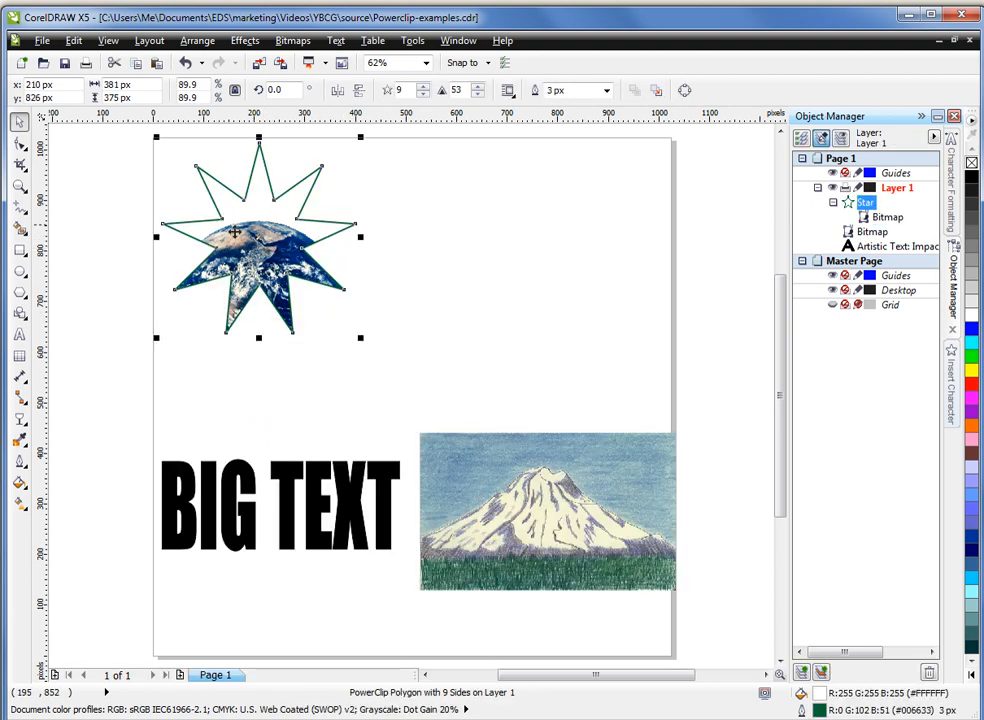
pyautogui.moveTo(272, 169)
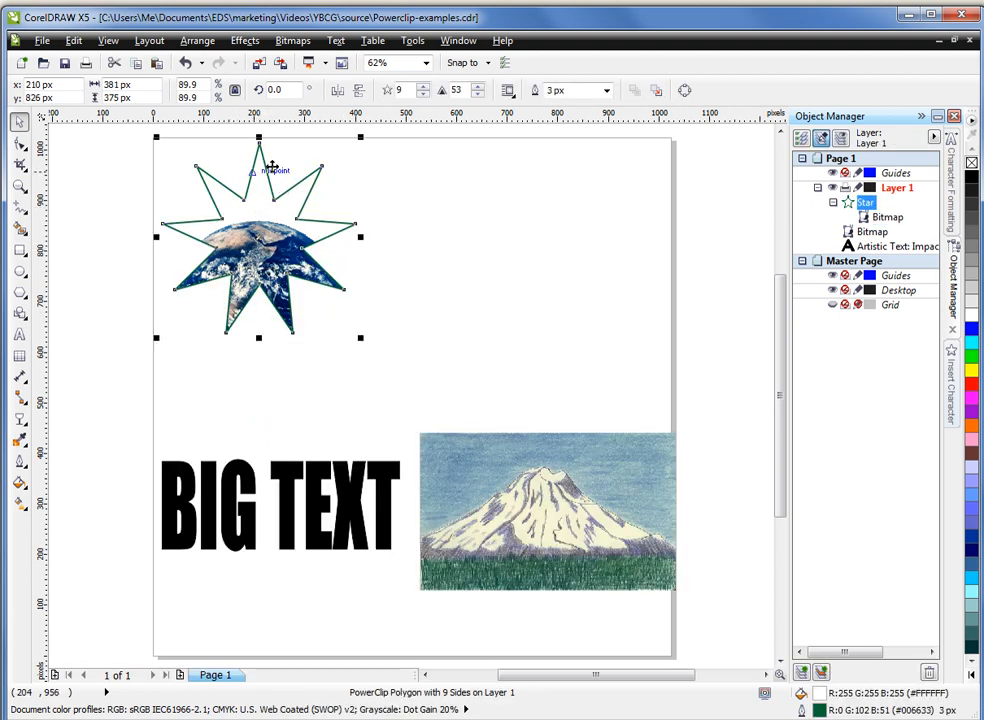
pyautogui.moveTo(258, 178)
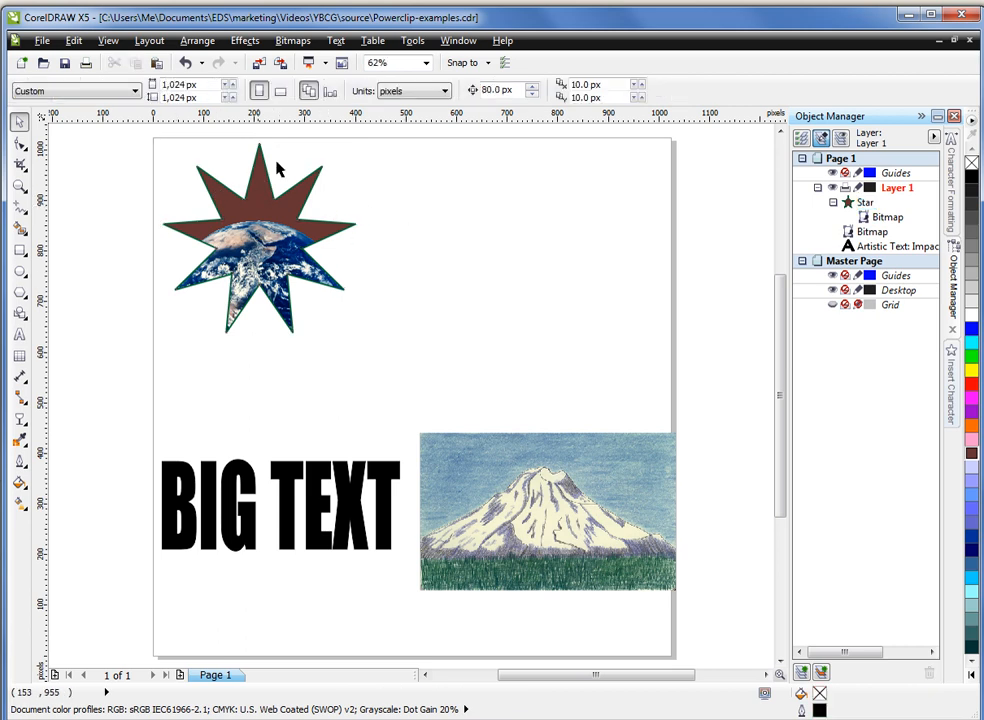
pyautogui.moveTo(212, 210)
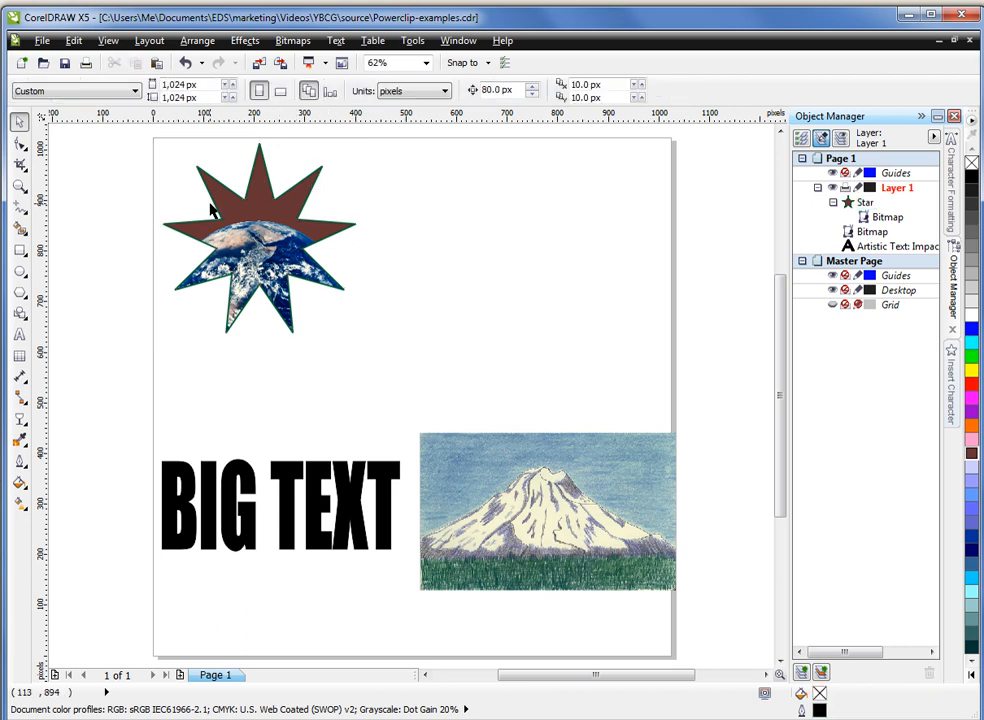
pyautogui.moveTo(262, 258)
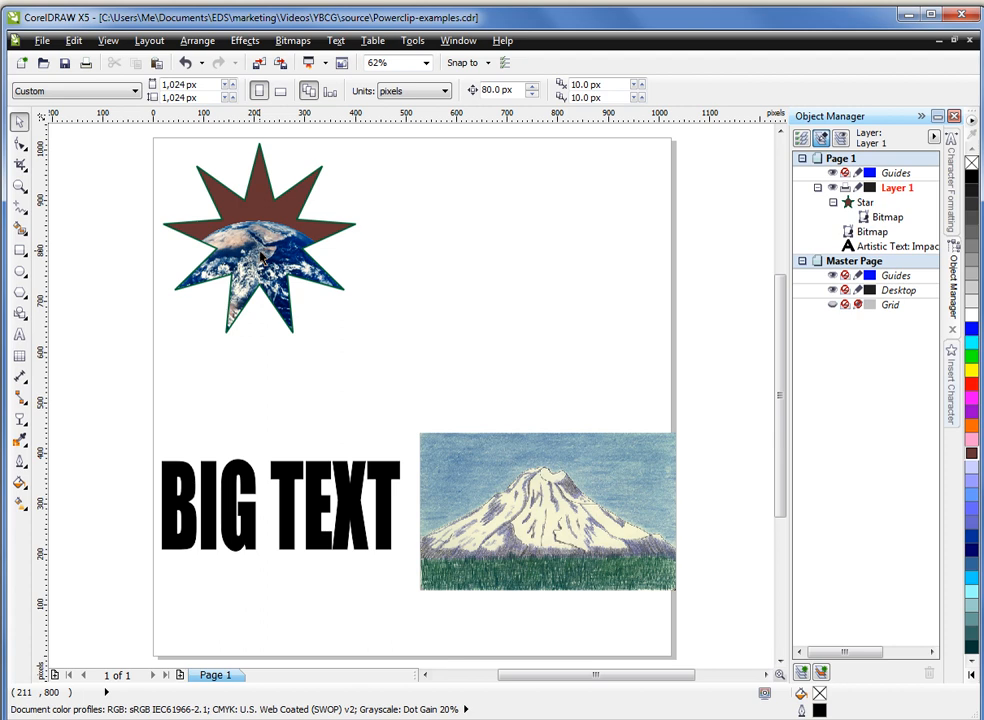
pyautogui.moveTo(305, 222)
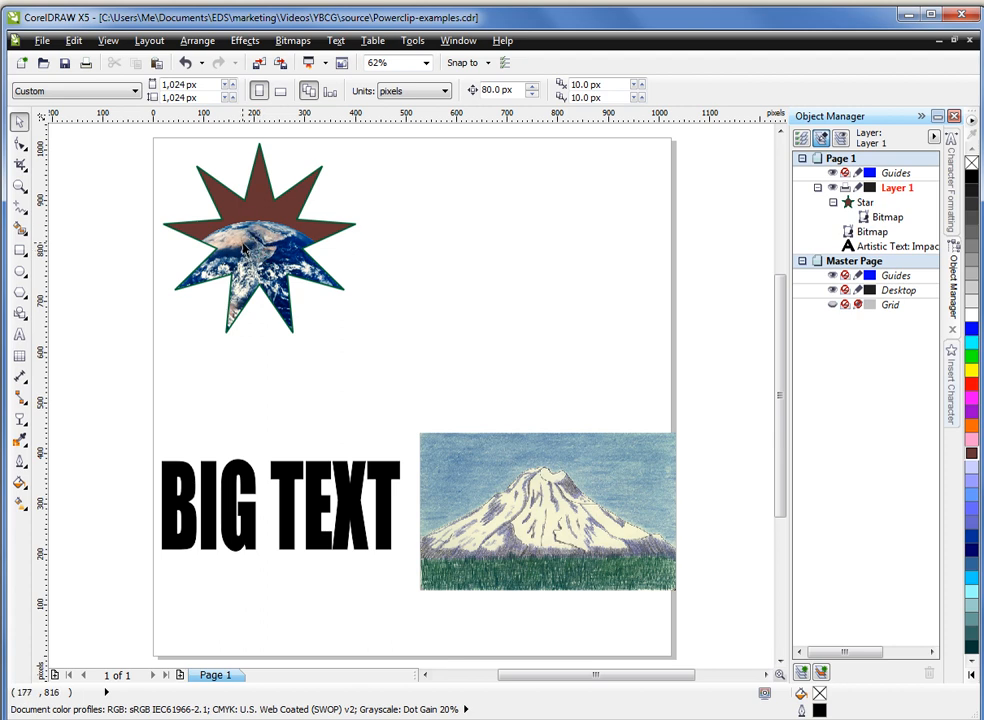
pyautogui.moveTo(285, 245)
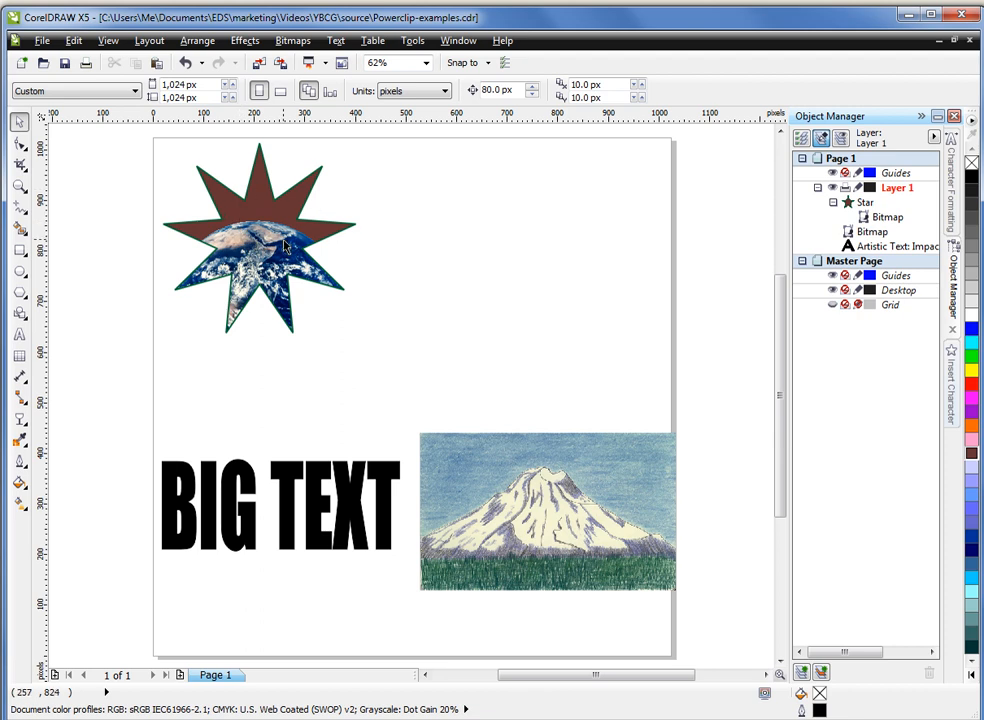
pyautogui.moveTo(420, 393)
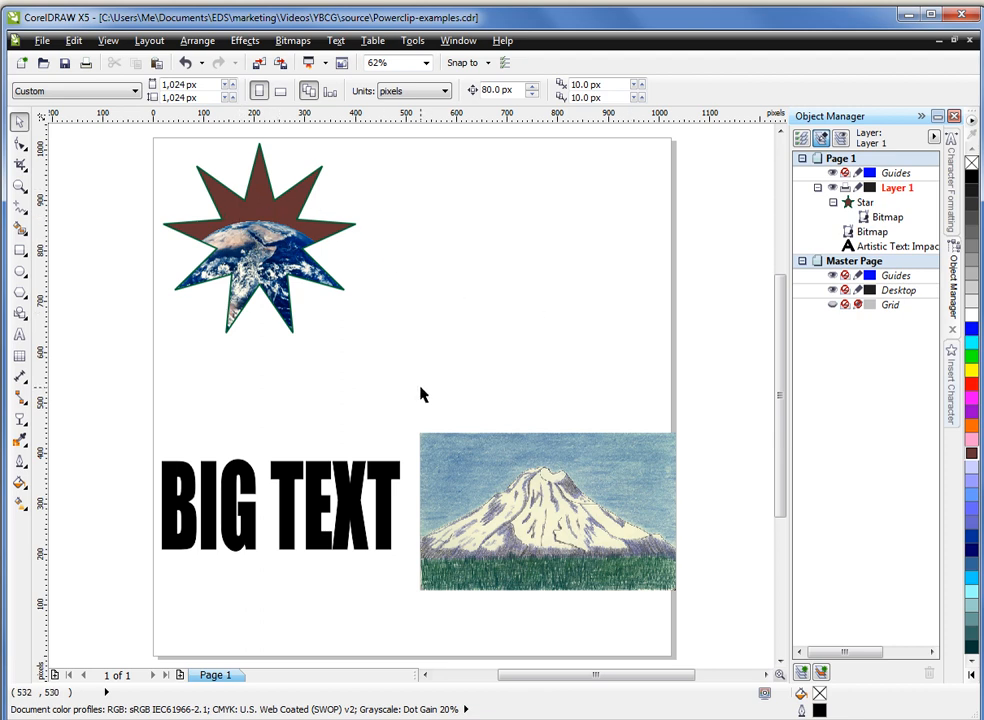
pyautogui.moveTo(347, 500)
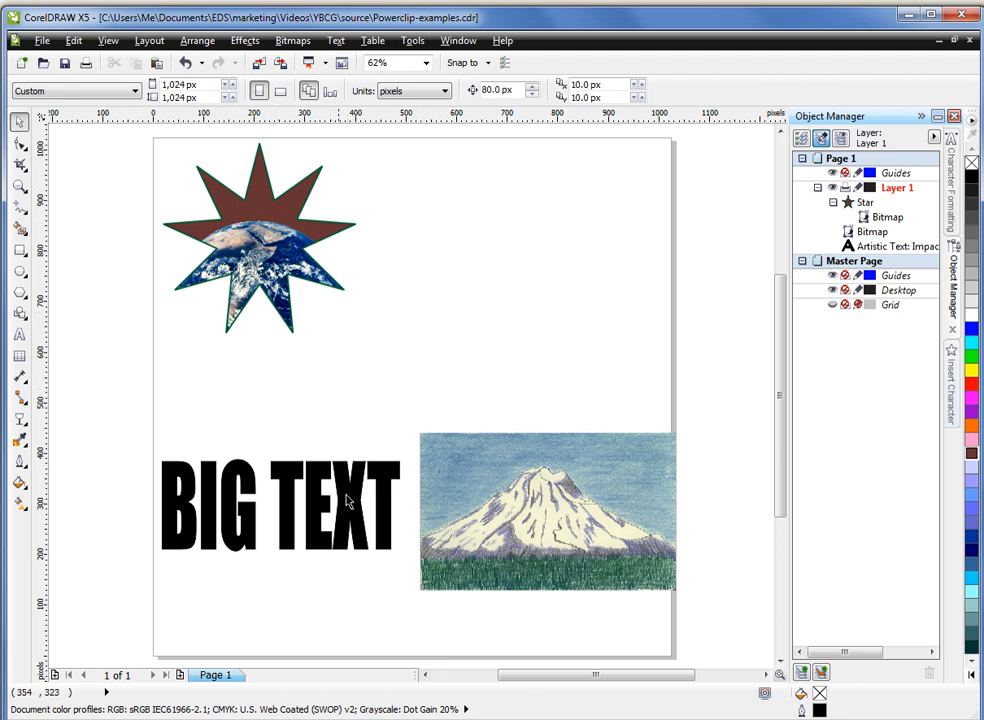
pyautogui.scroll(-3)
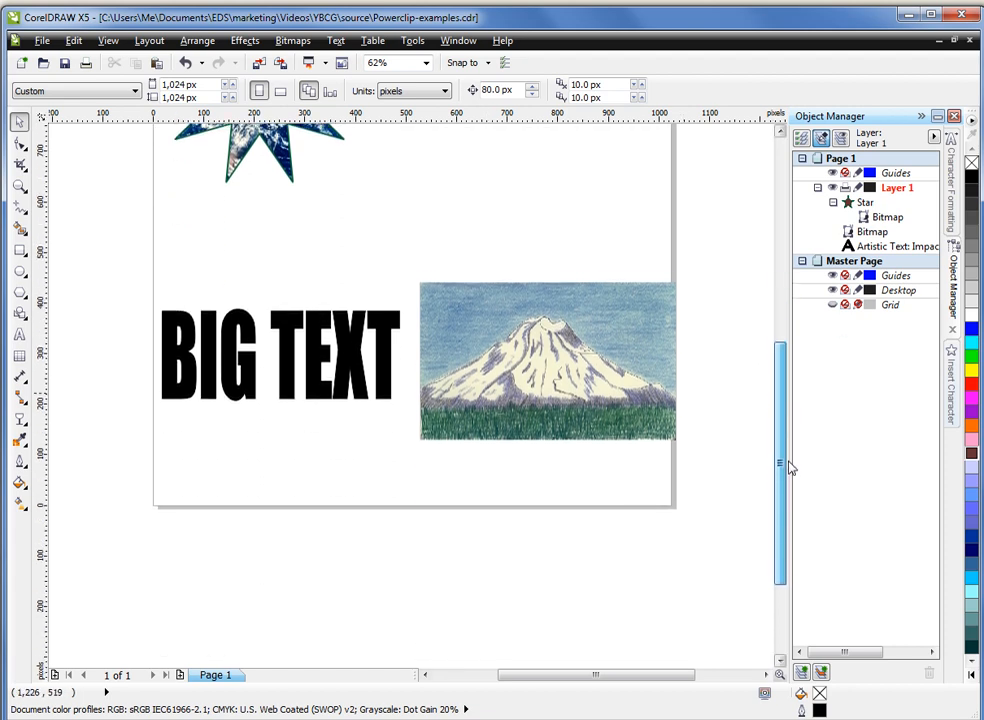
pyautogui.click(280, 350)
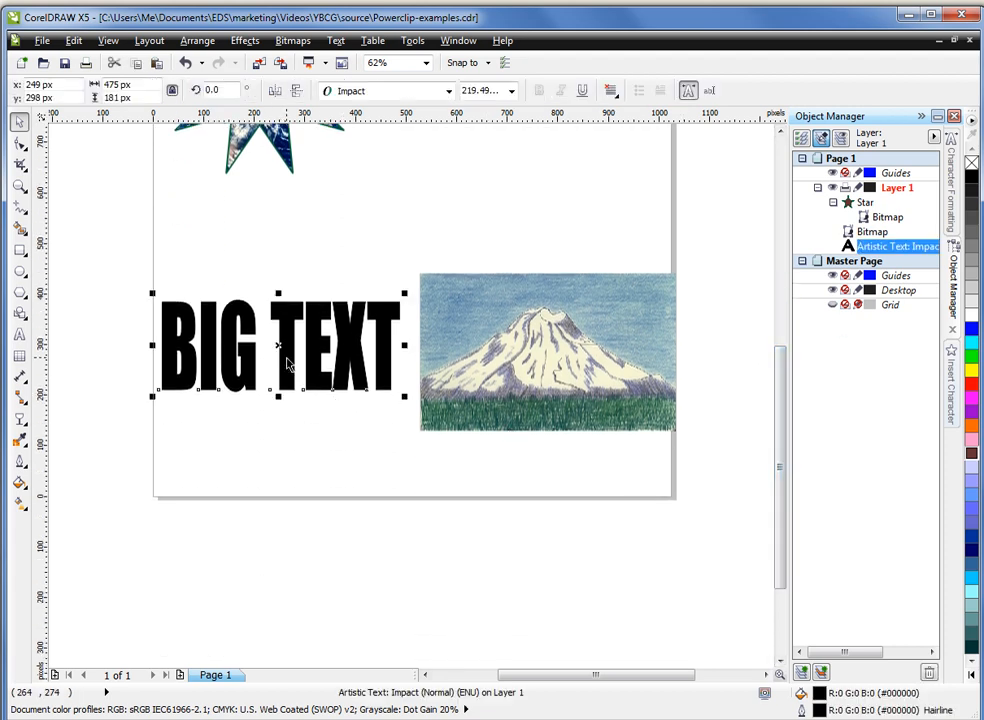
pyautogui.moveTo(450, 203)
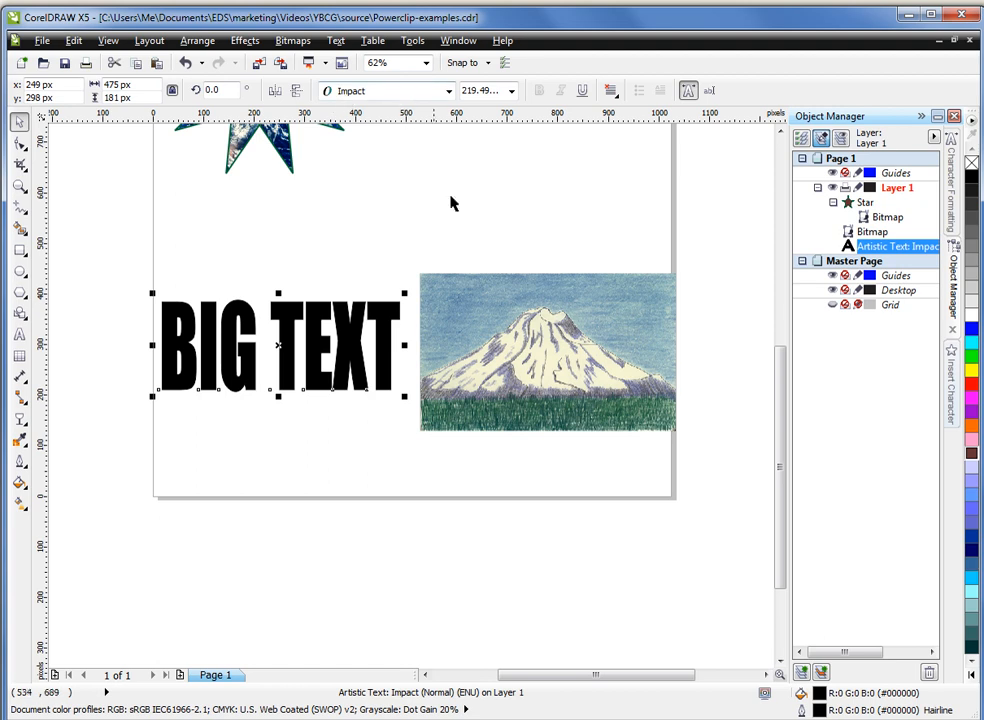
pyautogui.click(555, 350)
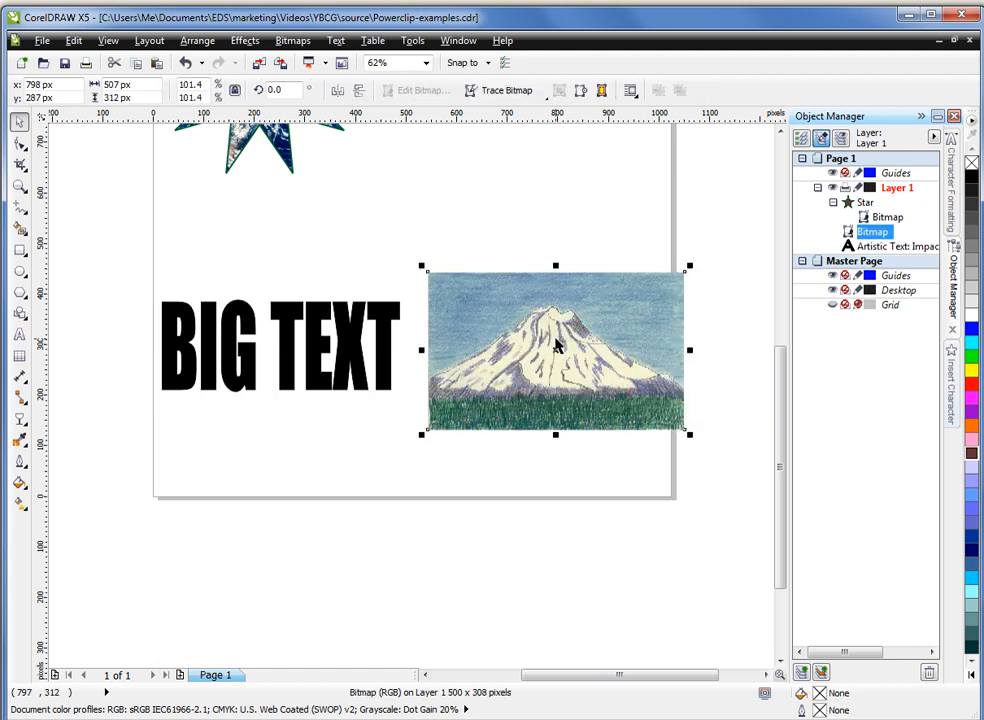
pyautogui.moveTo(555, 345); pyautogui.dragTo(385, 355)
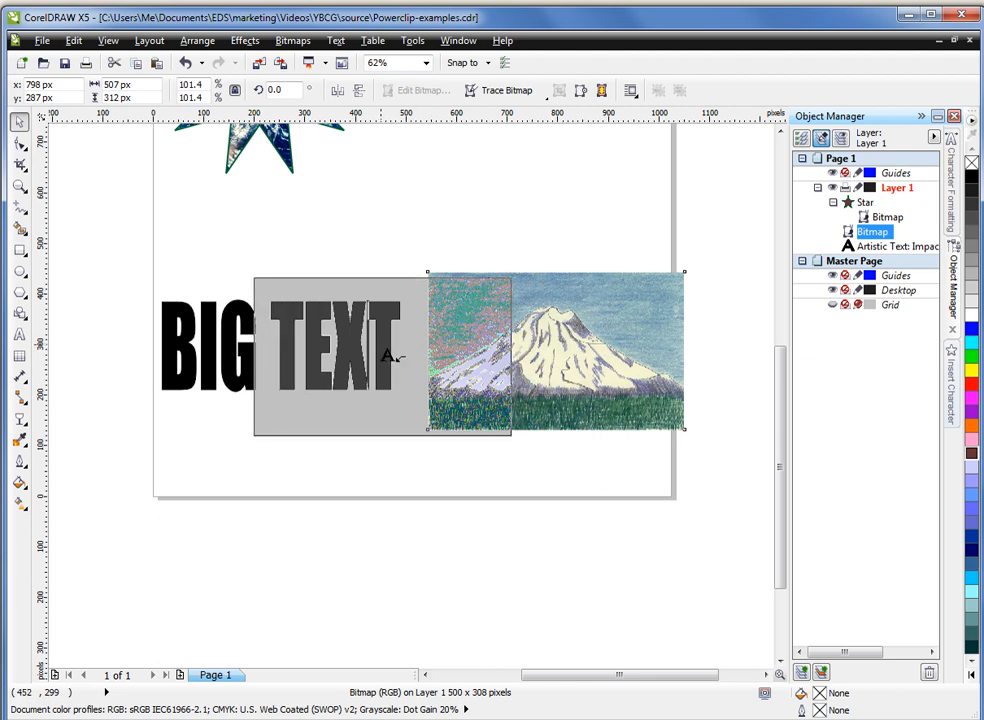
pyautogui.moveTo(400, 362)
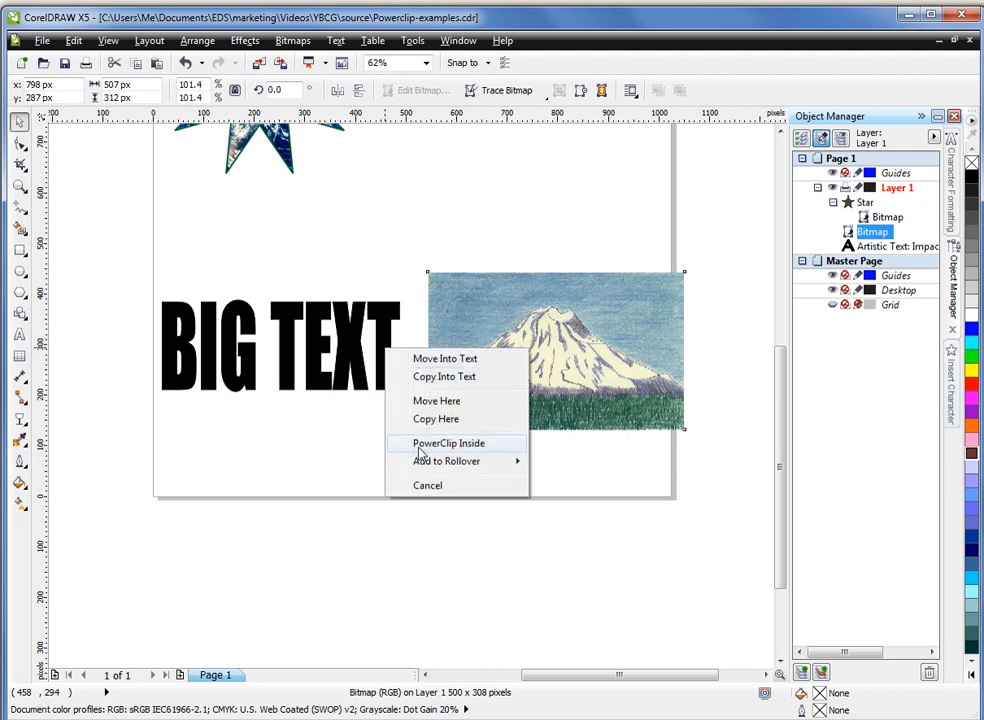
pyautogui.moveTo(503, 450)
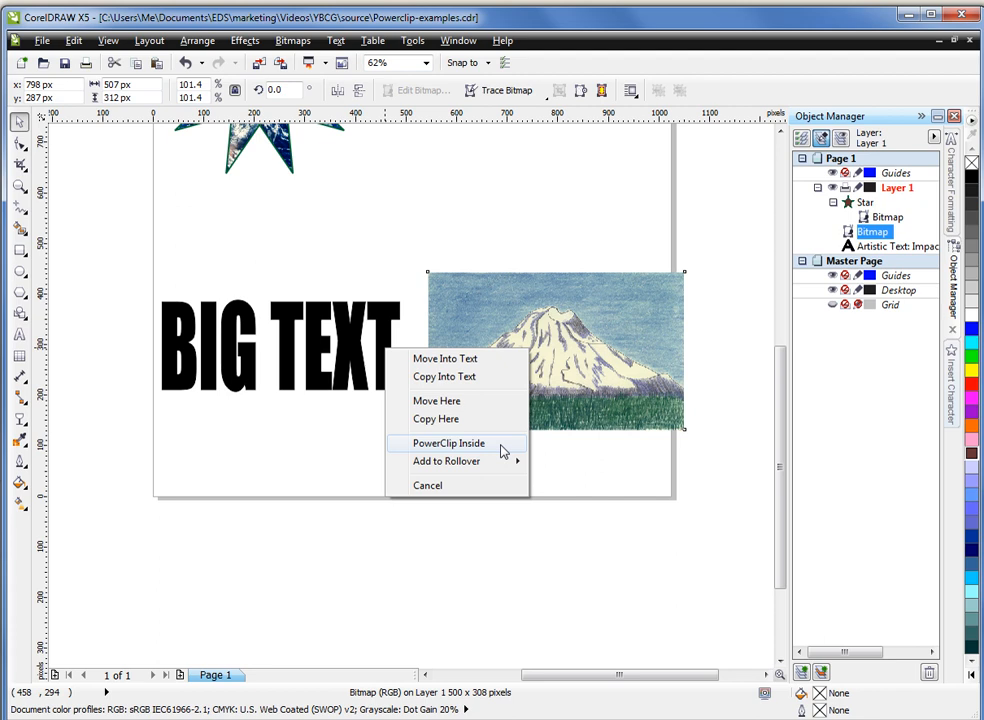
pyautogui.moveTo(450, 452)
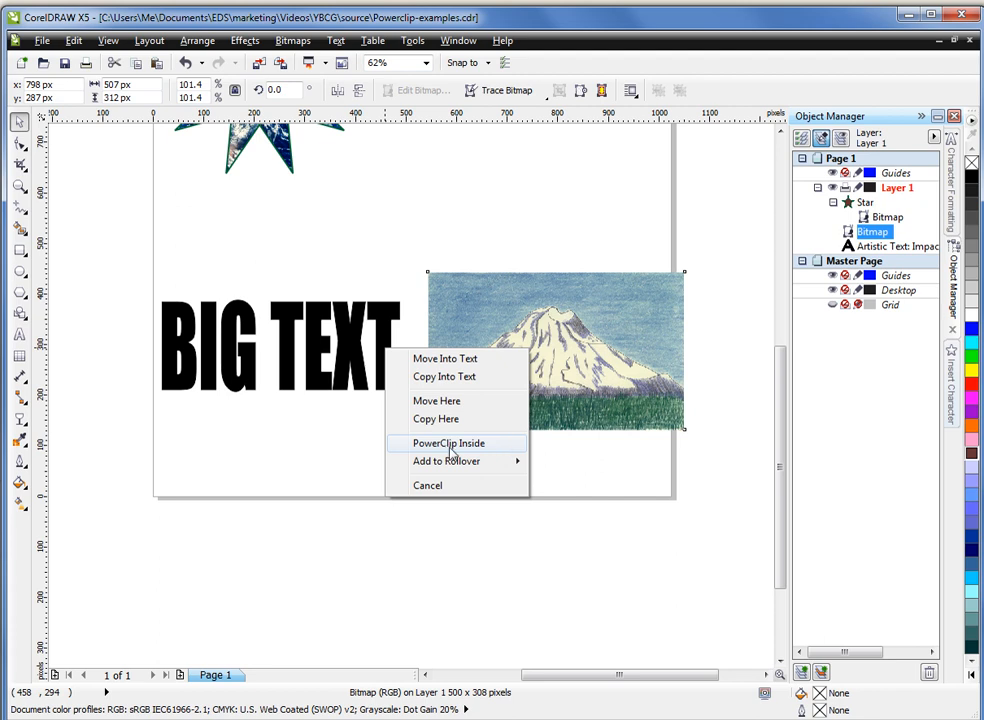
pyautogui.click(448, 443)
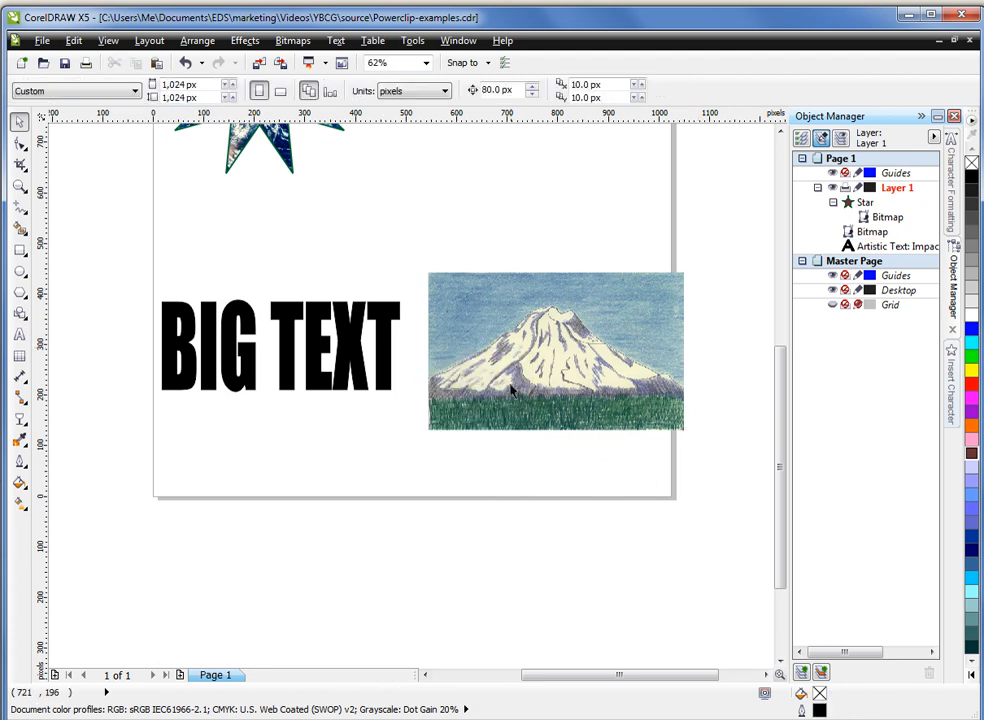
# - PowerClip the mountain bitmap inside the BIG TEXT artistic text via Object Manager
pyautogui.click(555, 350)
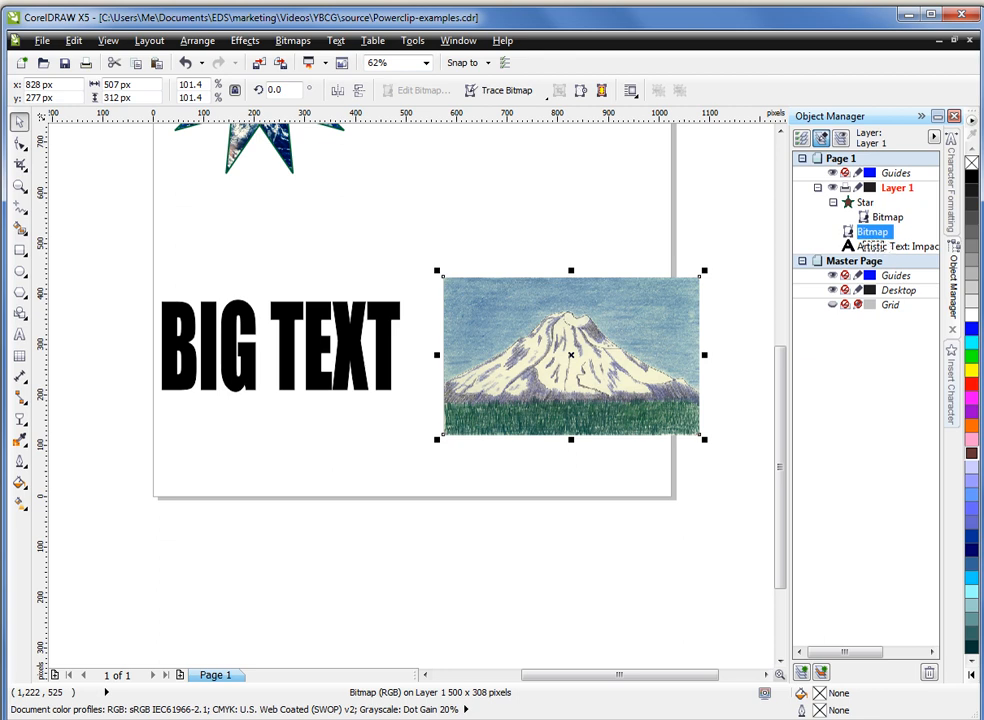
pyautogui.rightClick(871, 232)
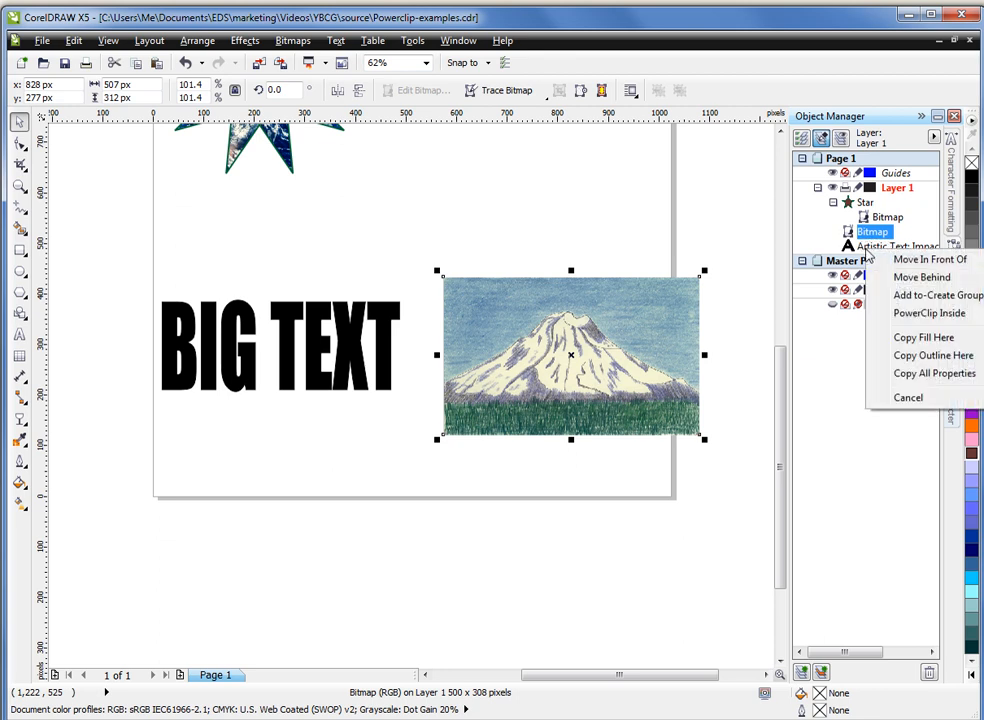
pyautogui.moveTo(928, 313)
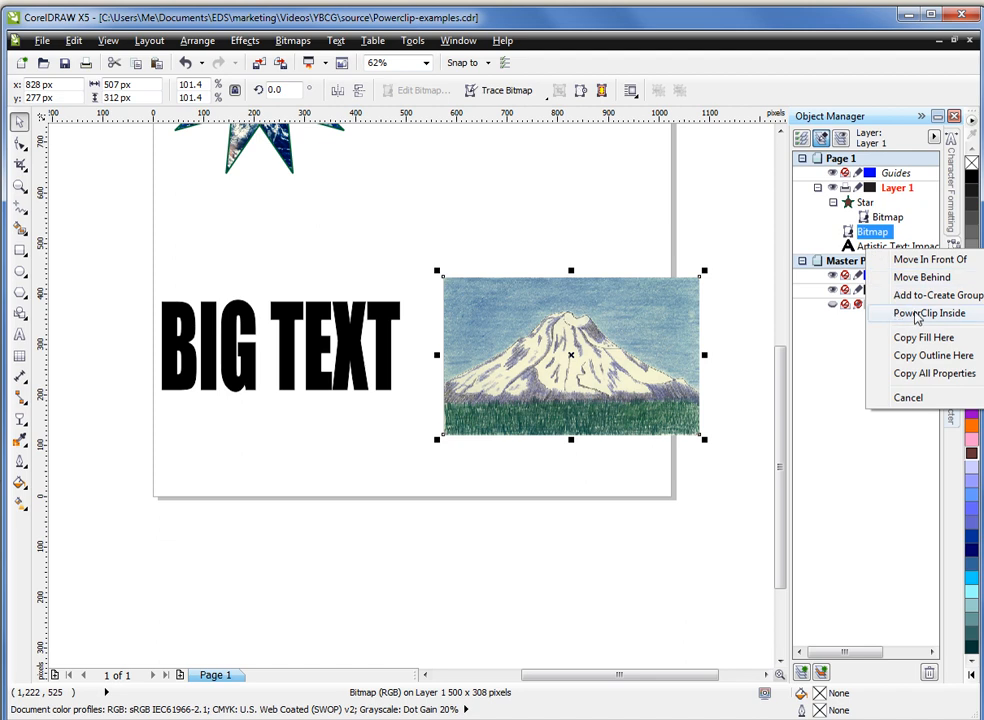
pyautogui.click(926, 313)
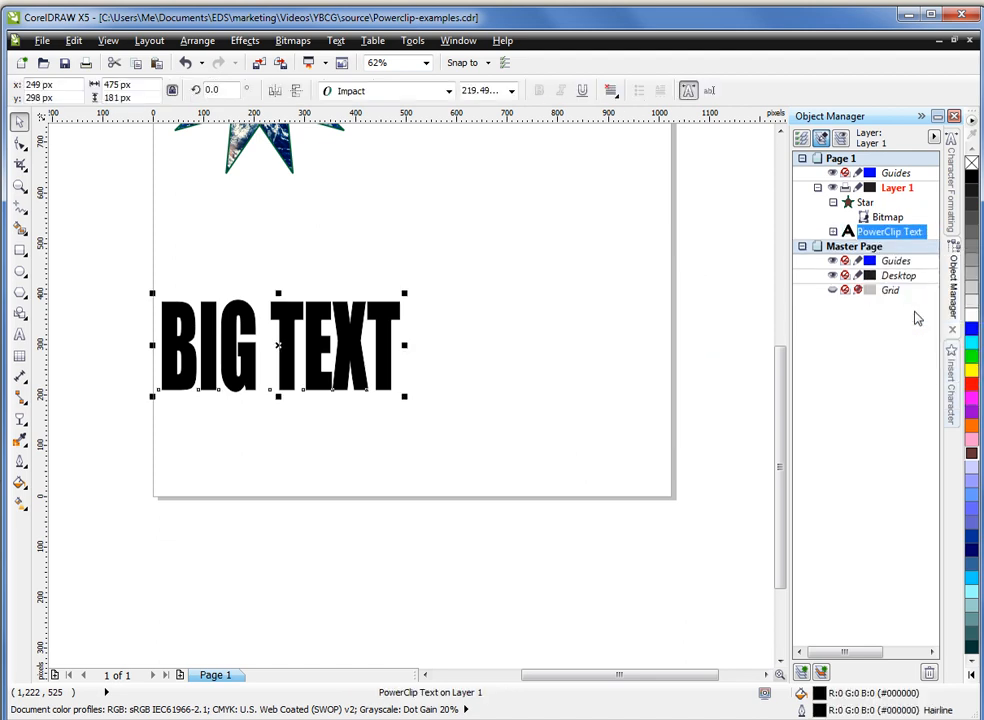
pyautogui.moveTo(393, 302)
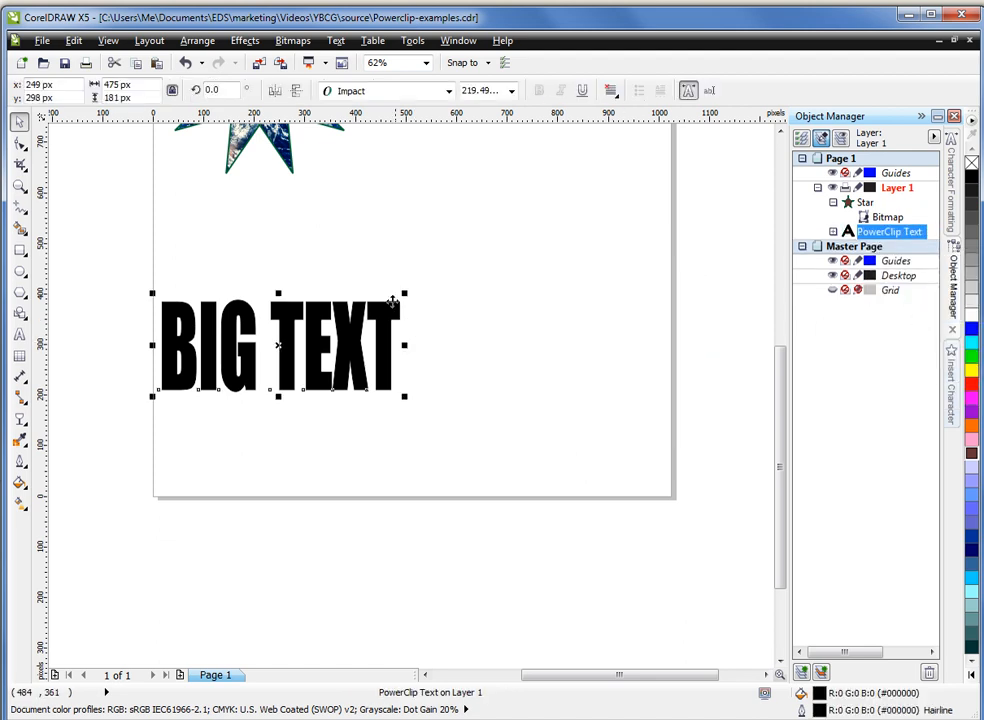
pyautogui.moveTo(305, 382)
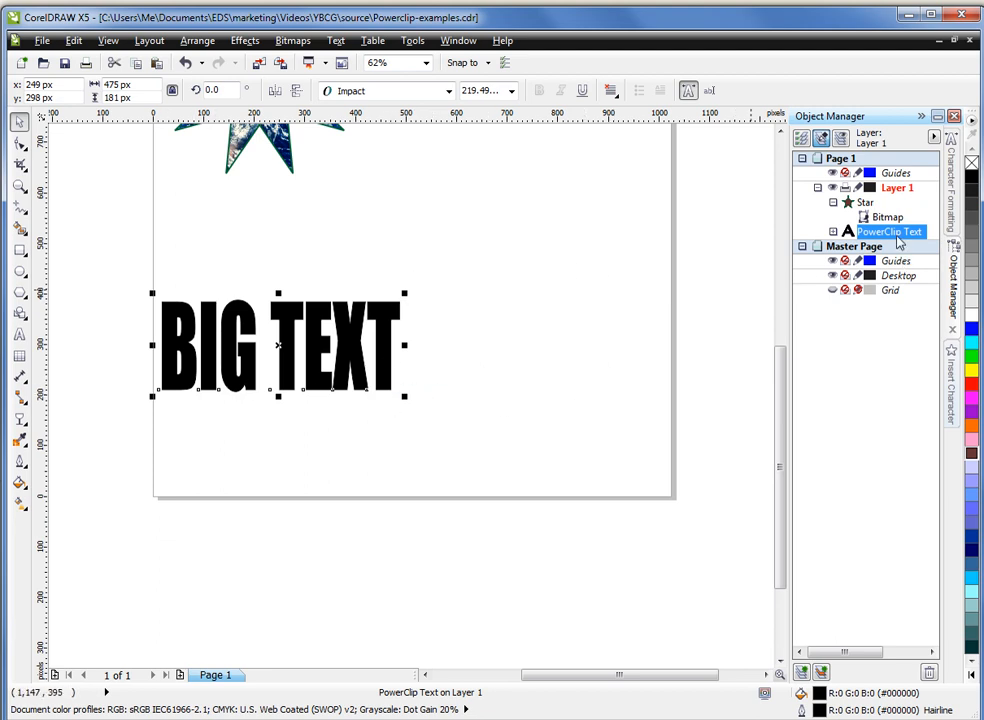
pyautogui.moveTo(537, 294)
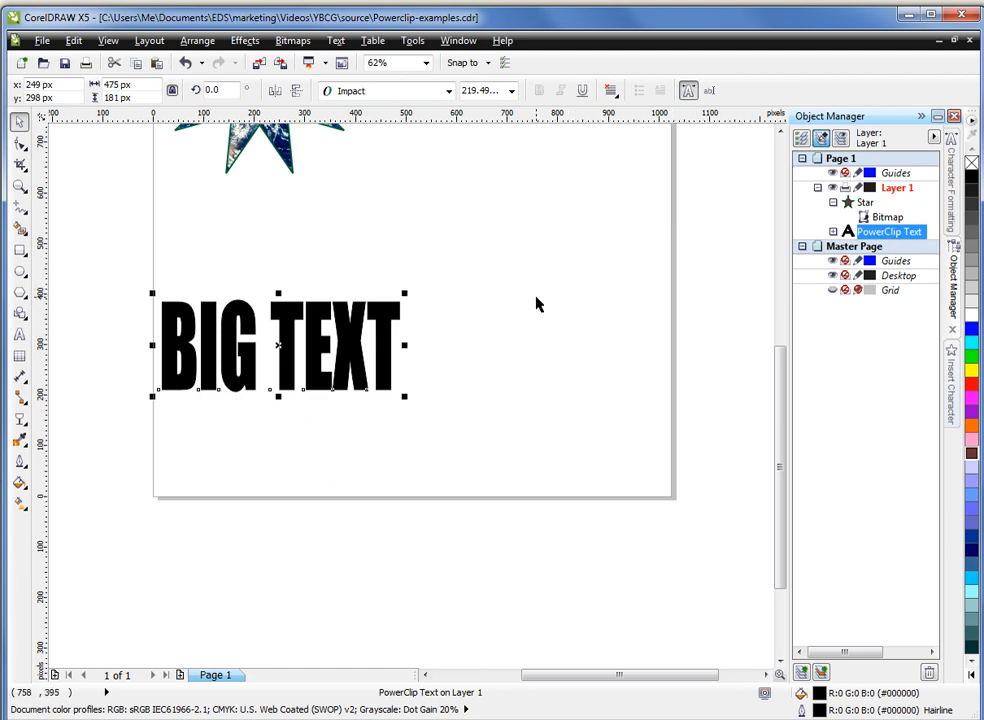
pyautogui.moveTo(368, 316)
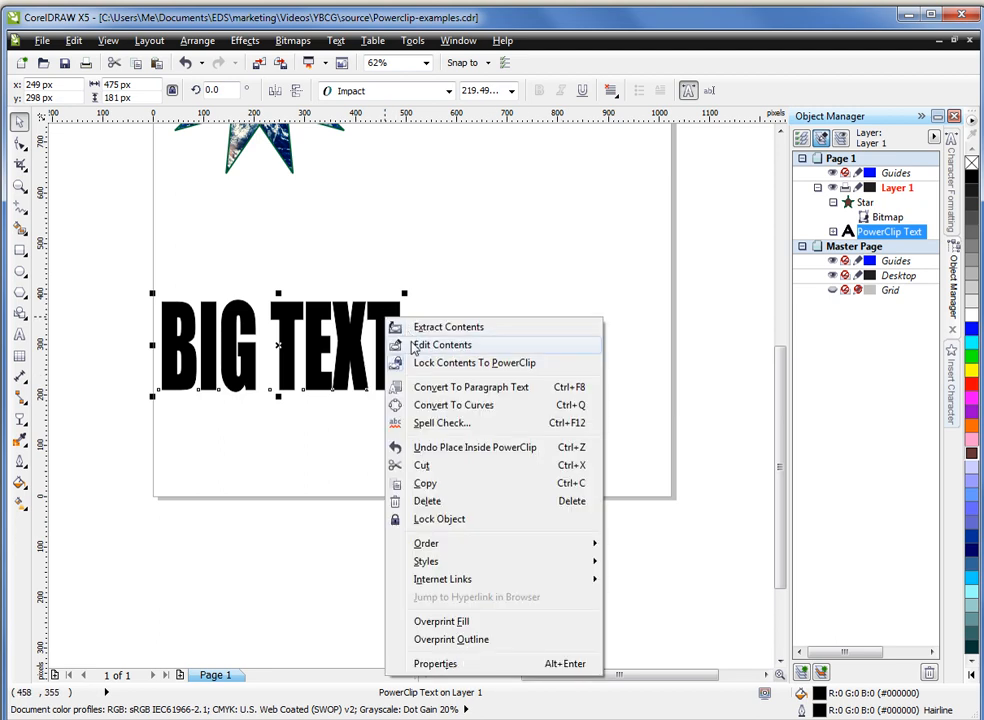
# - Edit the text's clipped contents to sit the mountain picture behind the lettering, then finish
pyautogui.click(441, 344)
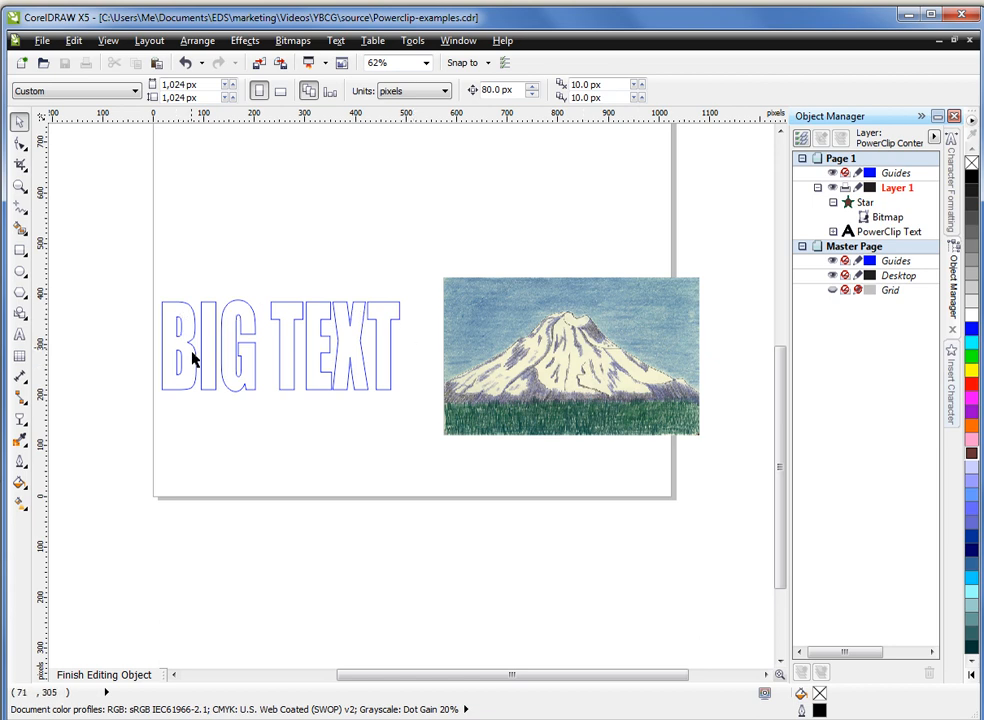
pyautogui.moveTo(597, 374)
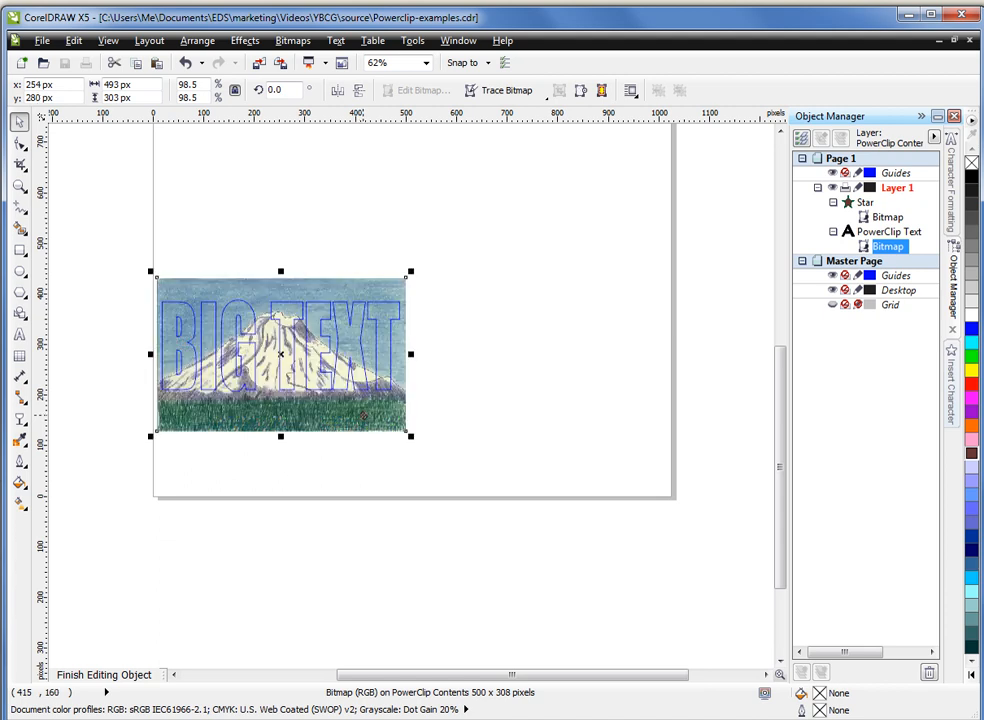
pyautogui.moveTo(258, 328)
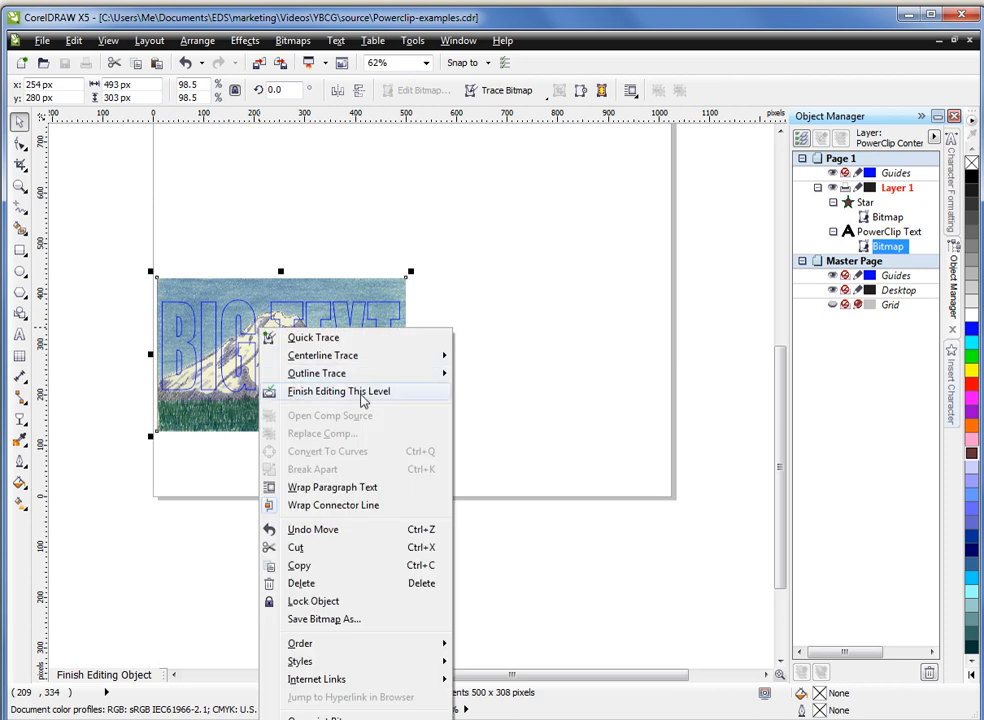
pyautogui.click(338, 391)
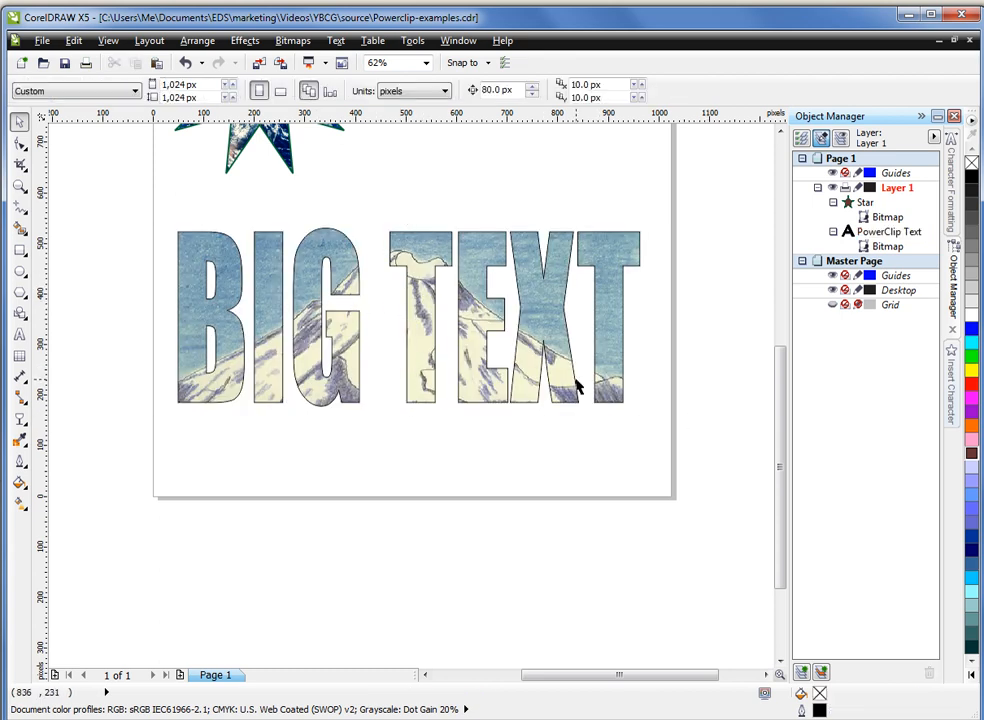
pyautogui.moveTo(459, 40)
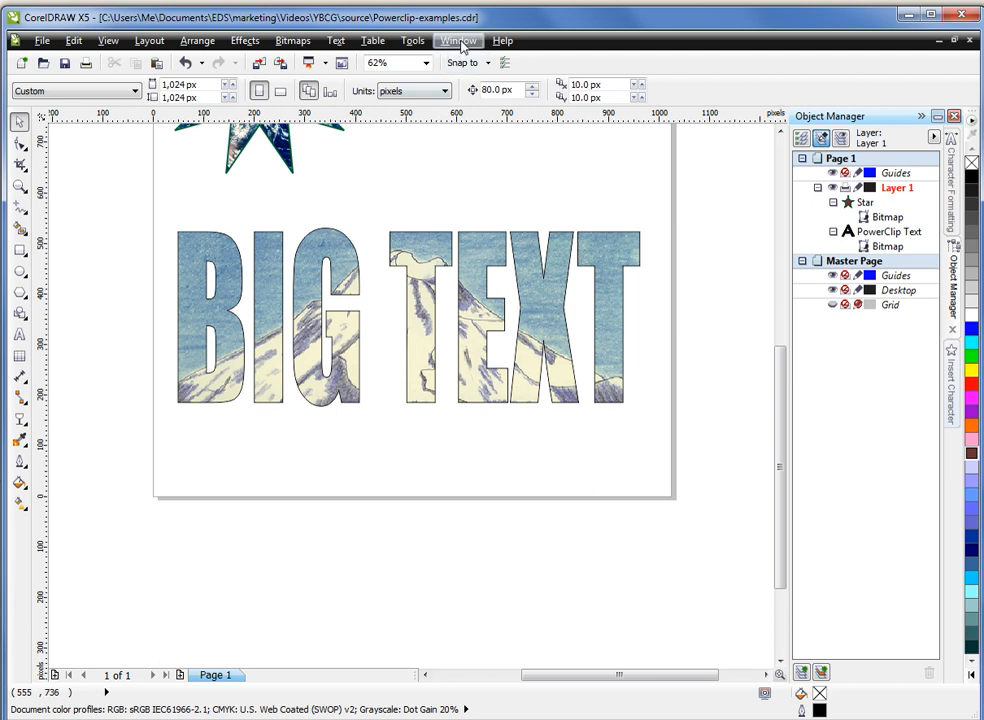
# - Bring up the Transformations-BC.cdr business card document from the Window list
pyautogui.click(458, 40)
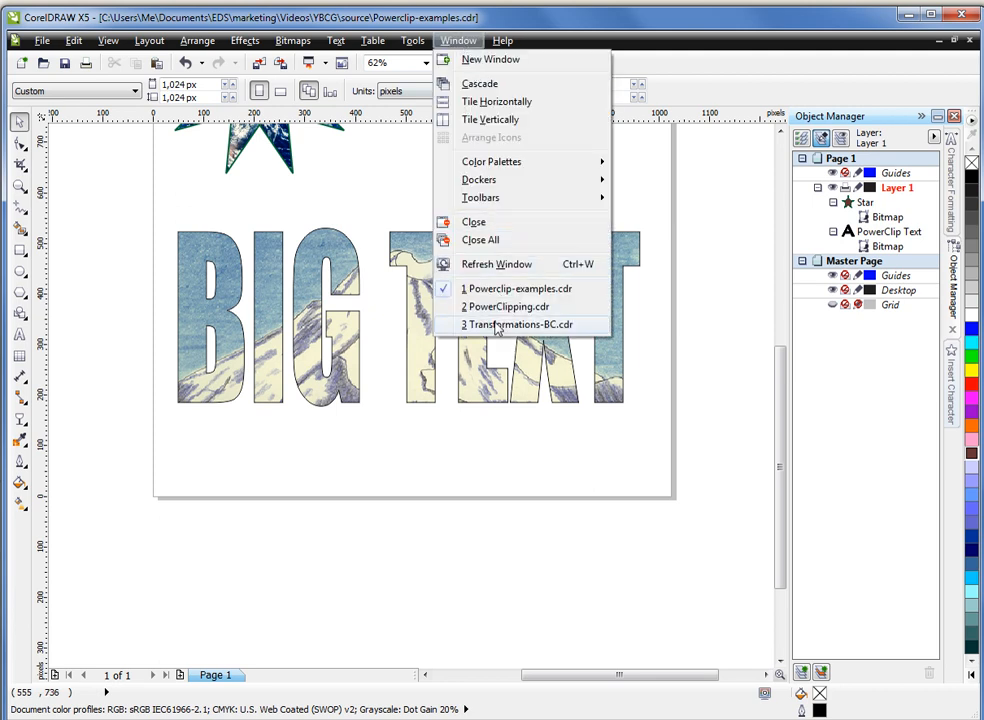
pyautogui.click(519, 324)
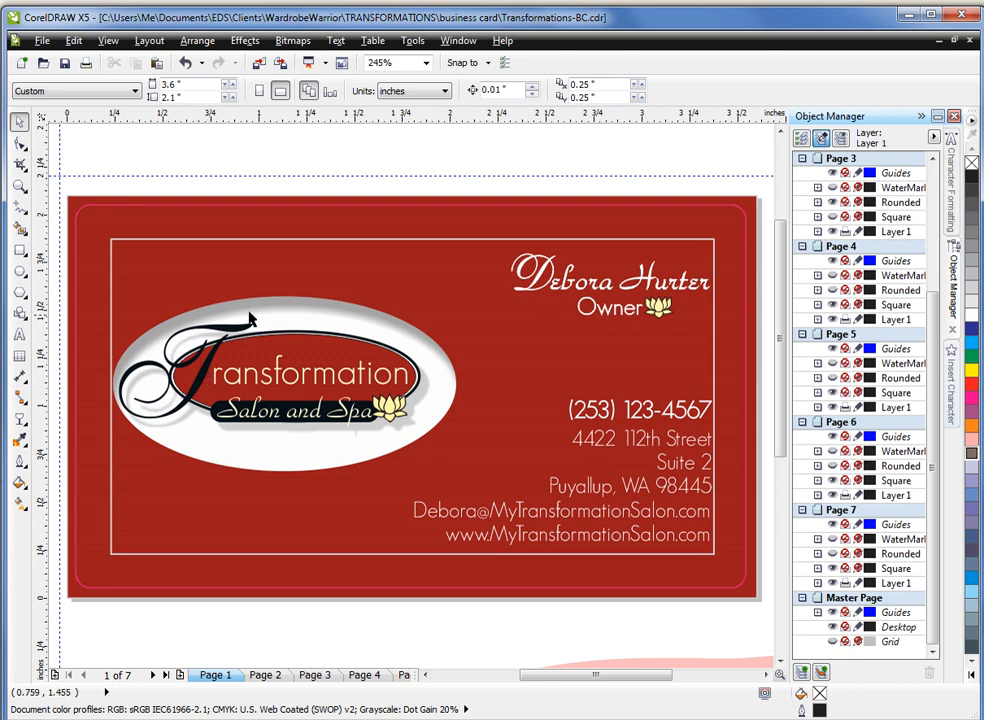
pyautogui.moveTo(323, 438)
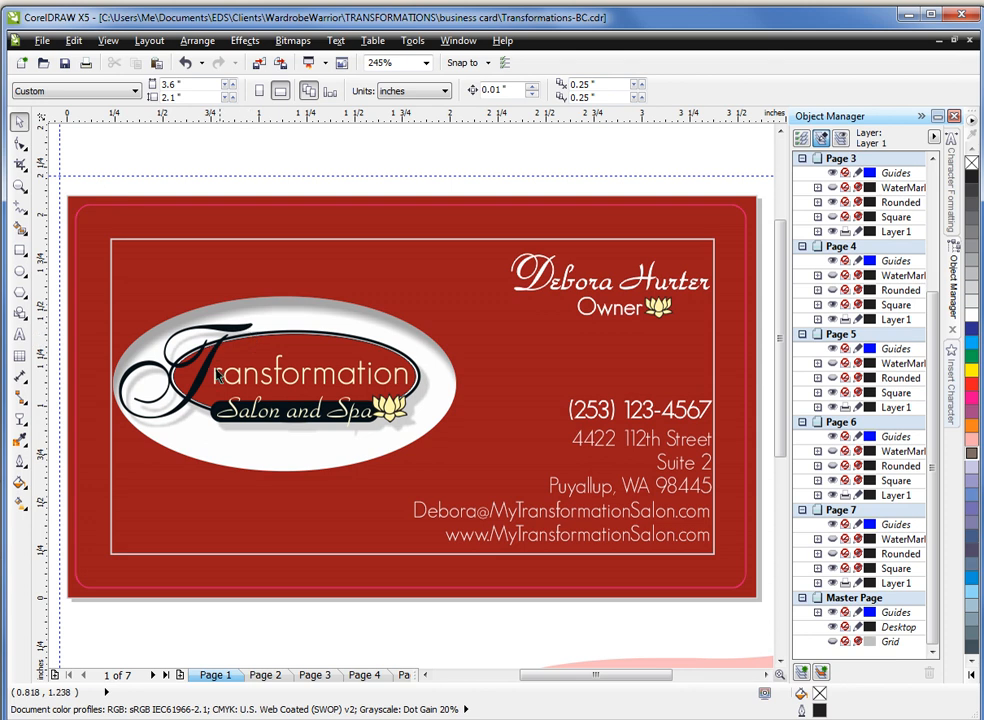
pyautogui.moveTo(388, 378)
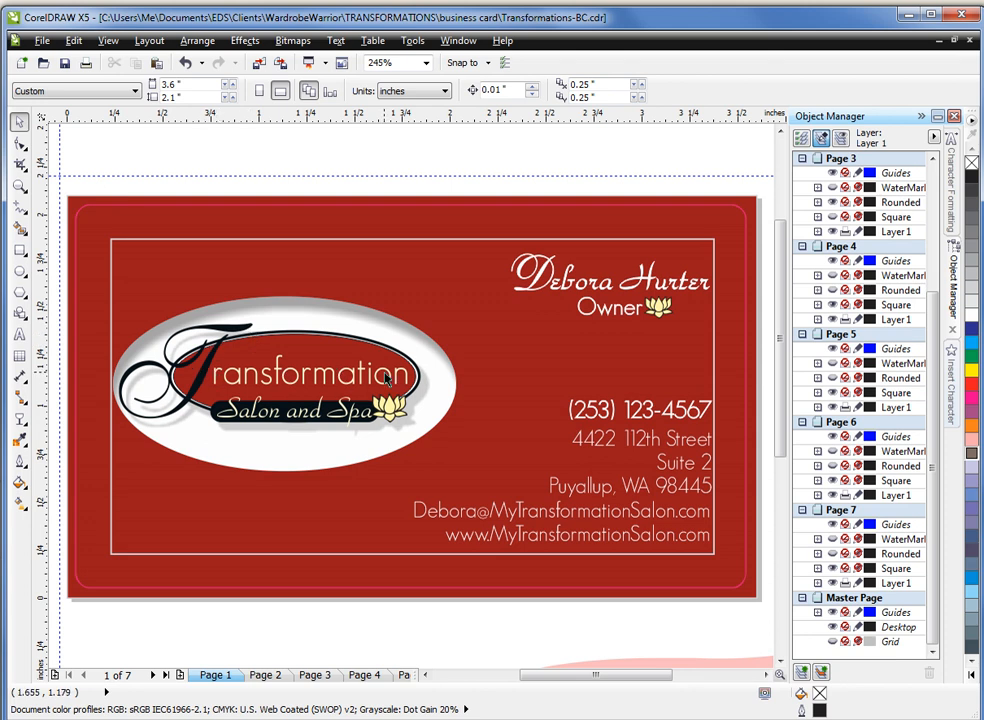
pyautogui.moveTo(555, 258)
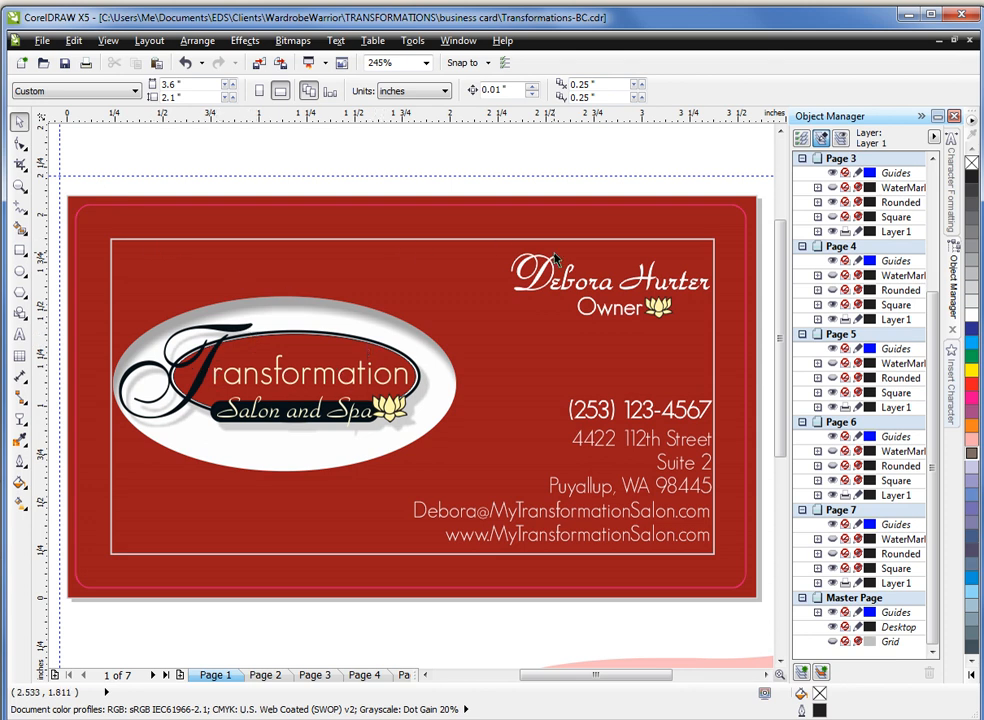
pyautogui.moveTo(145, 573)
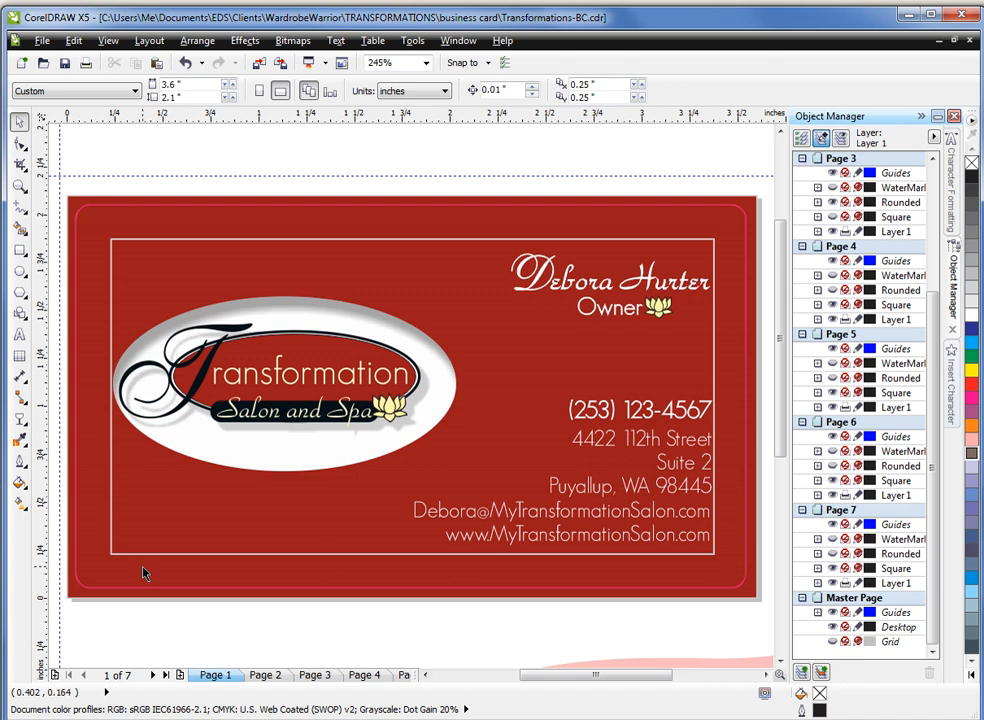
pyautogui.moveTo(195, 348)
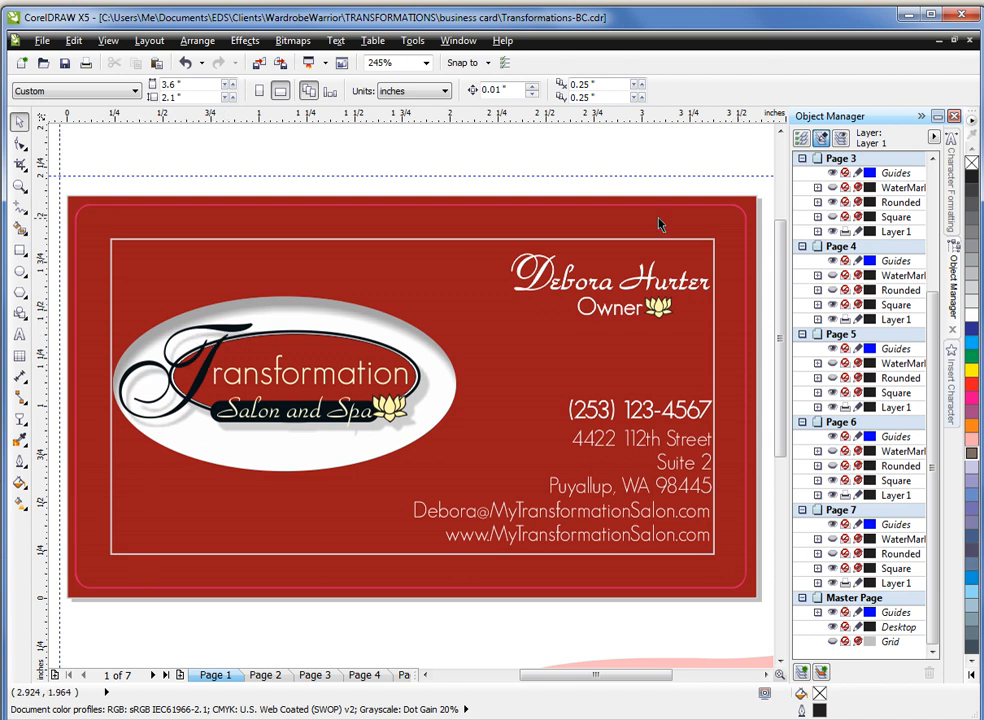
pyautogui.moveTo(463, 231)
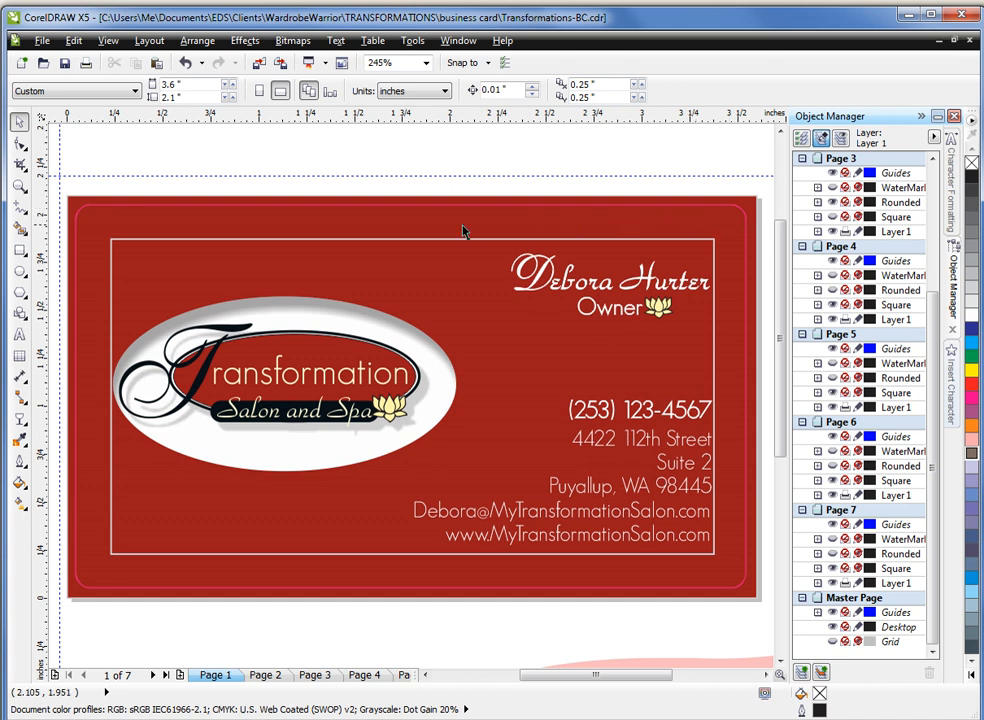
pyautogui.moveTo(490, 387)
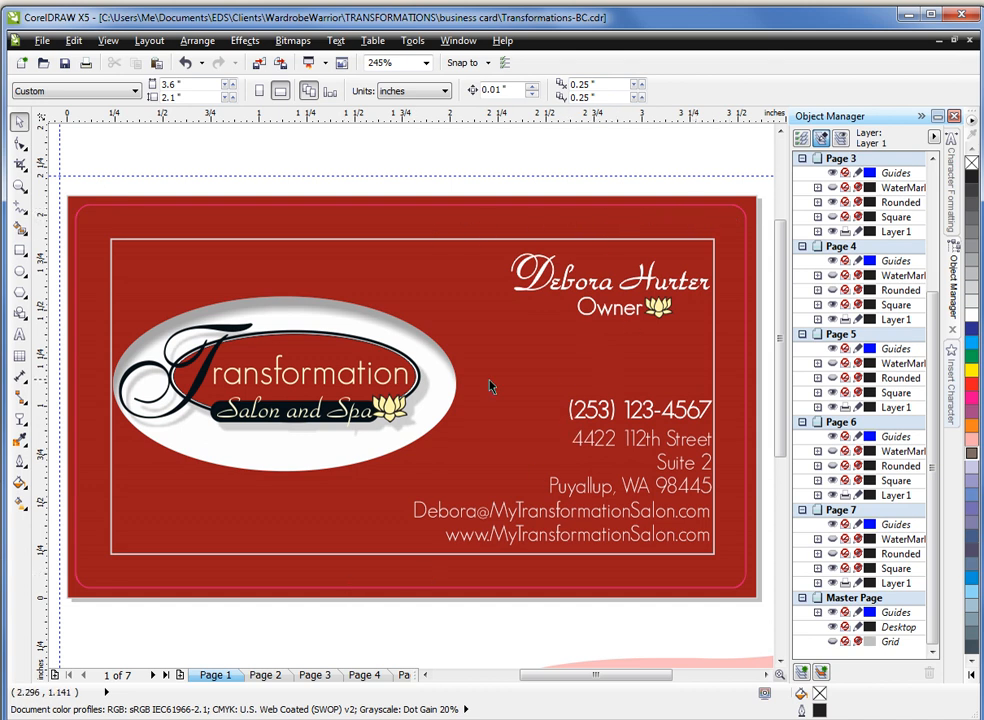
pyautogui.moveTo(719, 338)
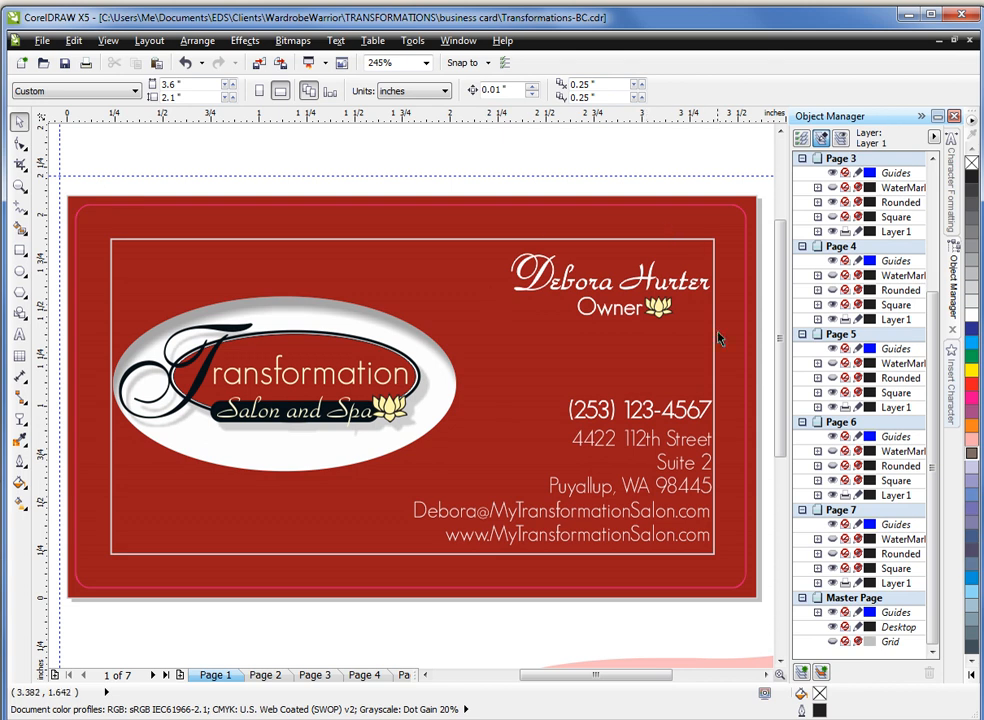
pyautogui.moveTo(600, 498)
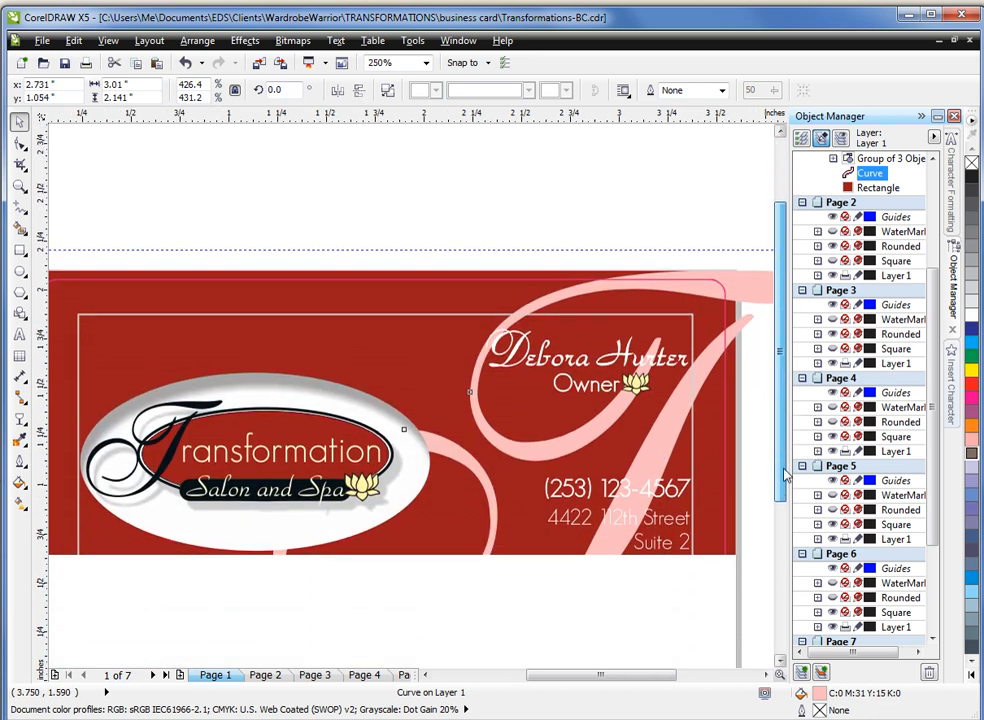
# - Scroll the view up to see the pink script T positioned over the card
pyautogui.scroll(3)
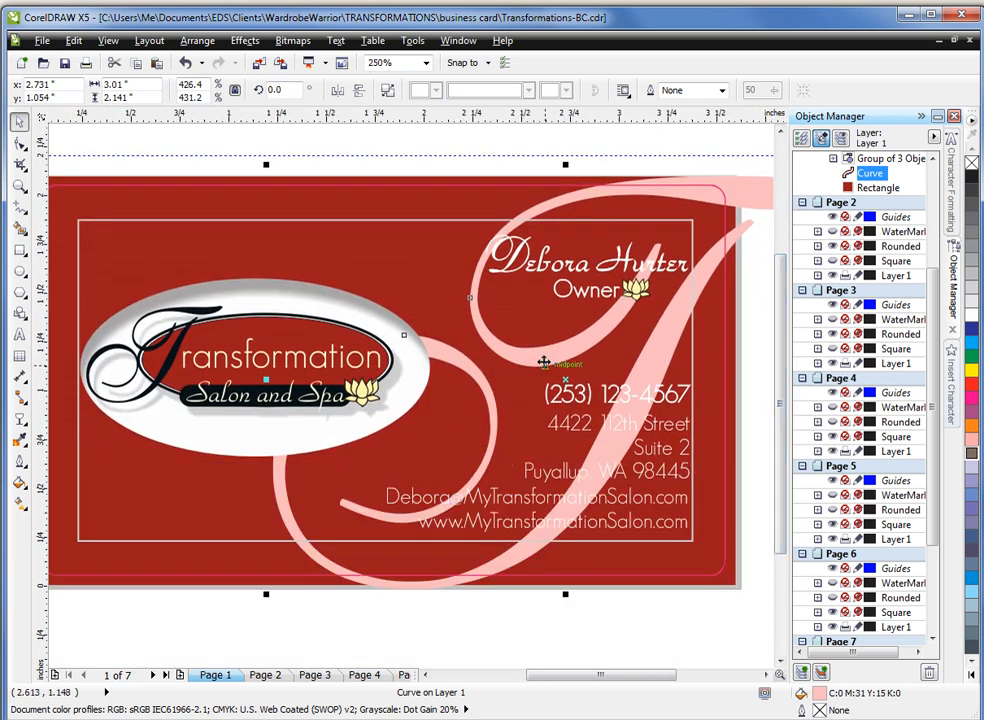
pyautogui.moveTo(710, 310)
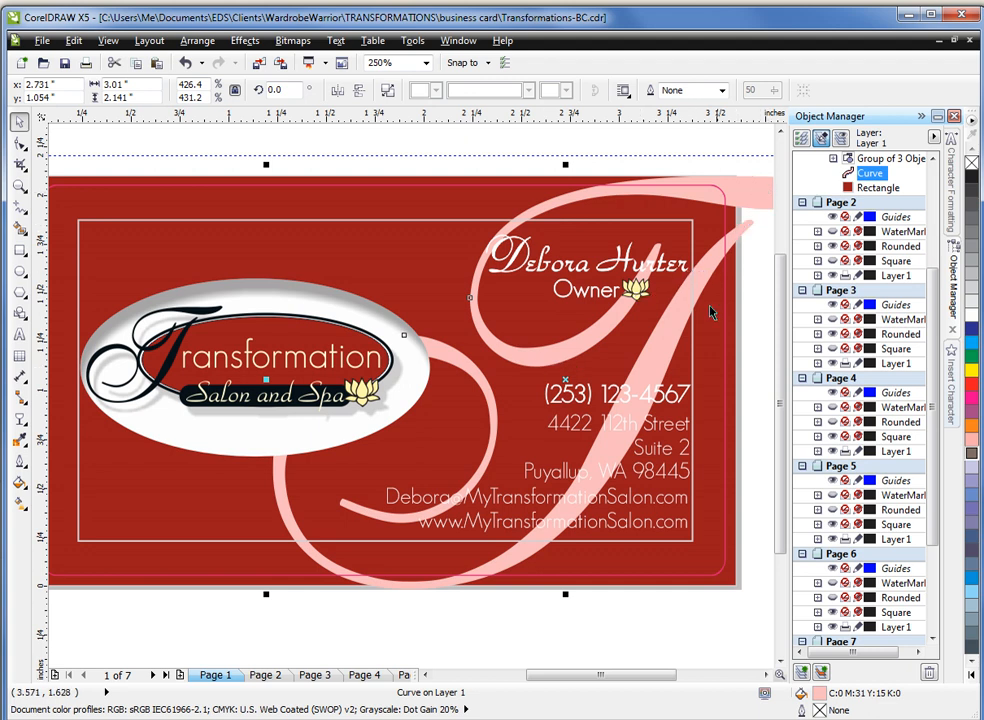
pyautogui.moveTo(648, 405)
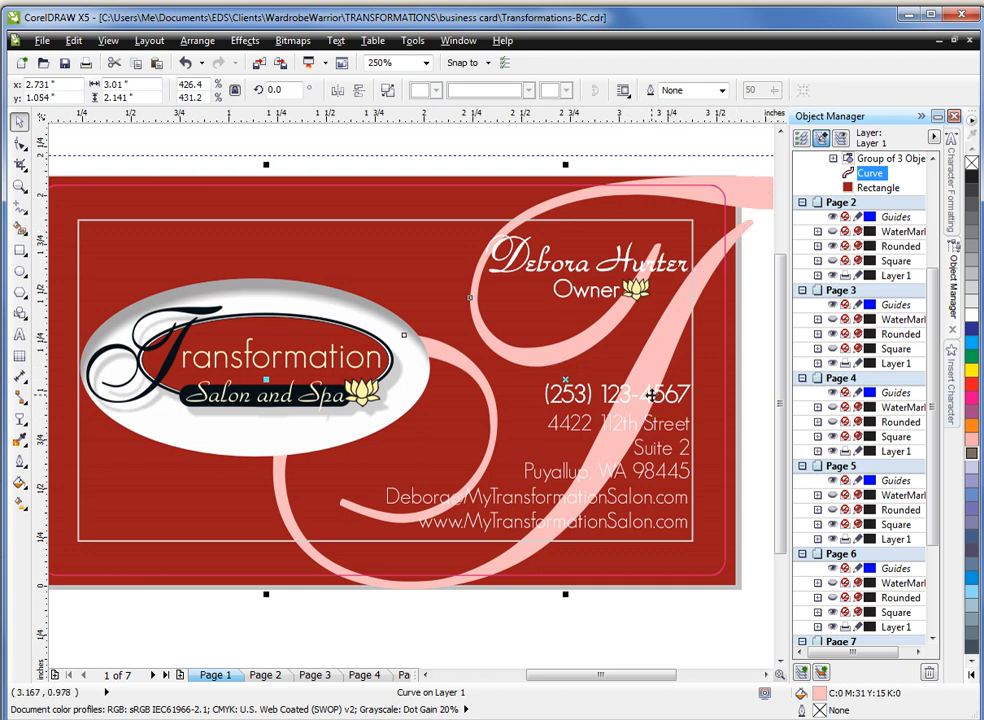
pyautogui.moveTo(55, 425)
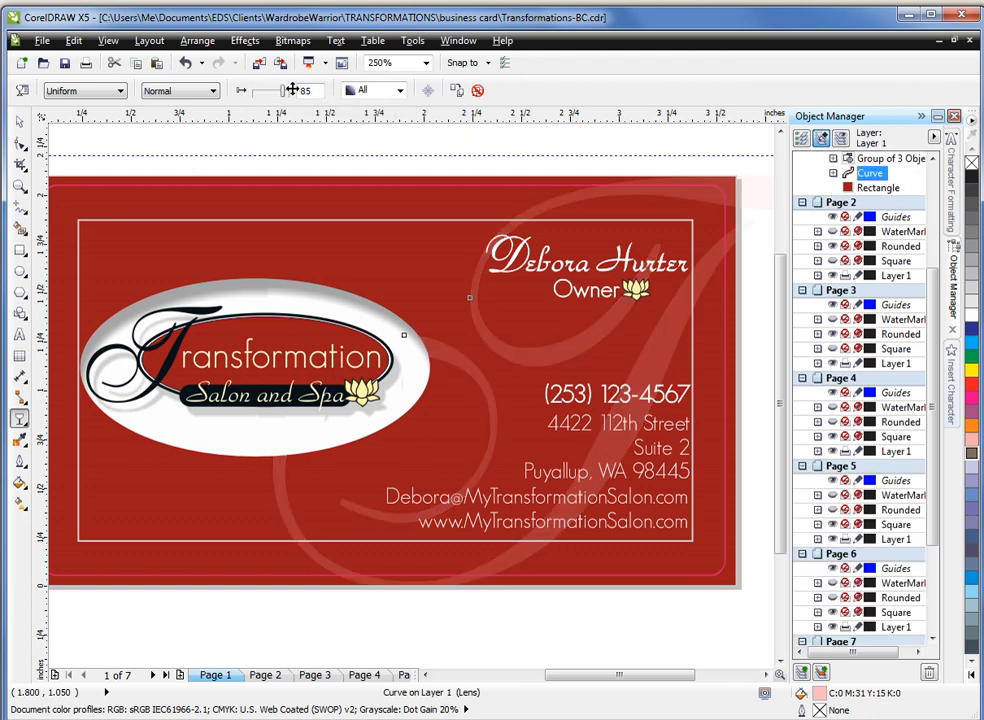
pyautogui.moveTo(501, 167)
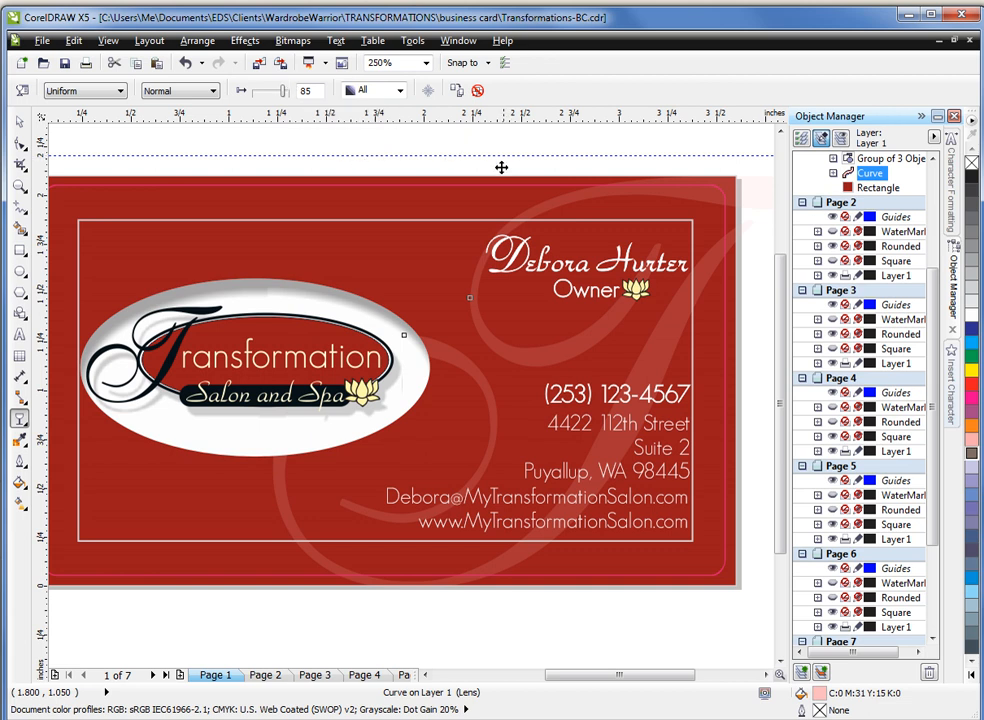
pyautogui.moveTo(20, 124)
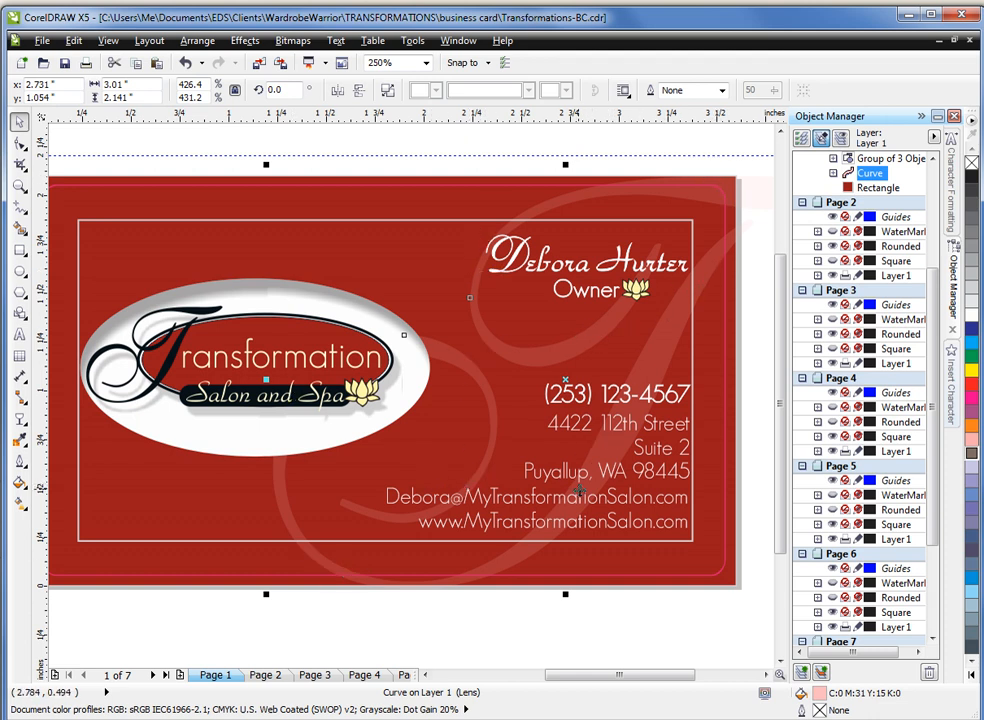
pyautogui.moveTo(562, 218)
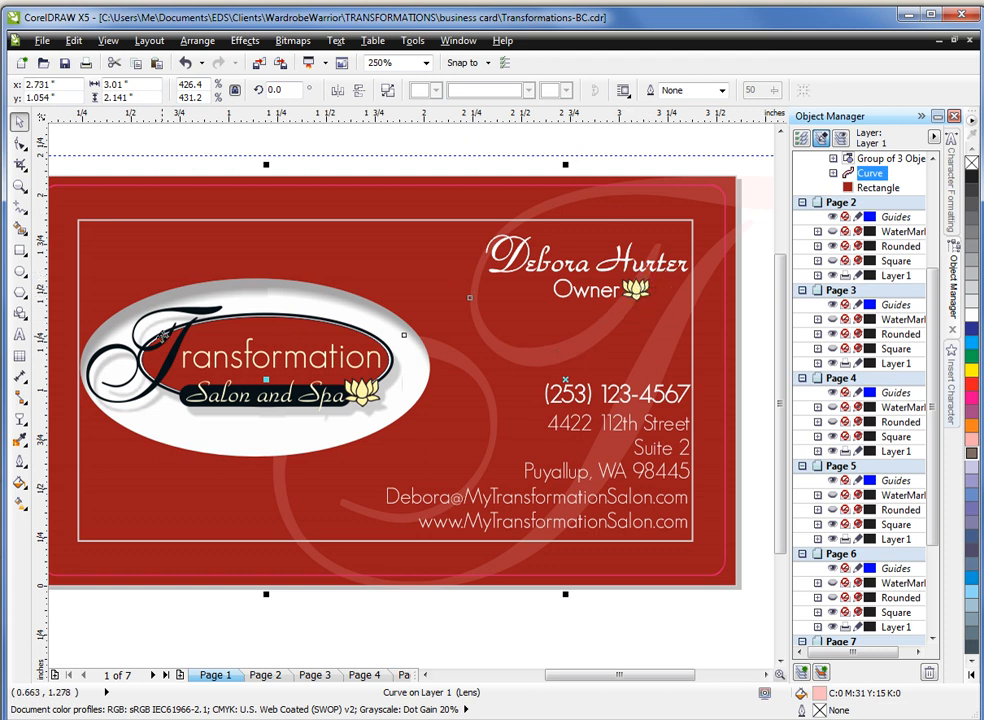
pyautogui.moveTo(600, 351)
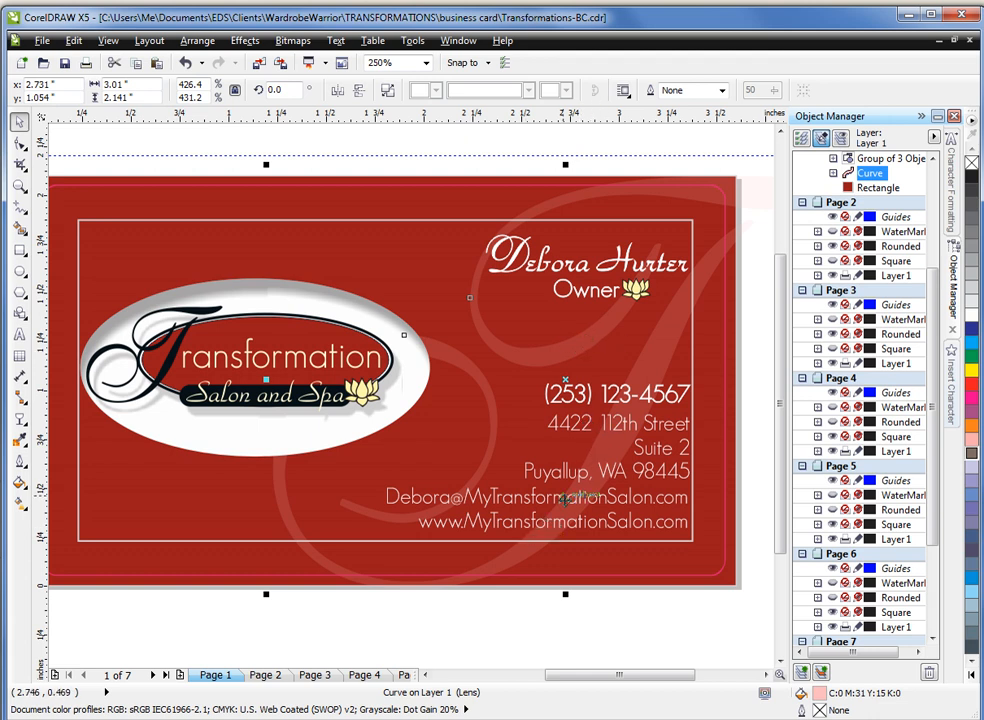
pyautogui.moveTo(586, 651)
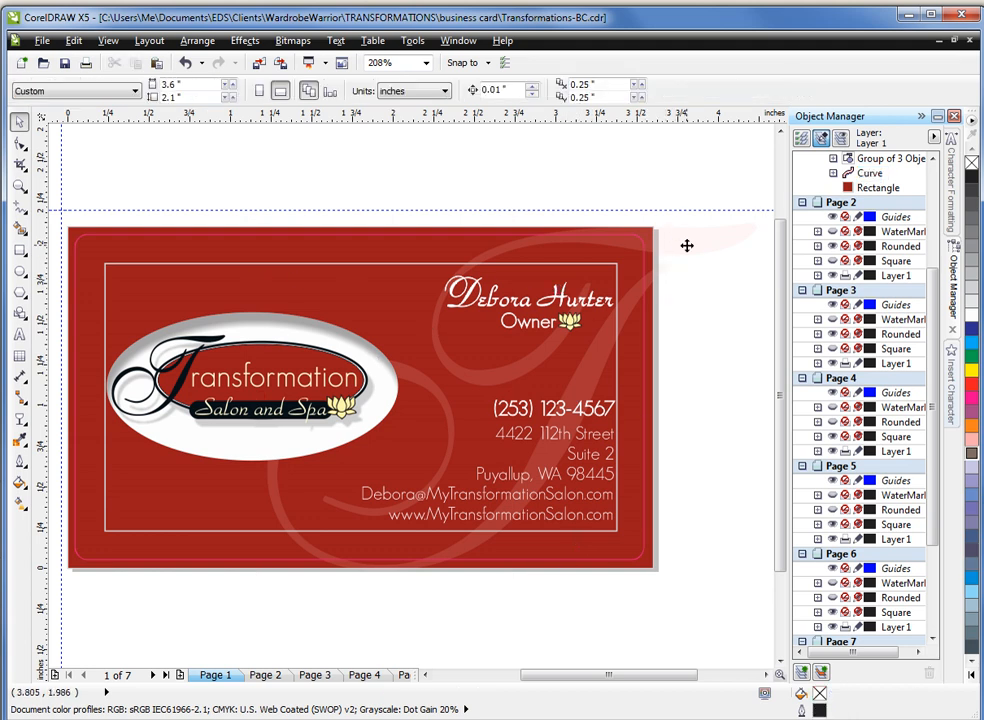
# - Select the faint T watermark curve for scaling to about 2.37 x 2.1 inches
pyautogui.click(872, 172)
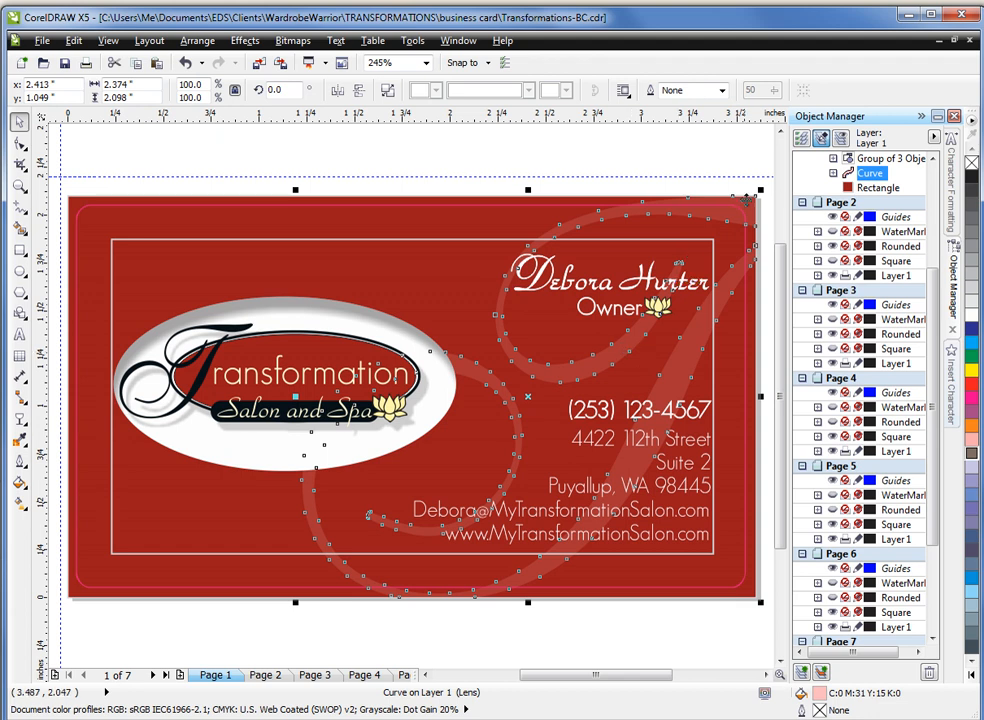
pyautogui.moveTo(765, 248)
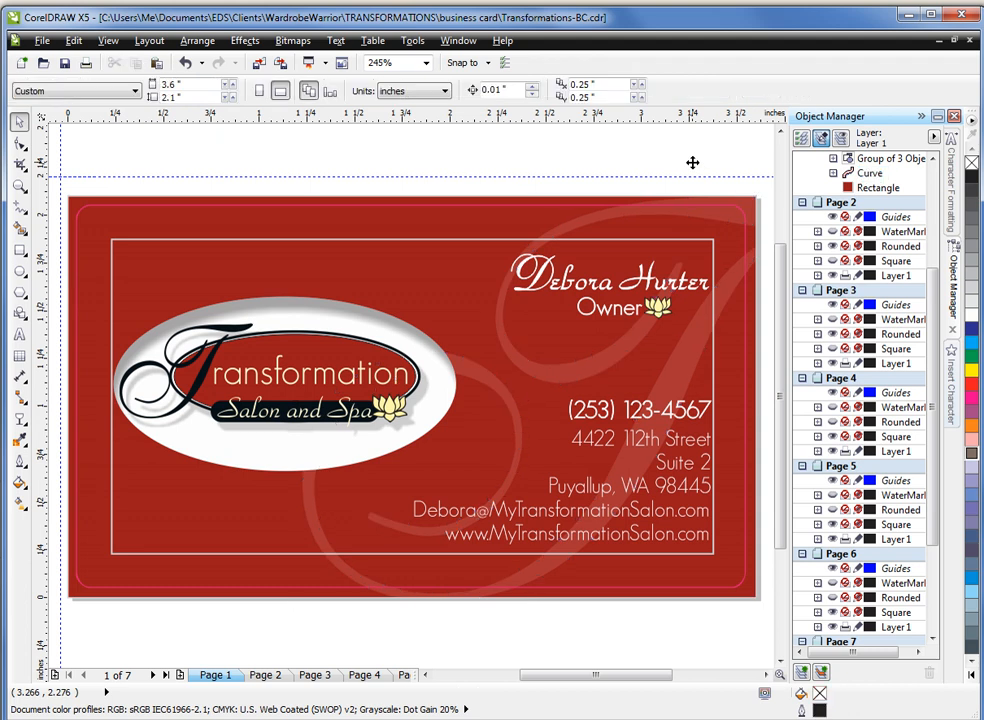
pyautogui.click(868, 173)
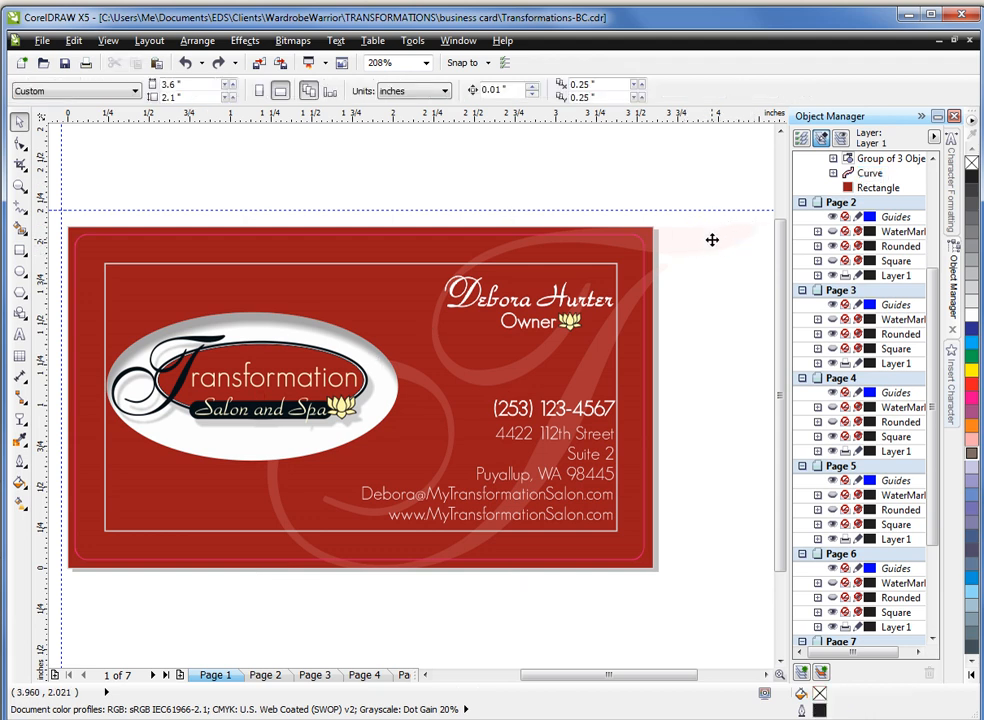
pyautogui.moveTo(70, 407)
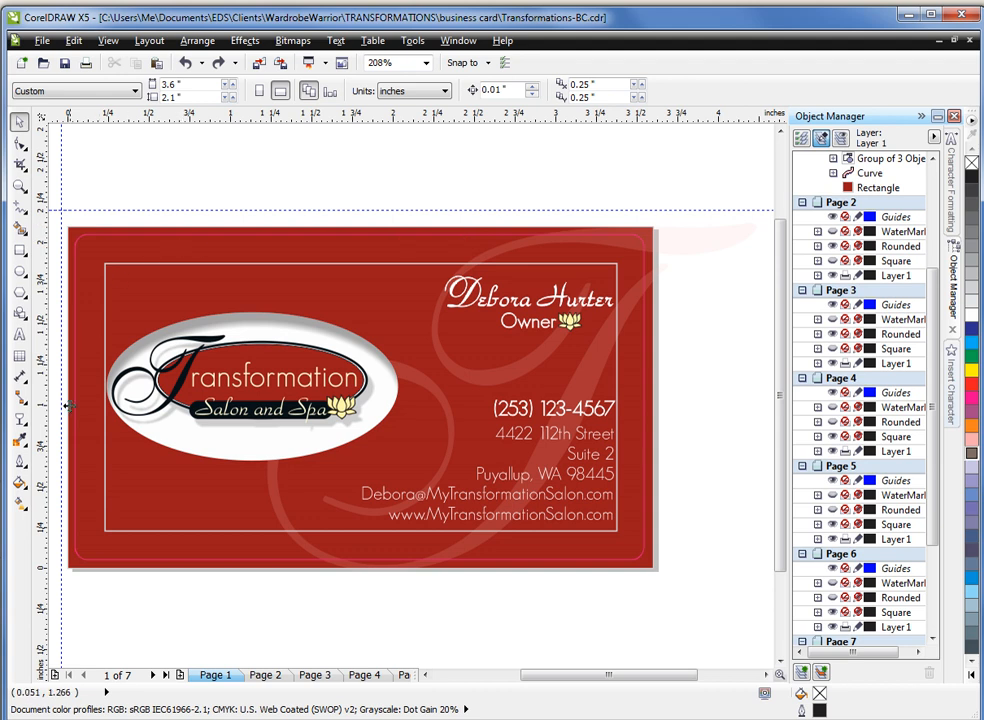
pyautogui.moveTo(688, 243)
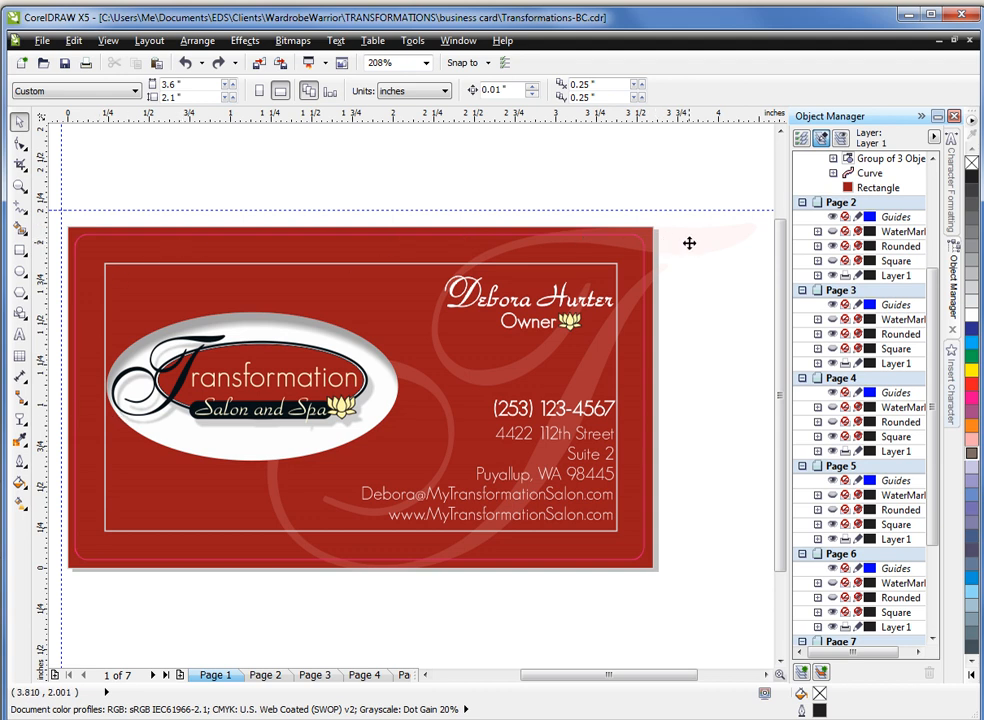
pyautogui.moveTo(670, 245)
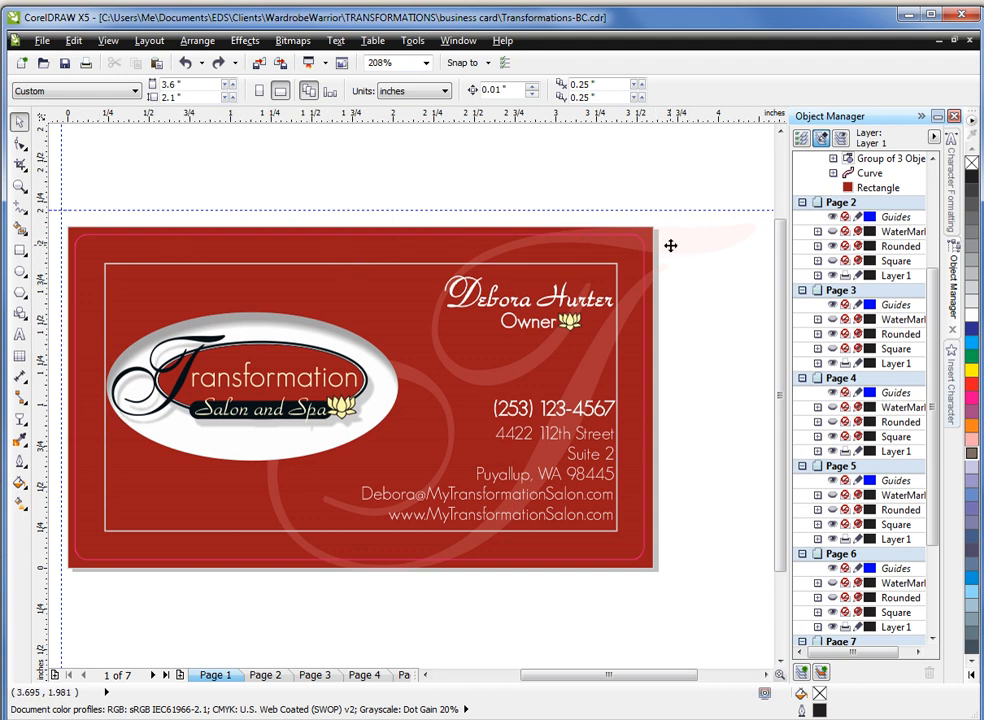
pyautogui.click(871, 173)
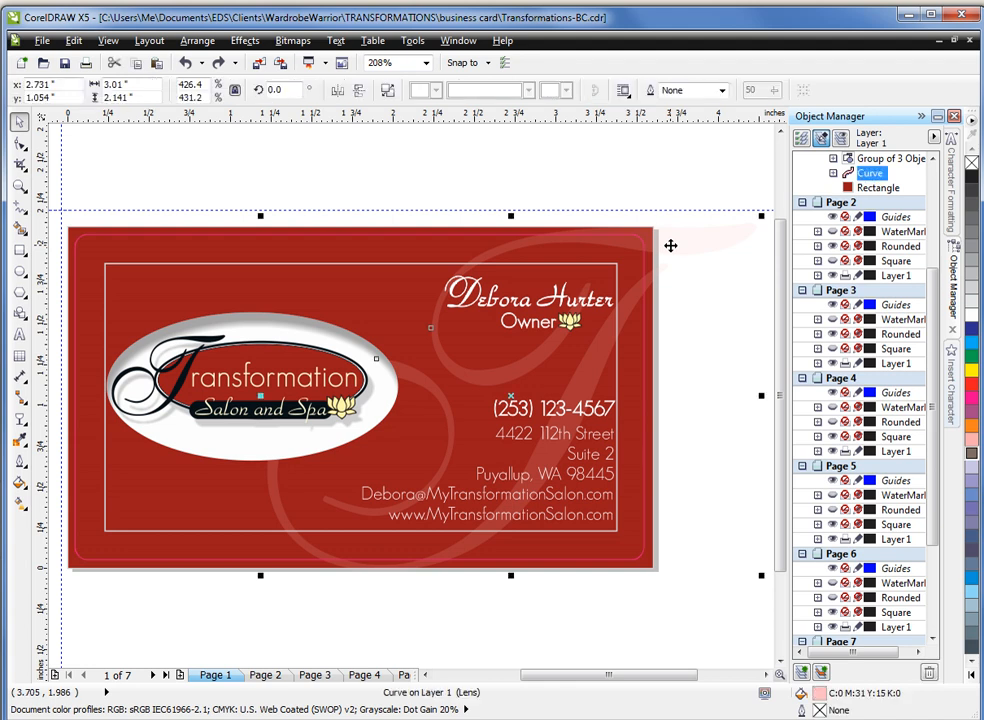
pyautogui.moveTo(801, 101)
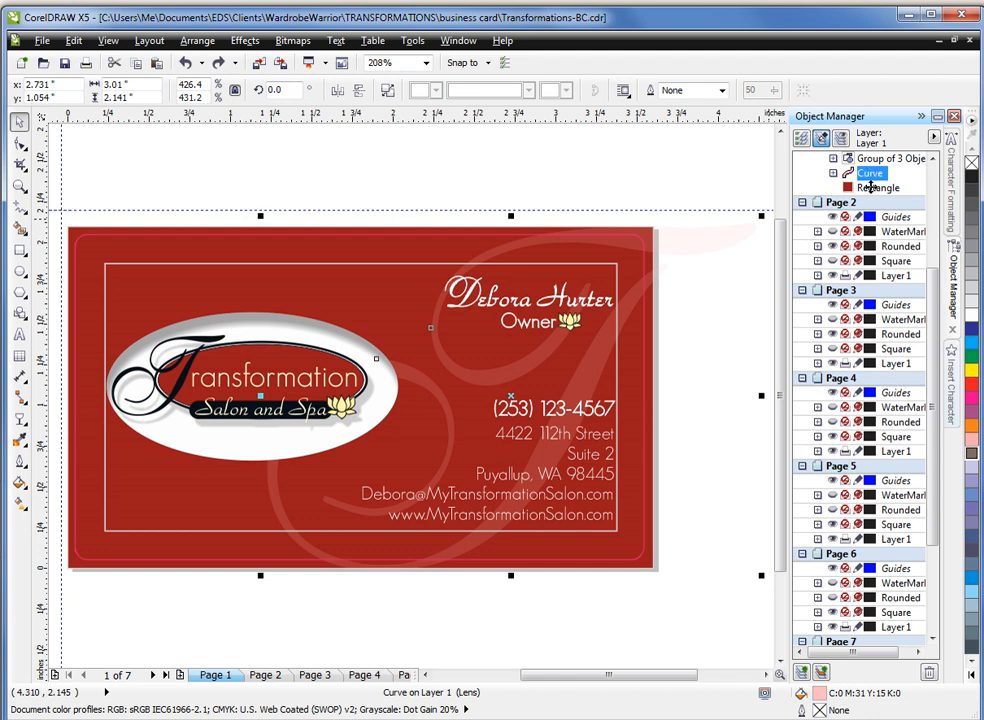
pyautogui.moveTo(679, 272)
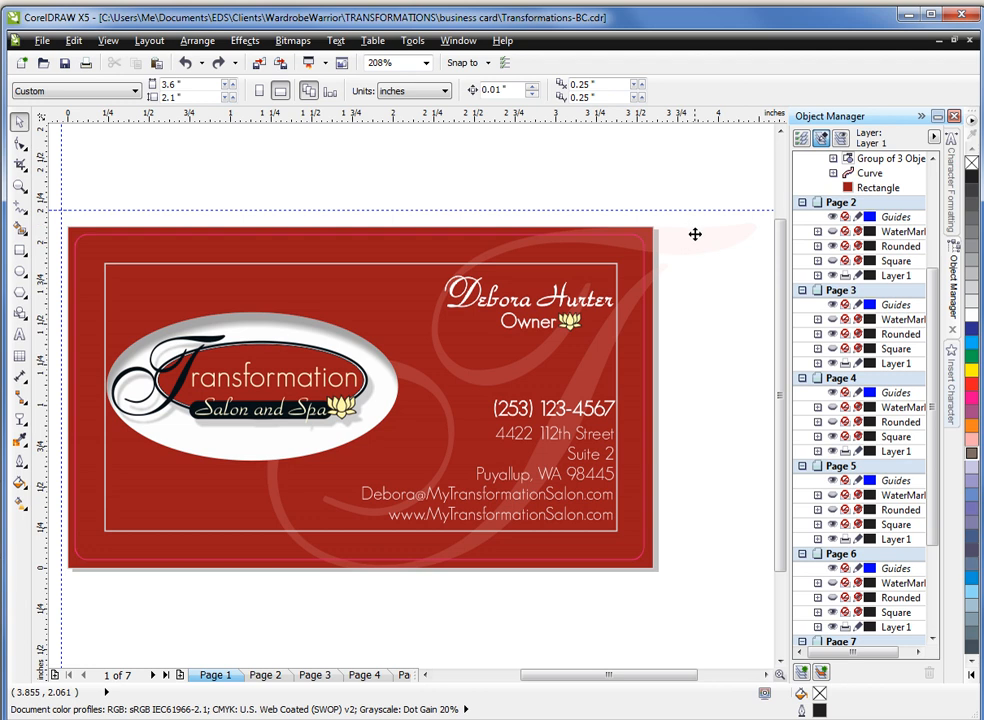
pyautogui.moveTo(699, 237)
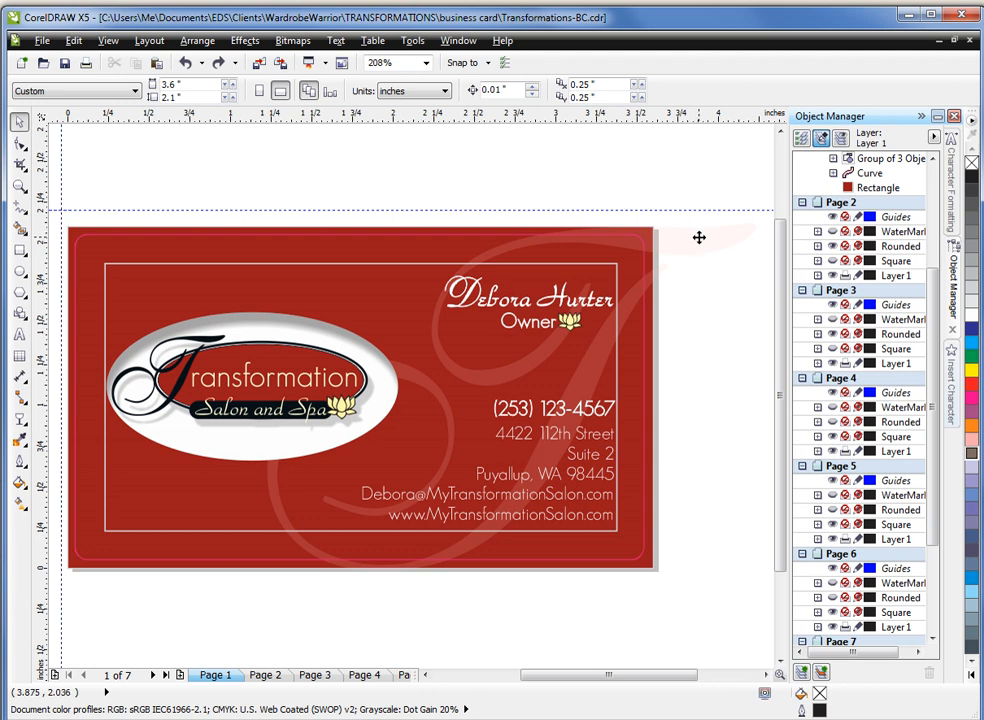
# - Start Effects > PowerClip > Place Inside Container for the T watermark curve
pyautogui.click(870, 172)
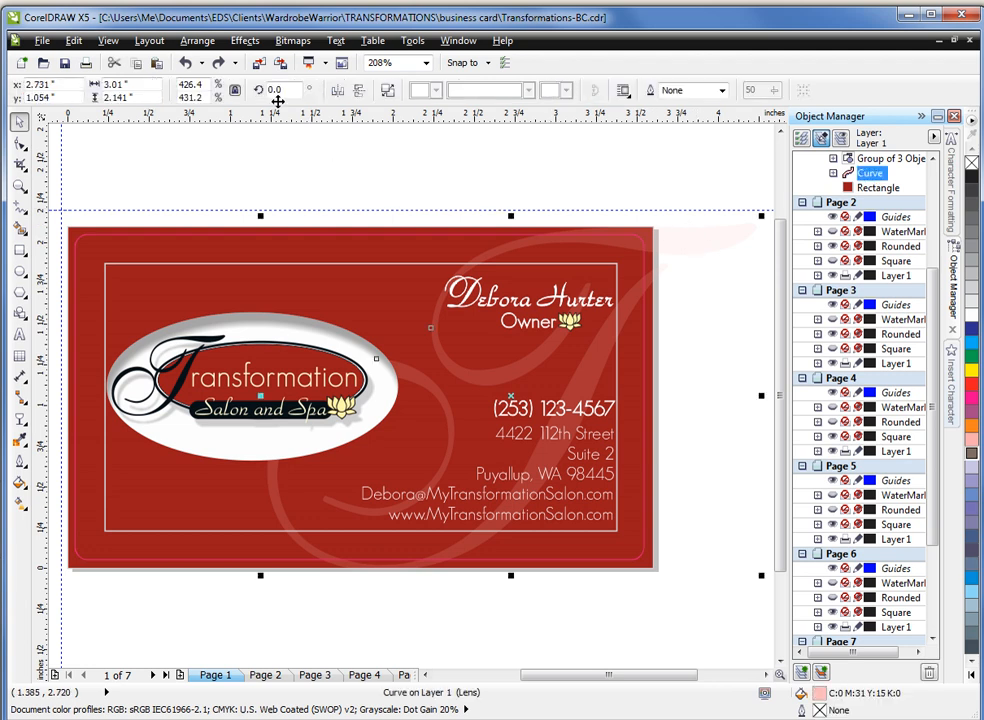
pyautogui.click(244, 40)
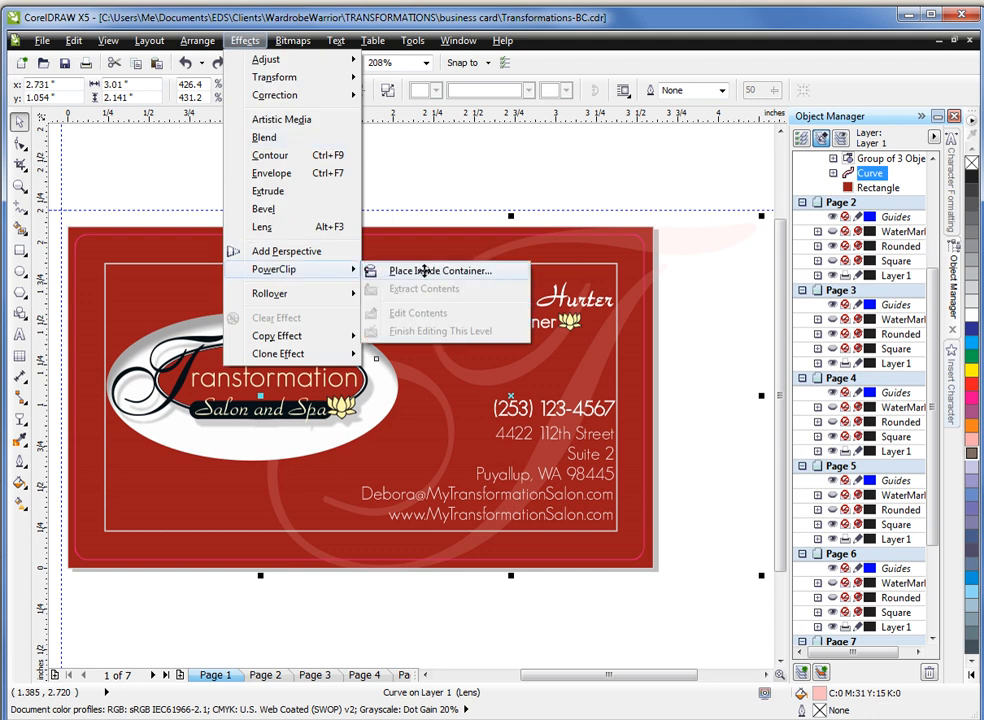
pyautogui.click(440, 270)
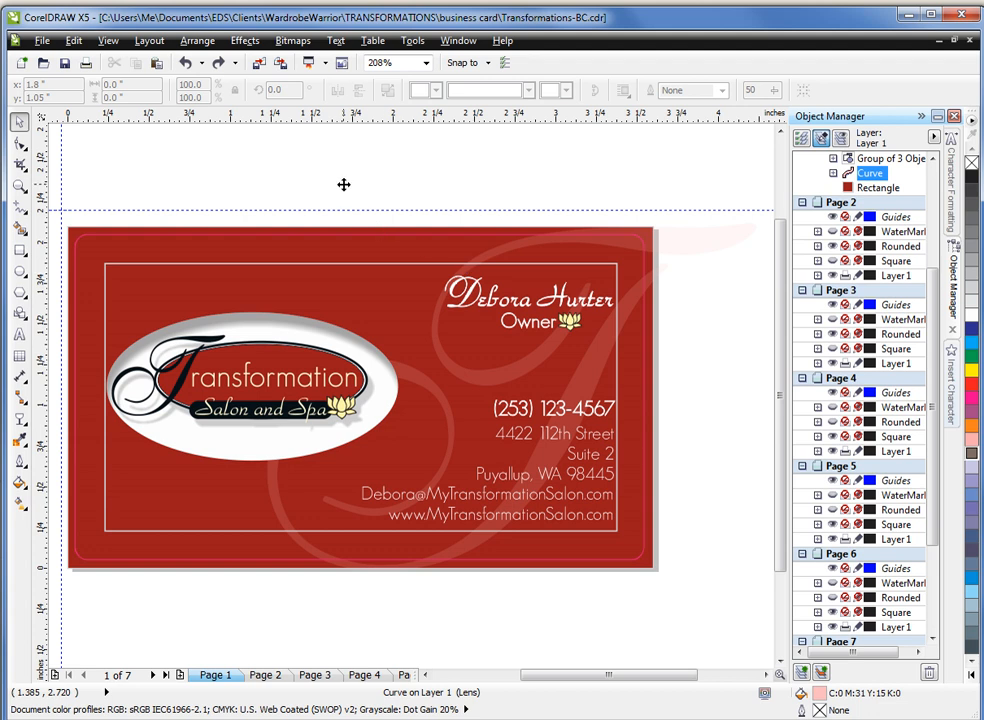
pyautogui.moveTo(274, 255)
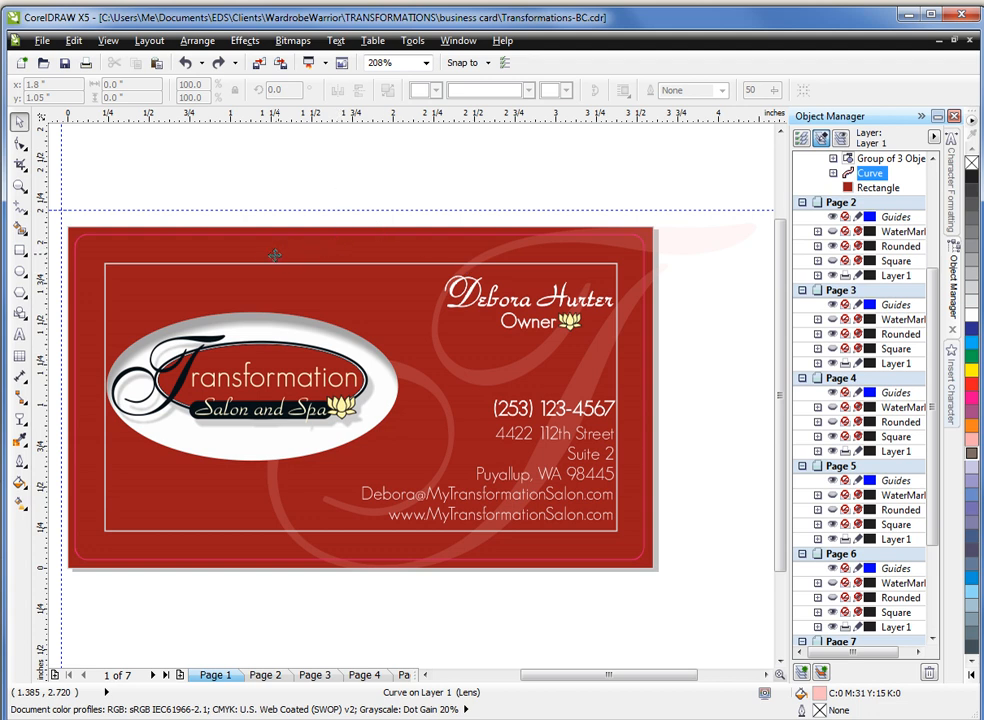
pyautogui.moveTo(268, 281)
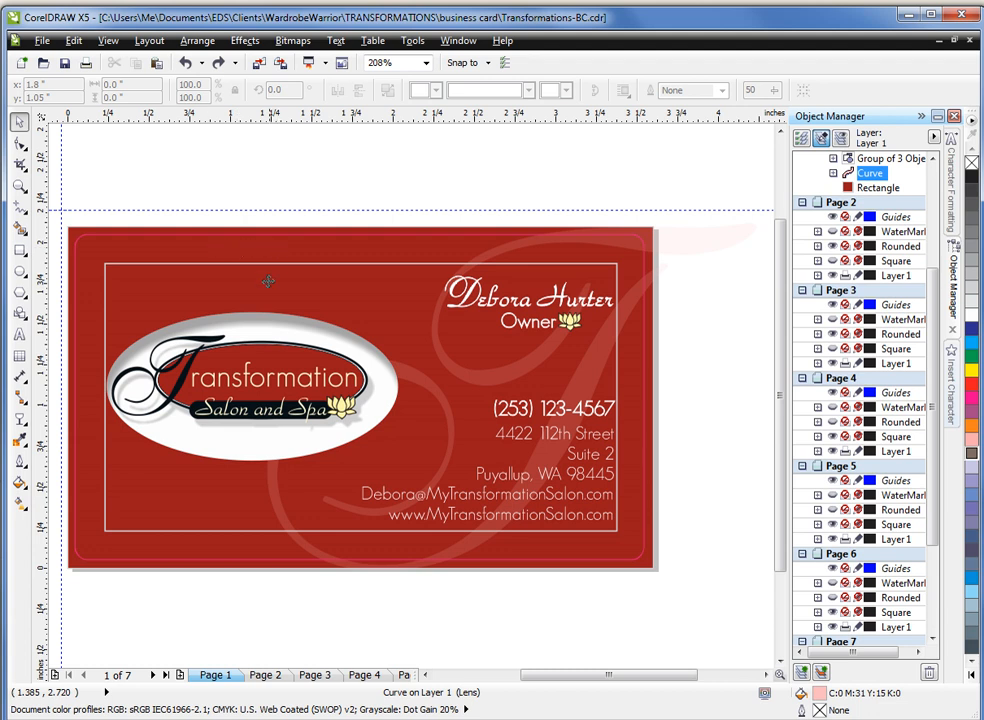
pyautogui.moveTo(326, 252)
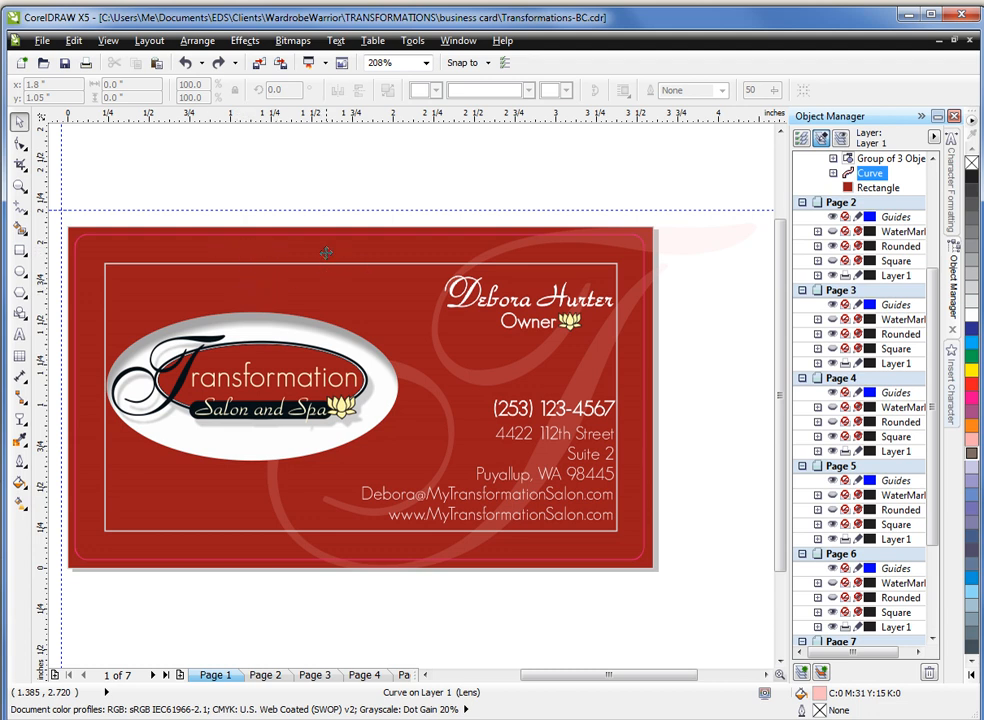
pyautogui.moveTo(391, 262)
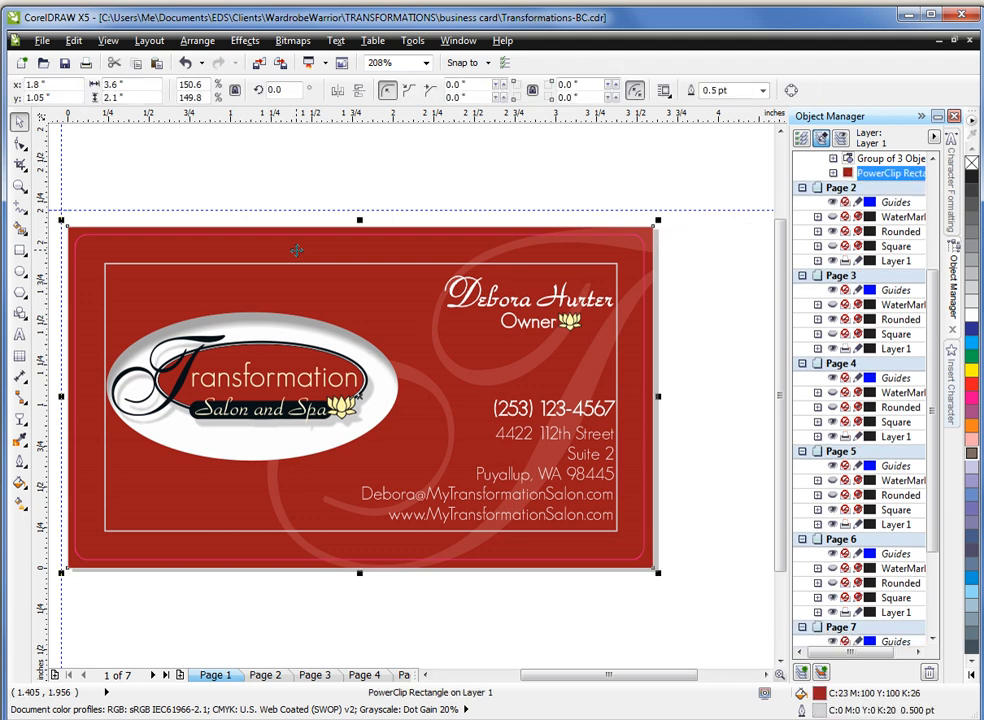
pyautogui.moveTo(657, 223)
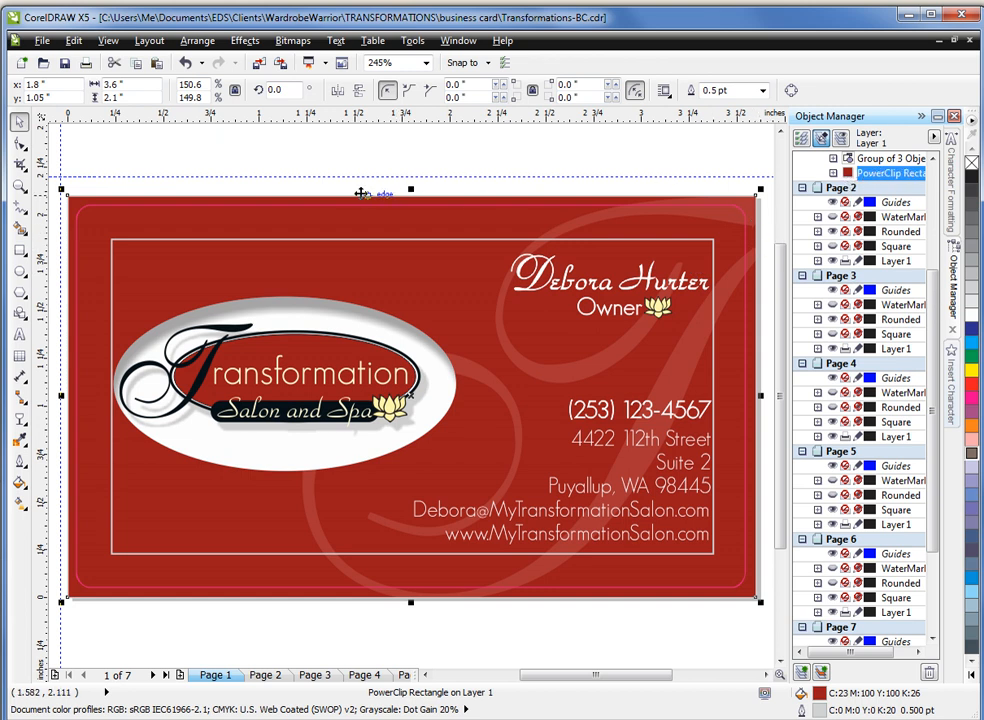
pyautogui.moveTo(275, 330)
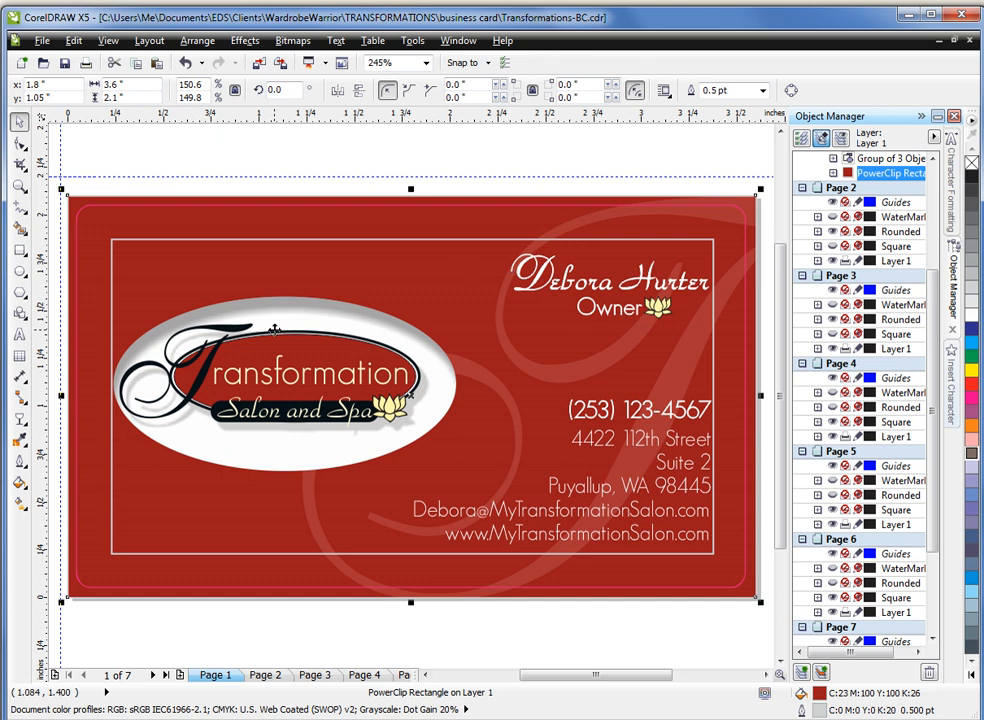
pyautogui.moveTo(378, 313)
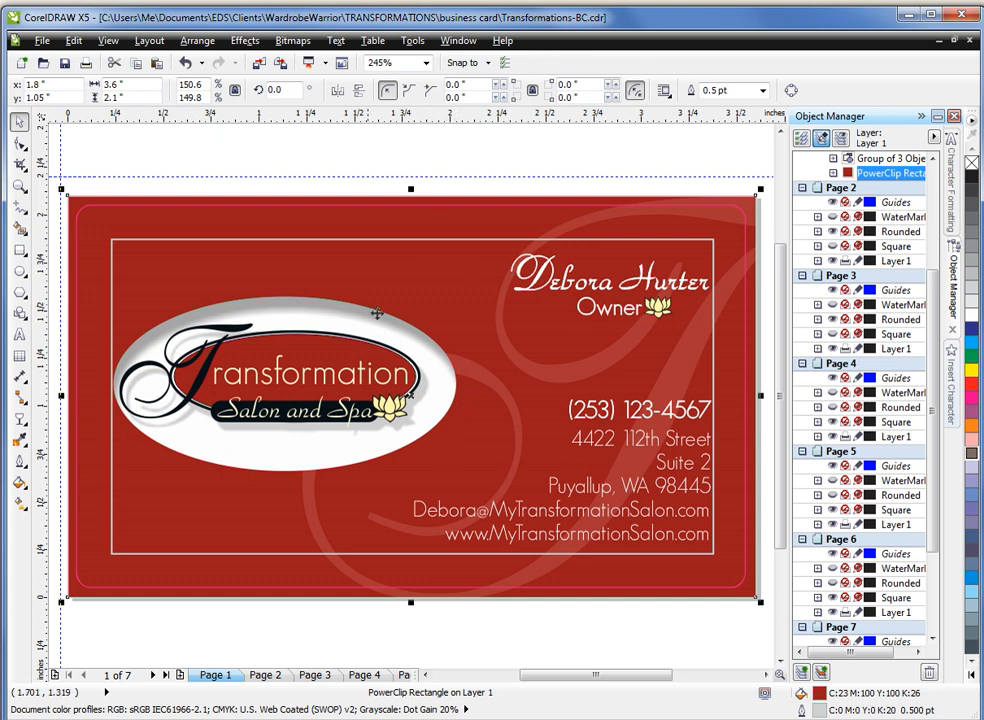
pyautogui.moveTo(666, 272)
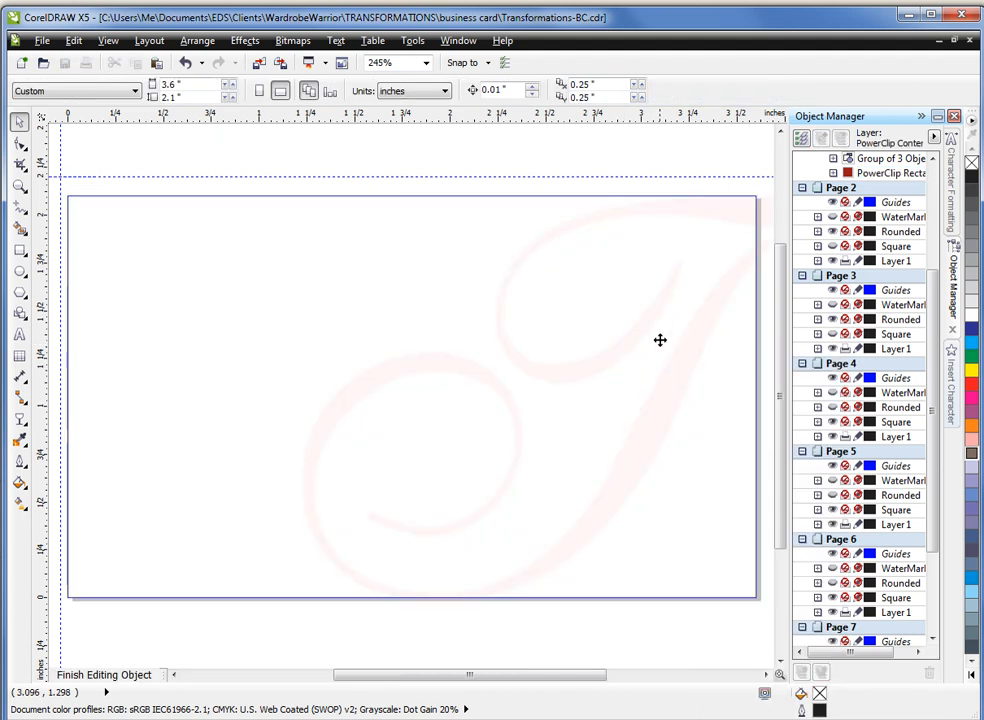
pyautogui.click(638, 326)
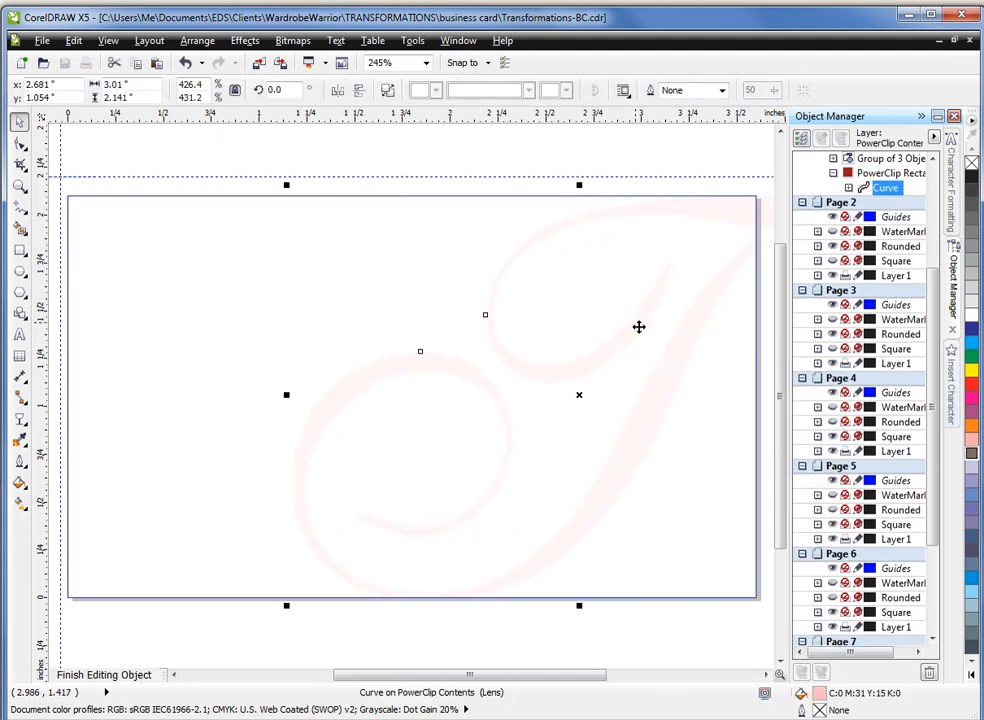
pyautogui.rightClick(639, 327)
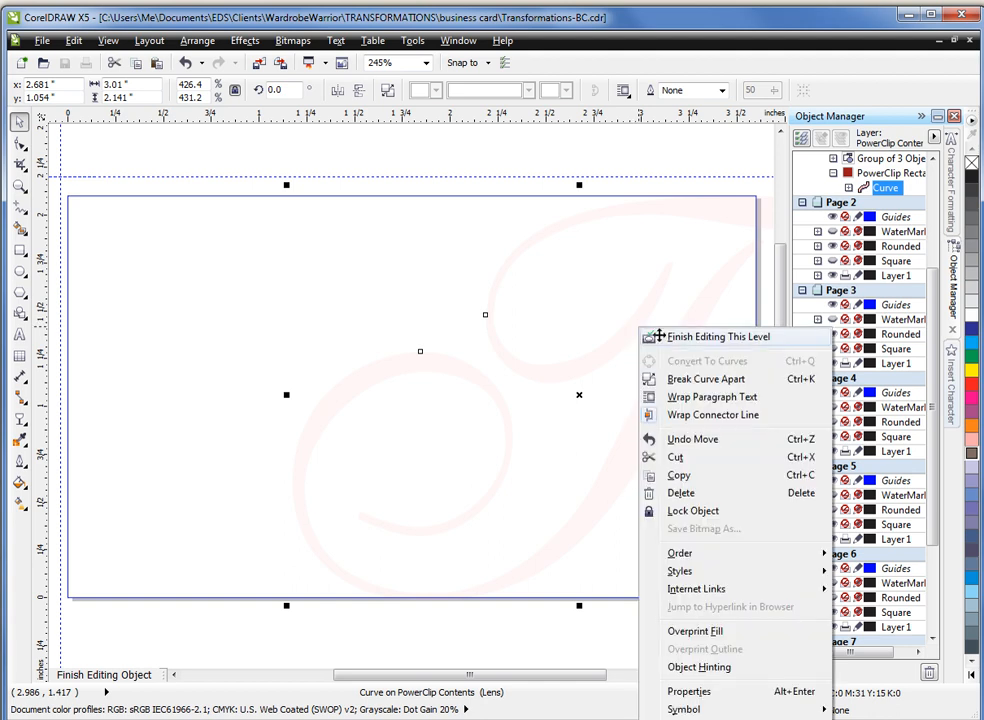
pyautogui.click(718, 336)
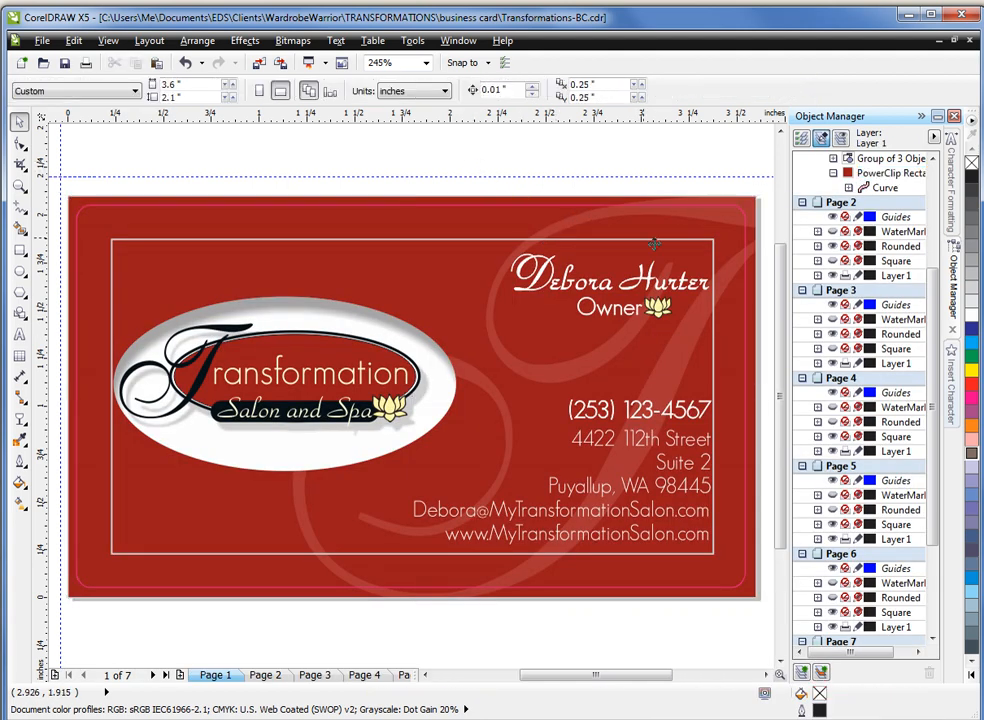
pyautogui.moveTo(637, 365)
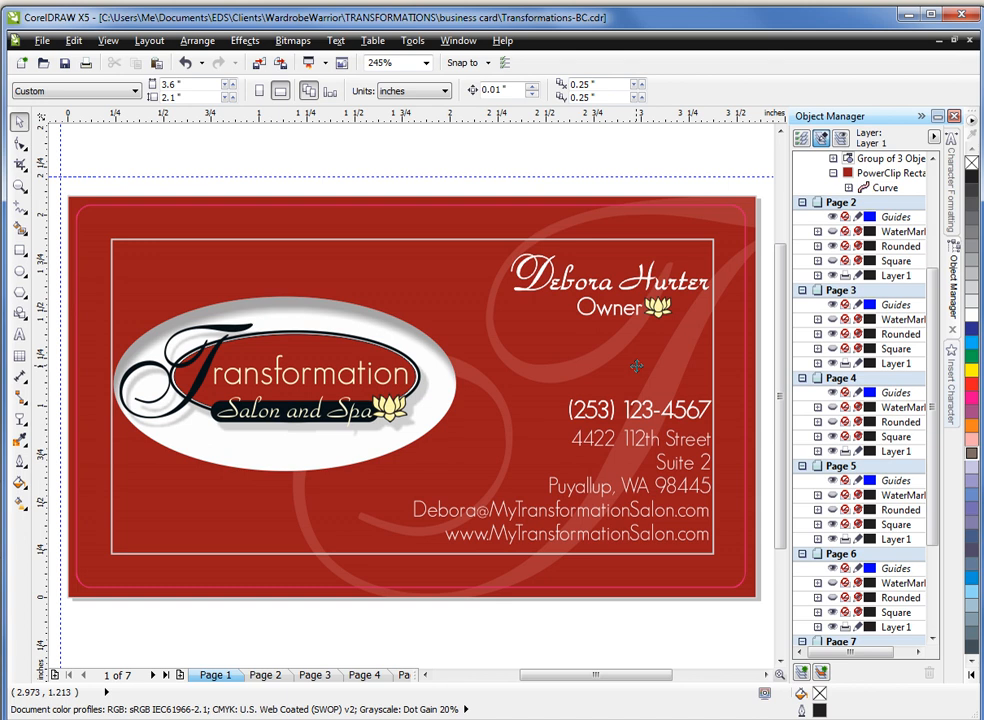
# - Bring up the PowerClipping.cdr title page document from the Window list
pyautogui.click(458, 40)
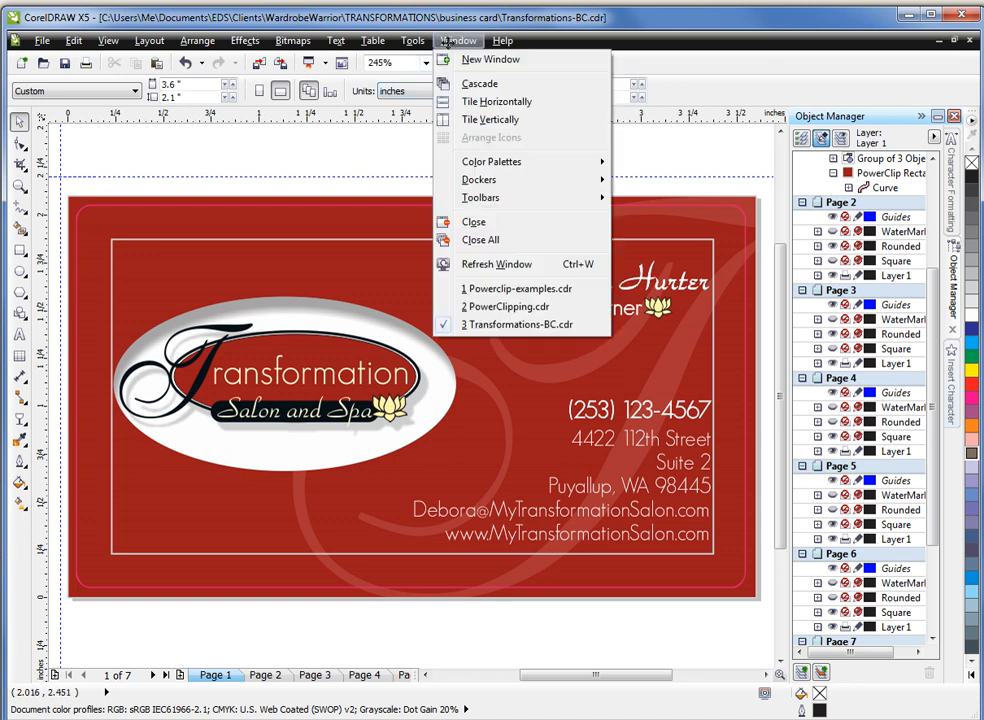
pyautogui.moveTo(505, 306)
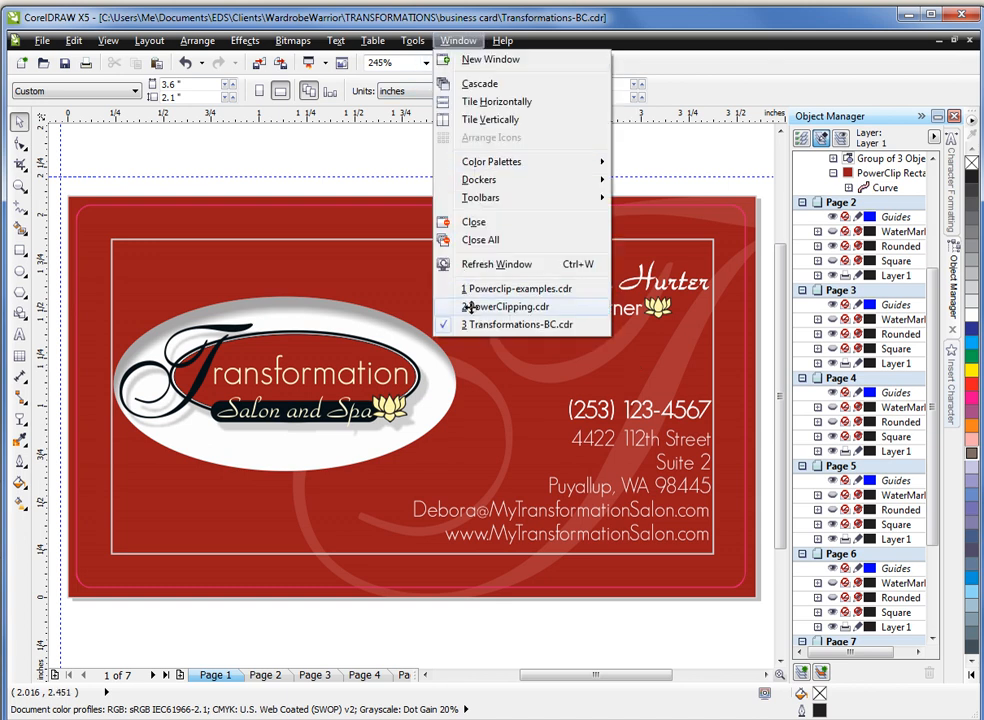
pyautogui.click(505, 307)
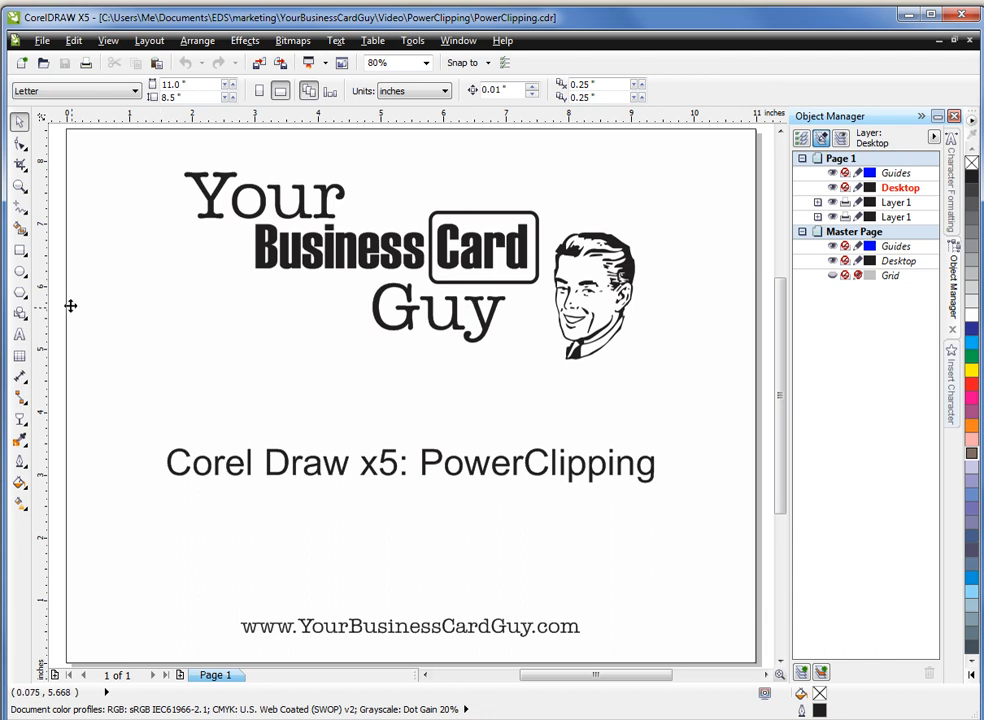
pyautogui.moveTo(70, 543)
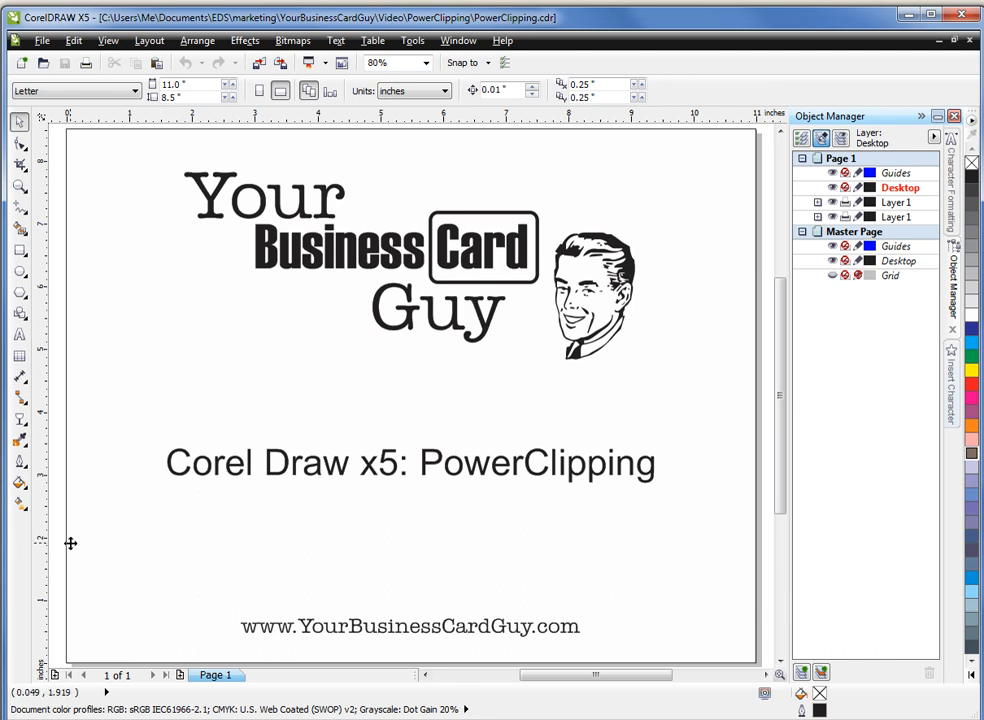